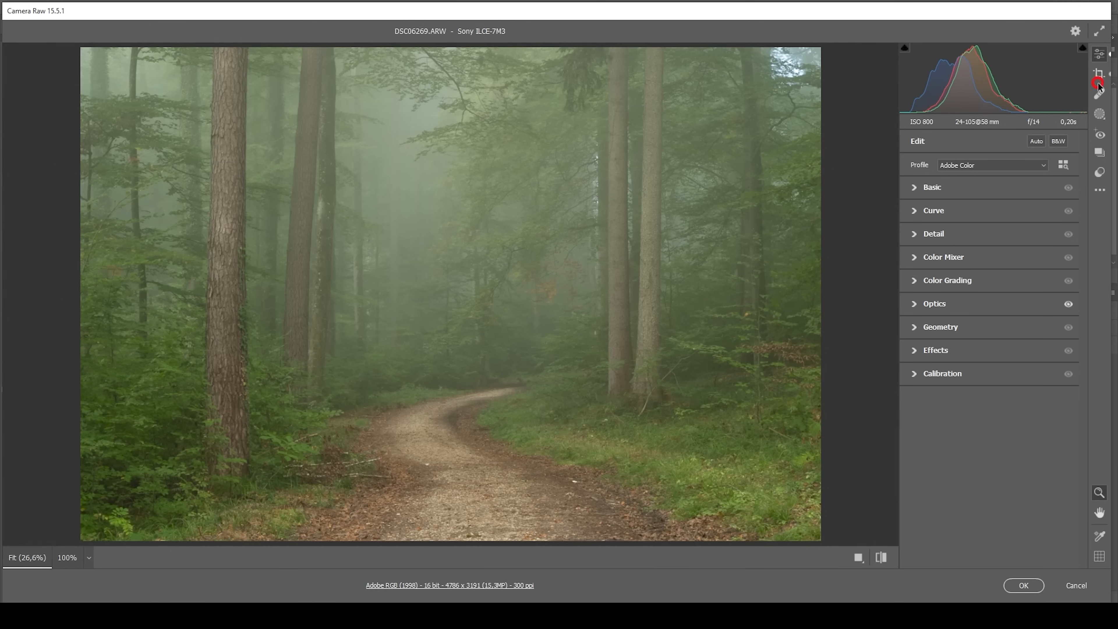
# Step: Visit the crop options, then set the colour profile to Adobe Standard
pyautogui.click(1098, 73)
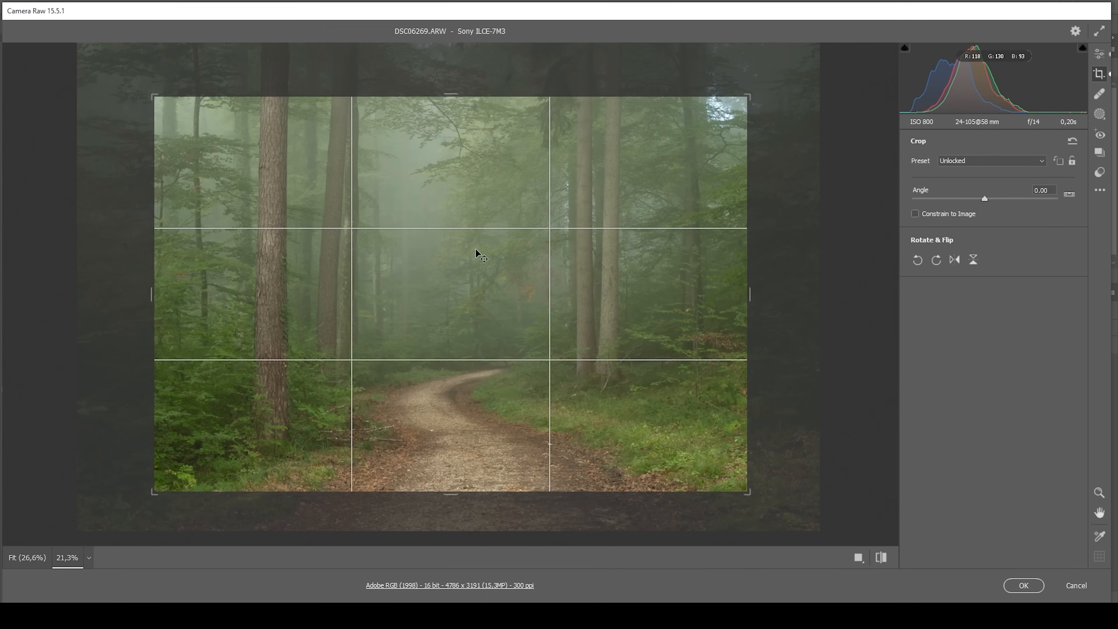
pyautogui.moveTo(216, 269)
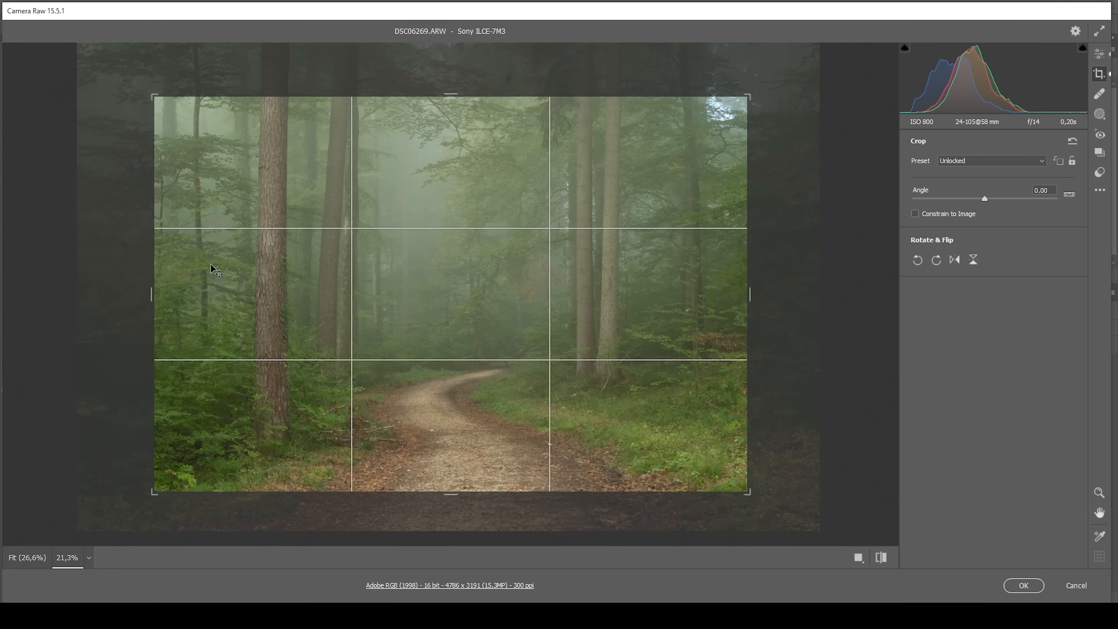
pyautogui.moveTo(615, 225)
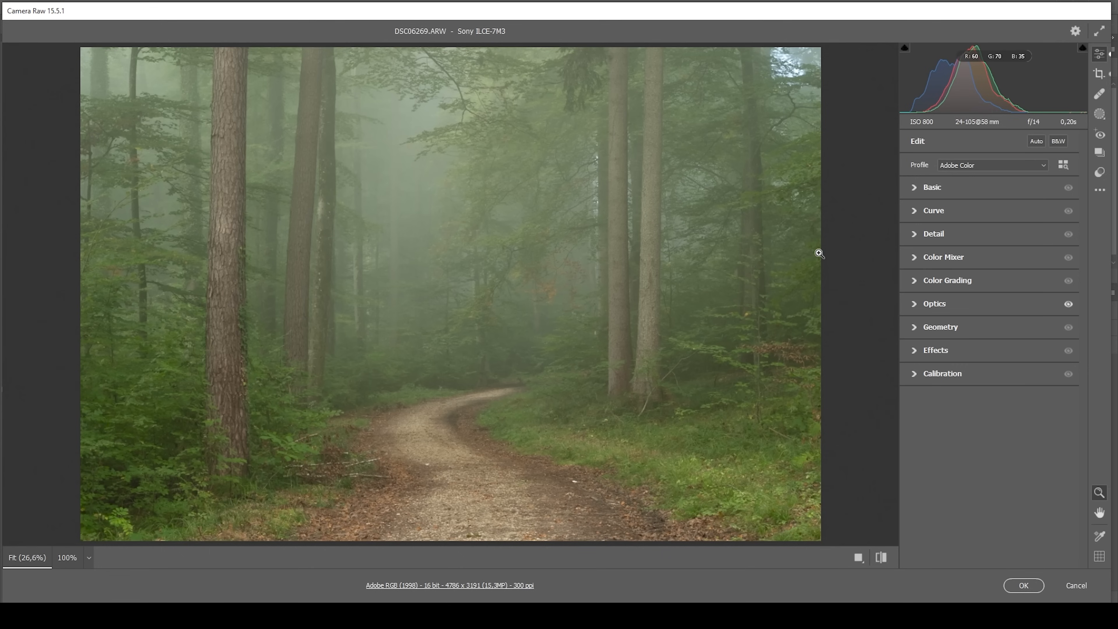
pyautogui.click(991, 165)
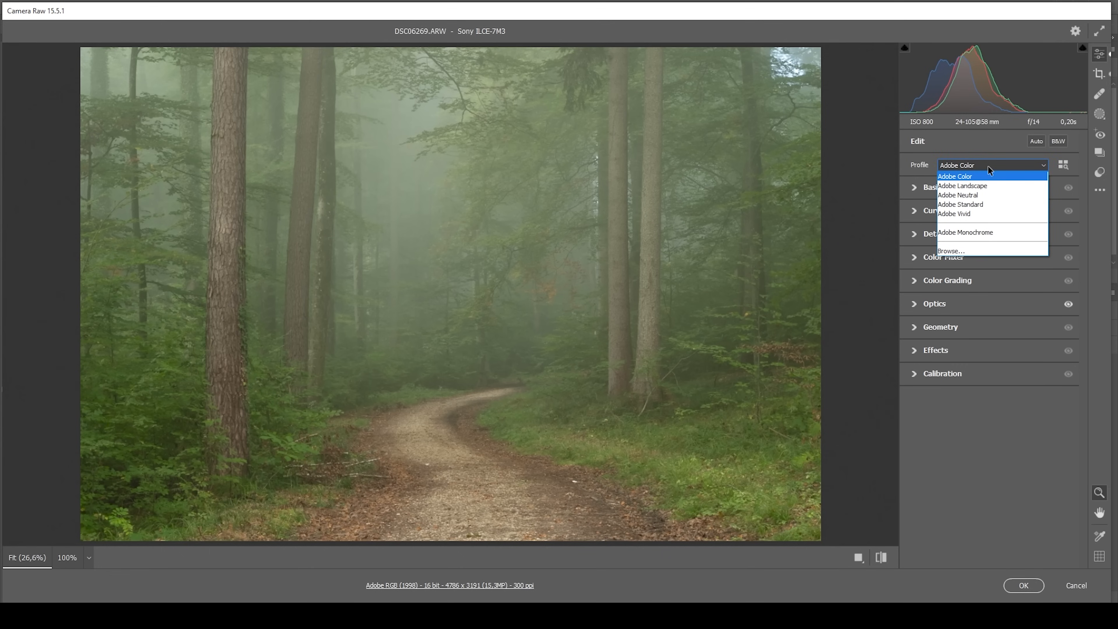
pyautogui.click(959, 204)
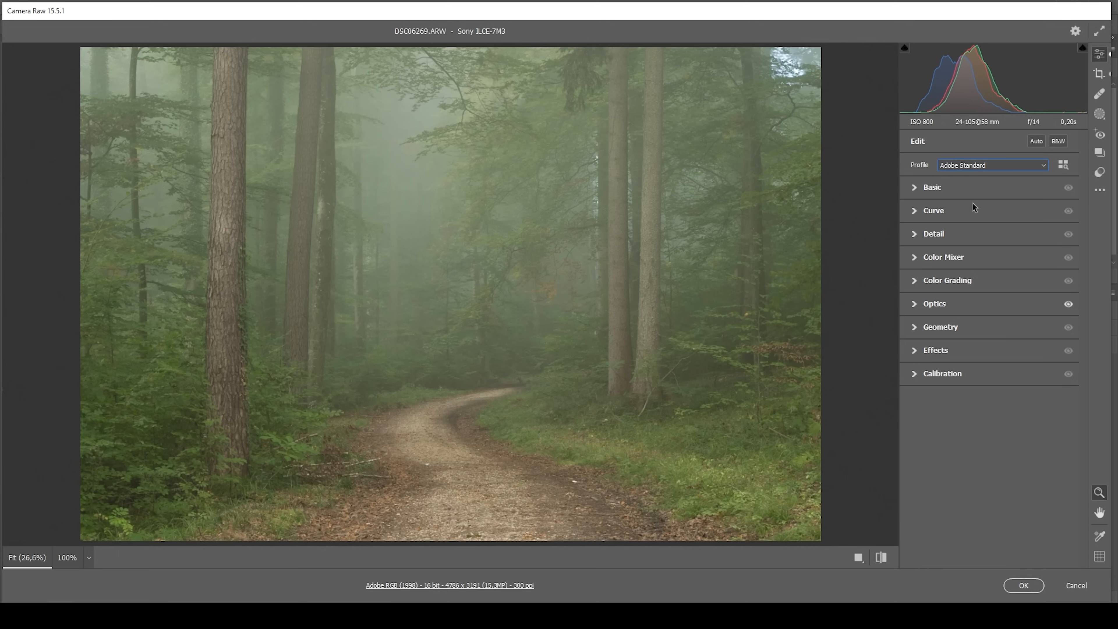
pyautogui.moveTo(934, 210)
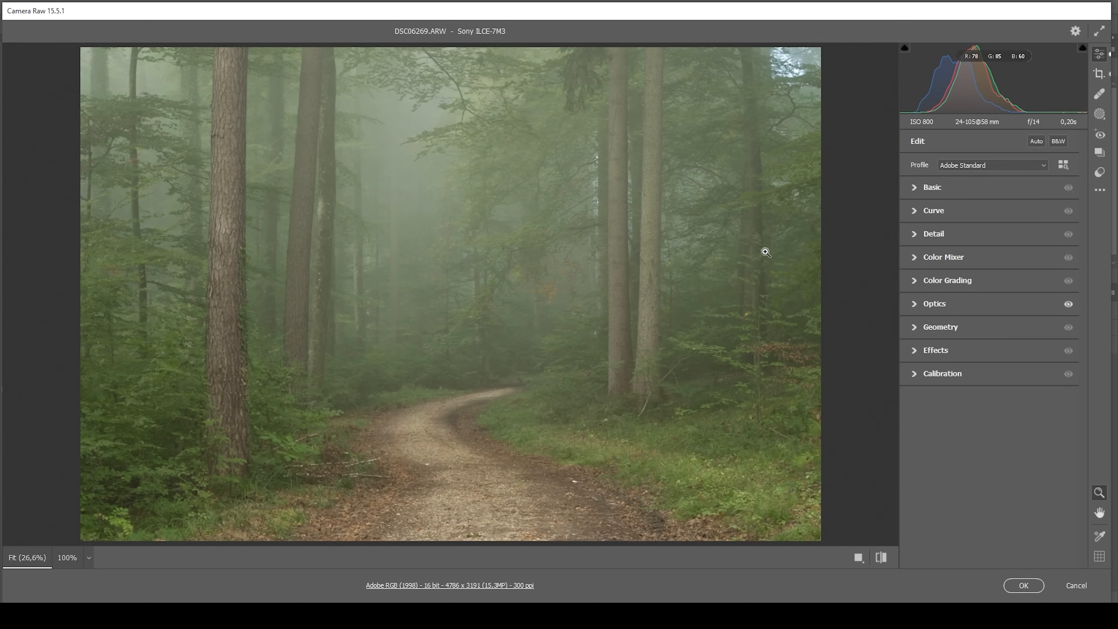
pyautogui.moveTo(563, 264)
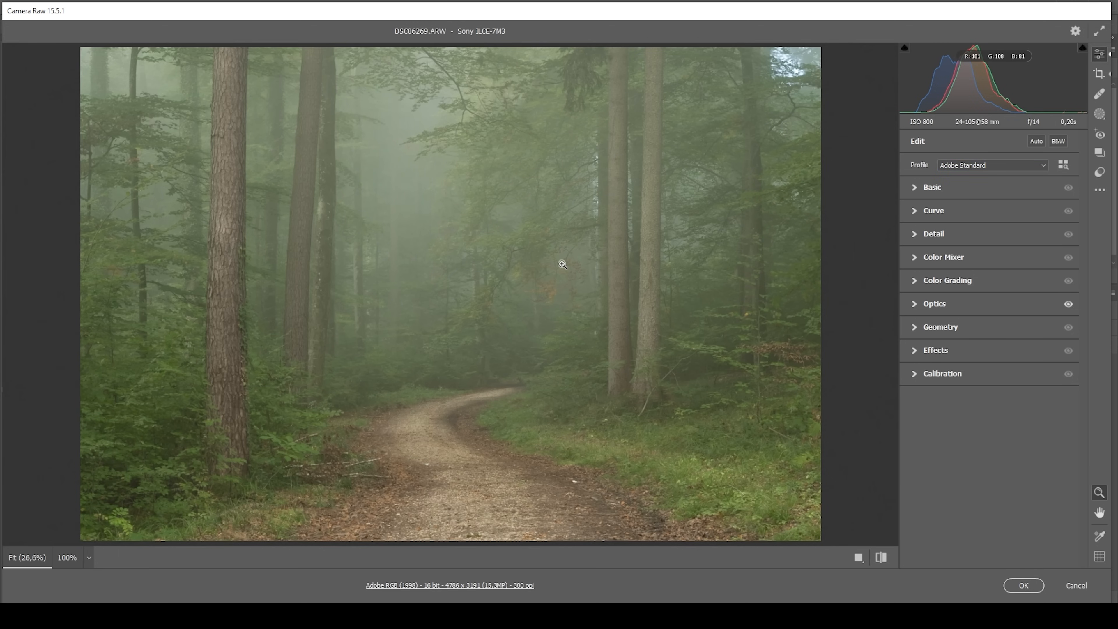
pyautogui.moveTo(460, 197)
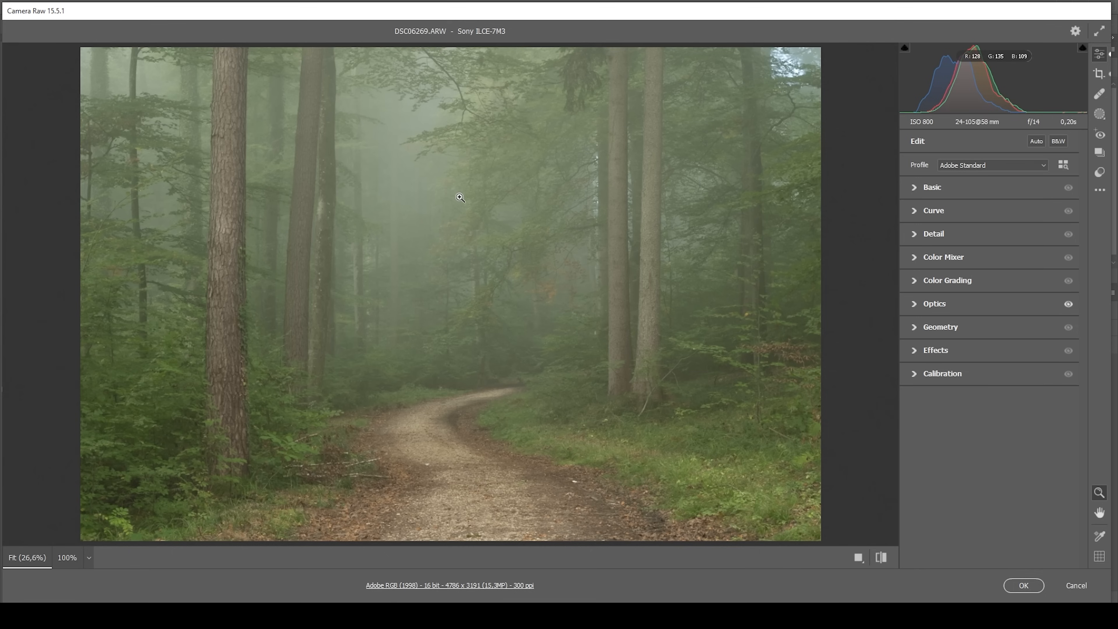
pyautogui.moveTo(917, 192)
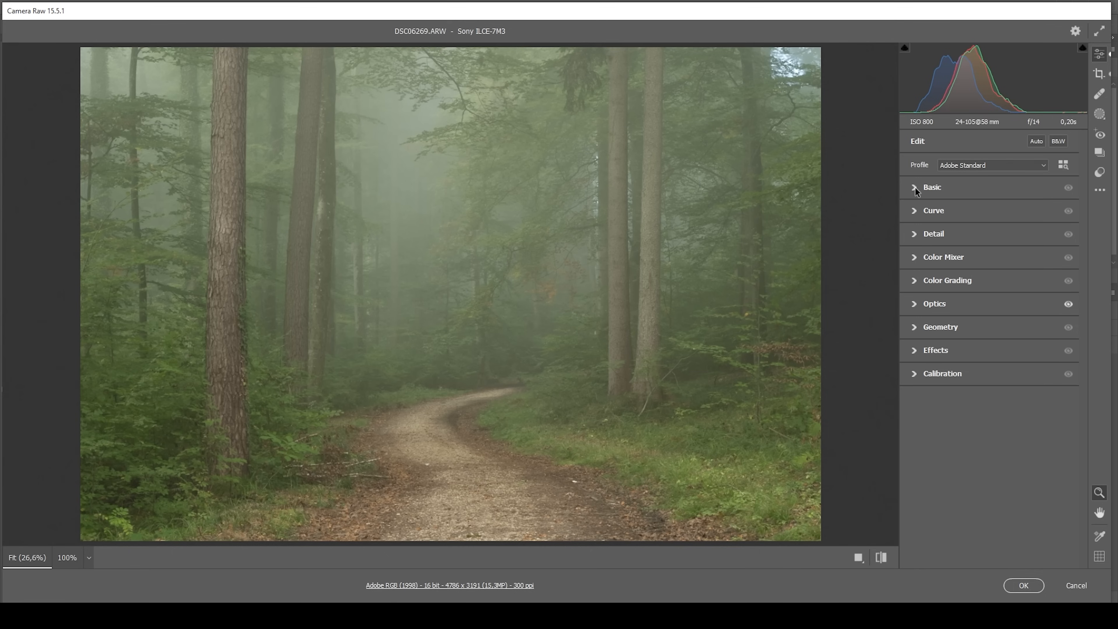
# Step: In the Basic panel, set Temperature to 5150 and Tint to +10
pyautogui.click(932, 187)
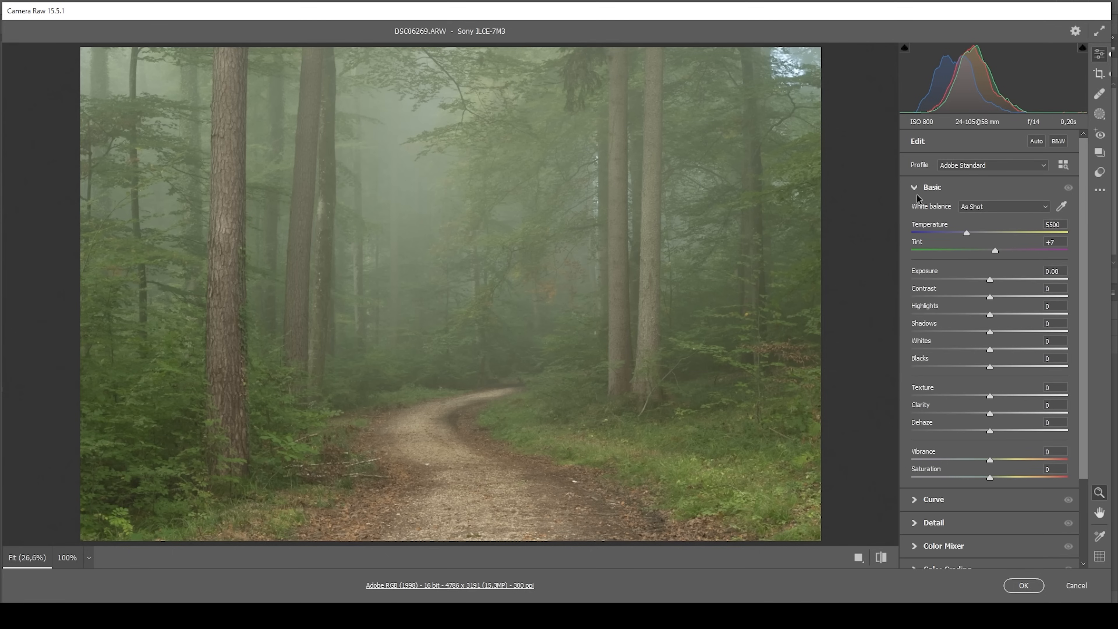
pyautogui.moveTo(957, 236)
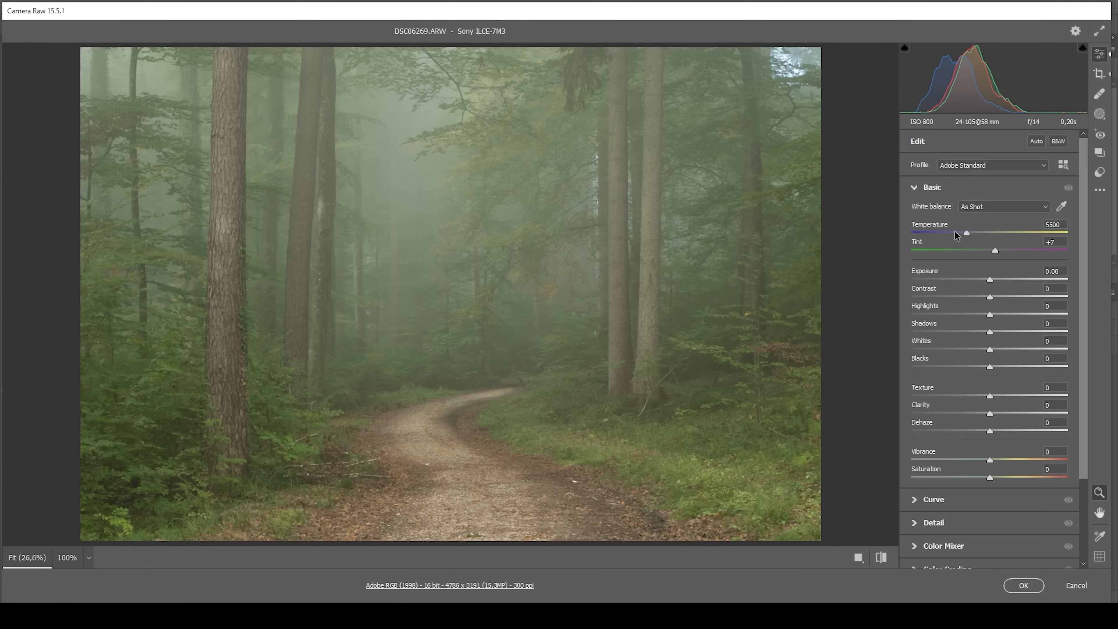
pyautogui.moveTo(901, 285)
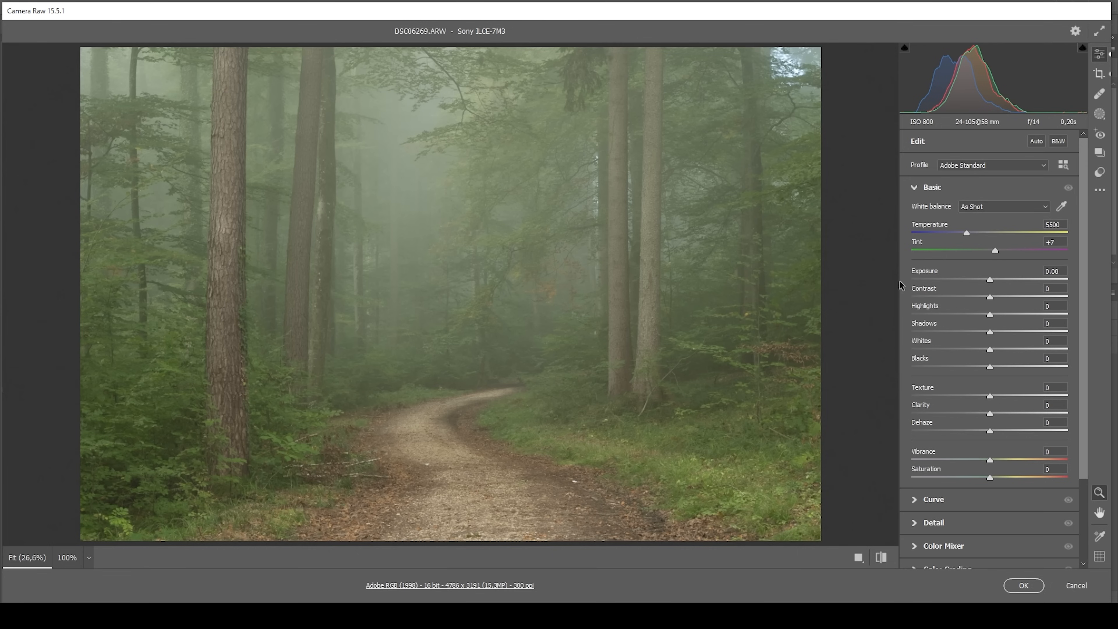
pyautogui.moveTo(966, 236)
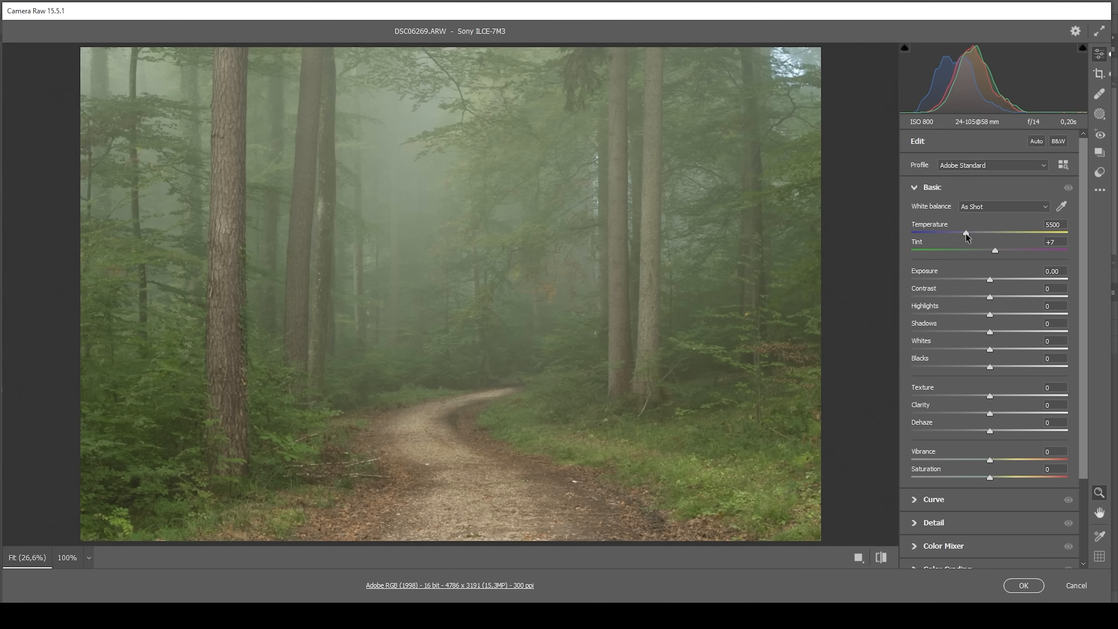
pyautogui.moveTo(986, 233); pyautogui.dragTo(962, 233)
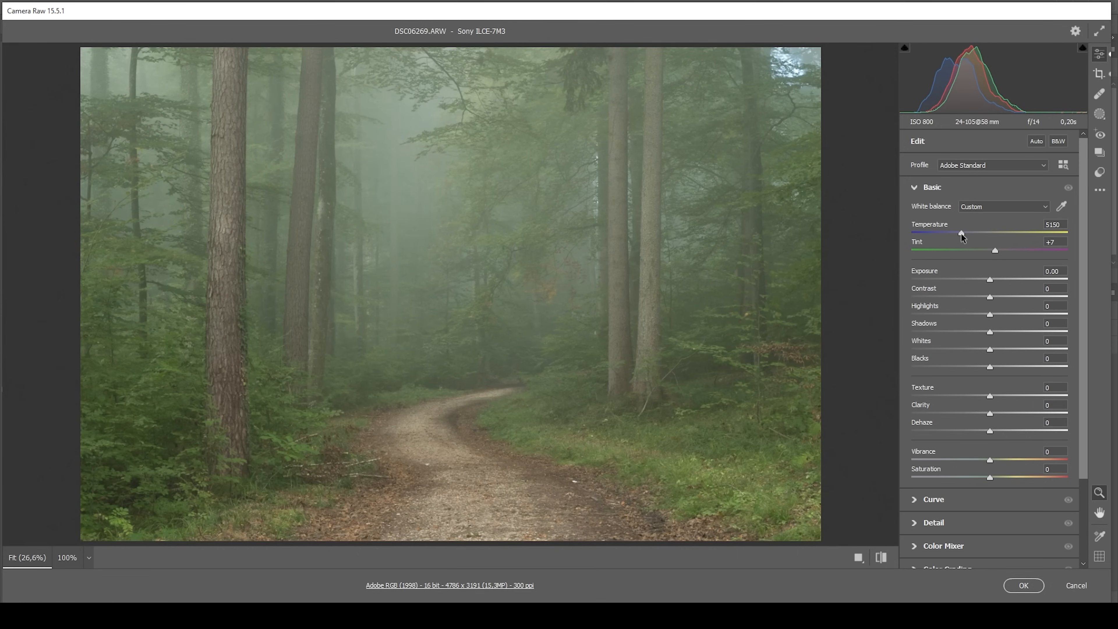
pyautogui.moveTo(963, 233); pyautogui.dragTo(961, 233)
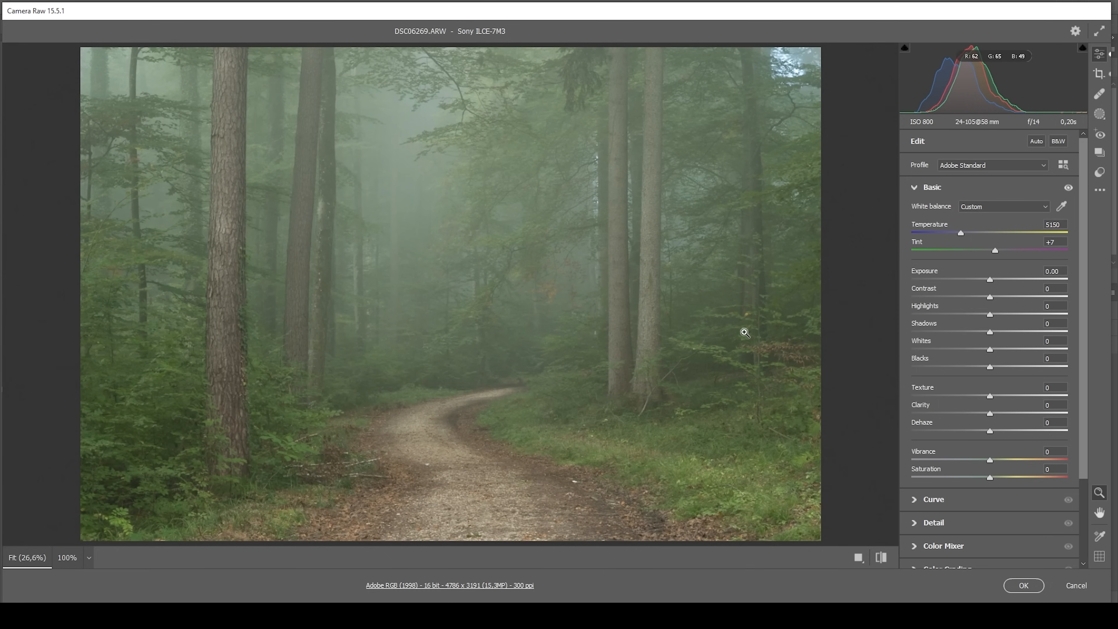
pyautogui.moveTo(931, 385)
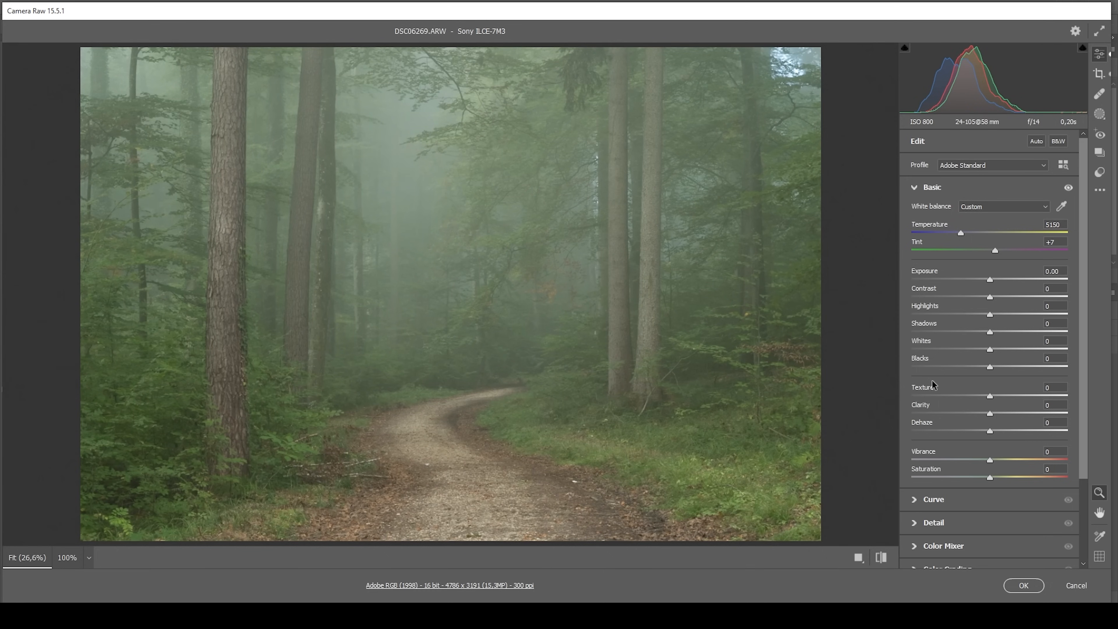
pyautogui.moveTo(995, 254)
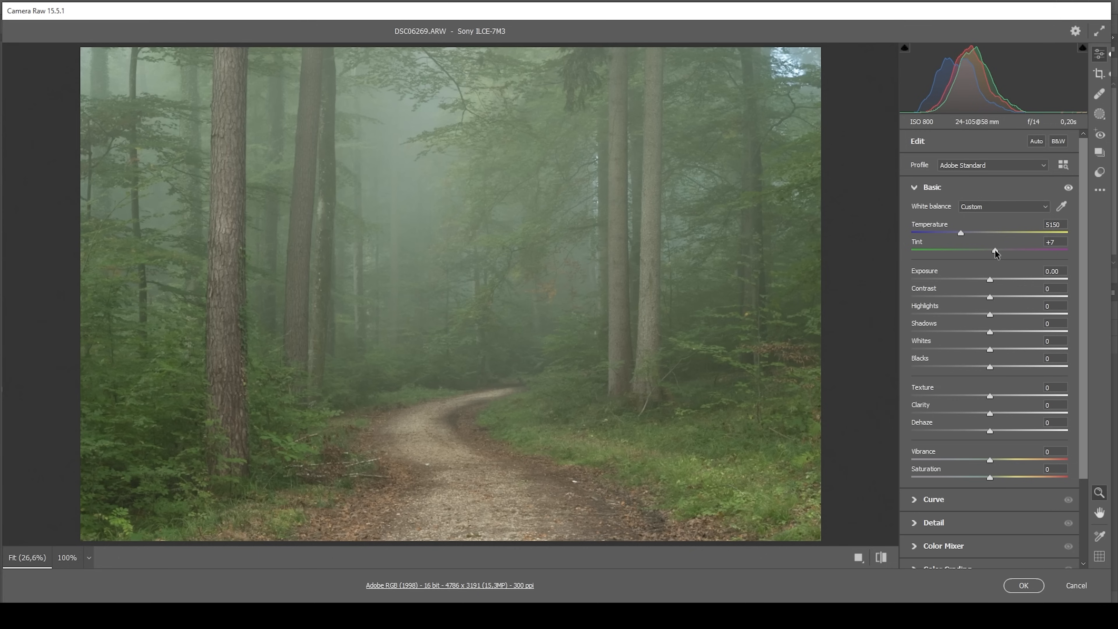
pyautogui.moveTo(990, 252); pyautogui.dragTo(992, 251)
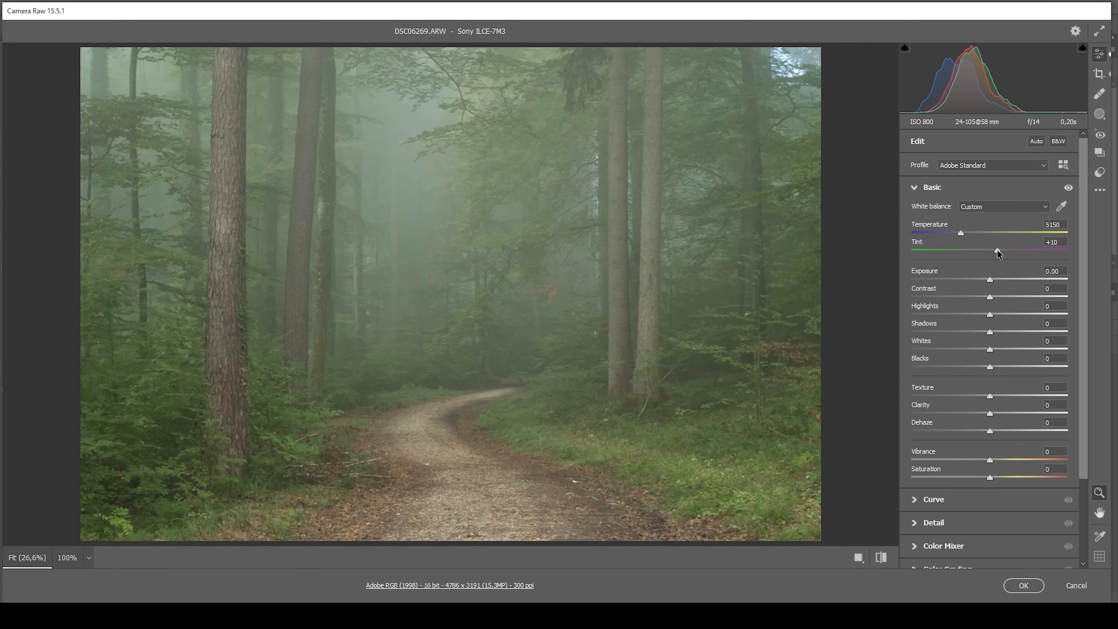
pyautogui.moveTo(676, 273)
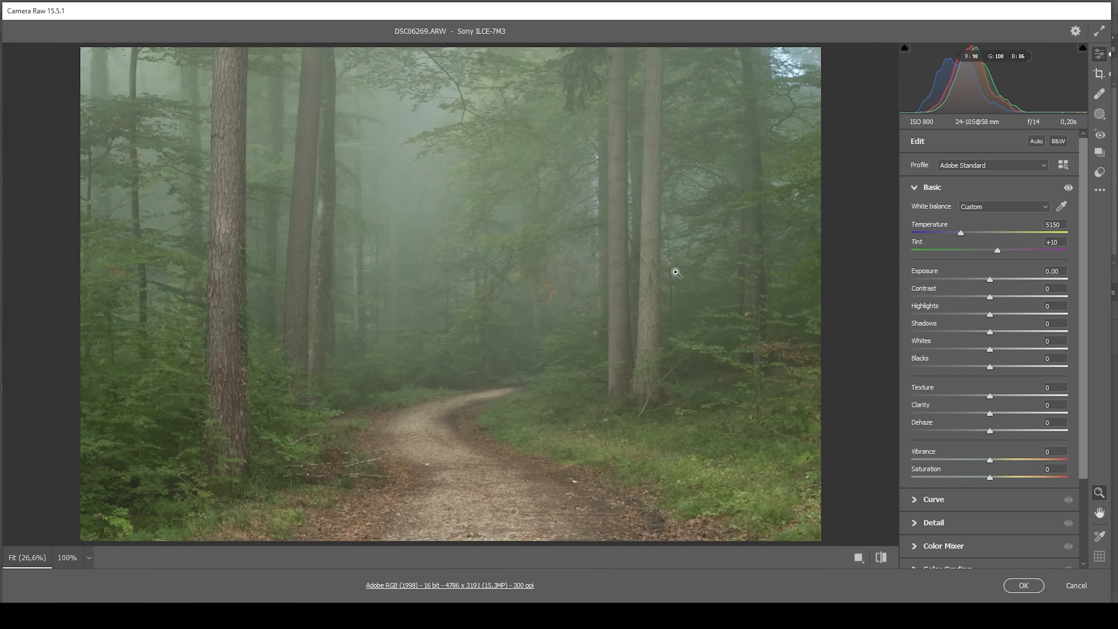
pyautogui.moveTo(735, 342)
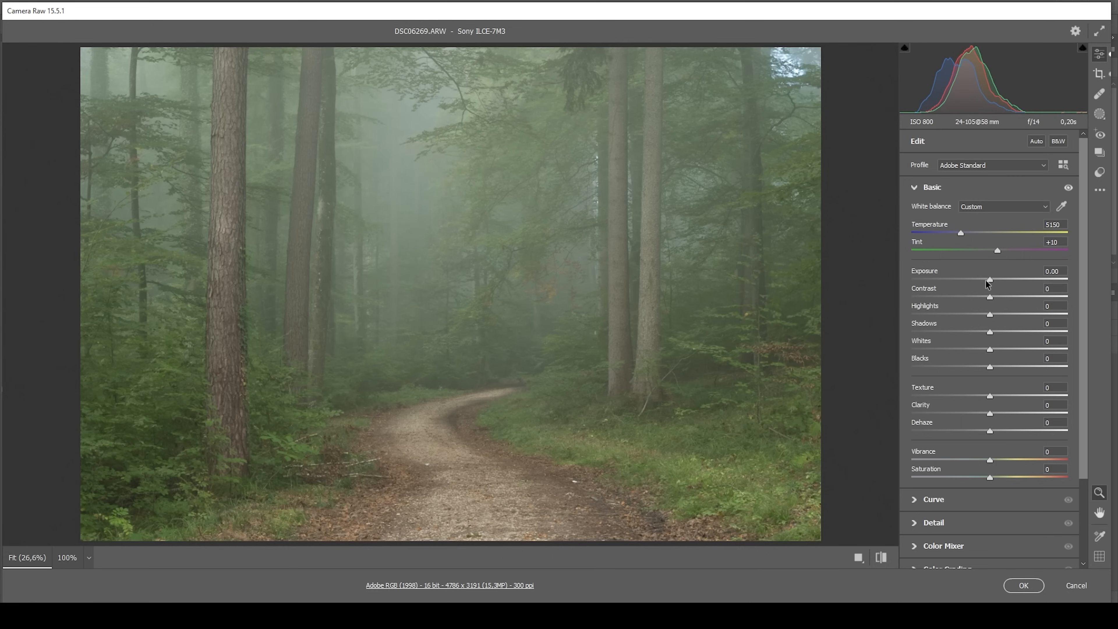
# Step: Darken exposure to -1.05 and lower shadows to -6
pyautogui.moveTo(990, 278); pyautogui.dragTo(984, 278)
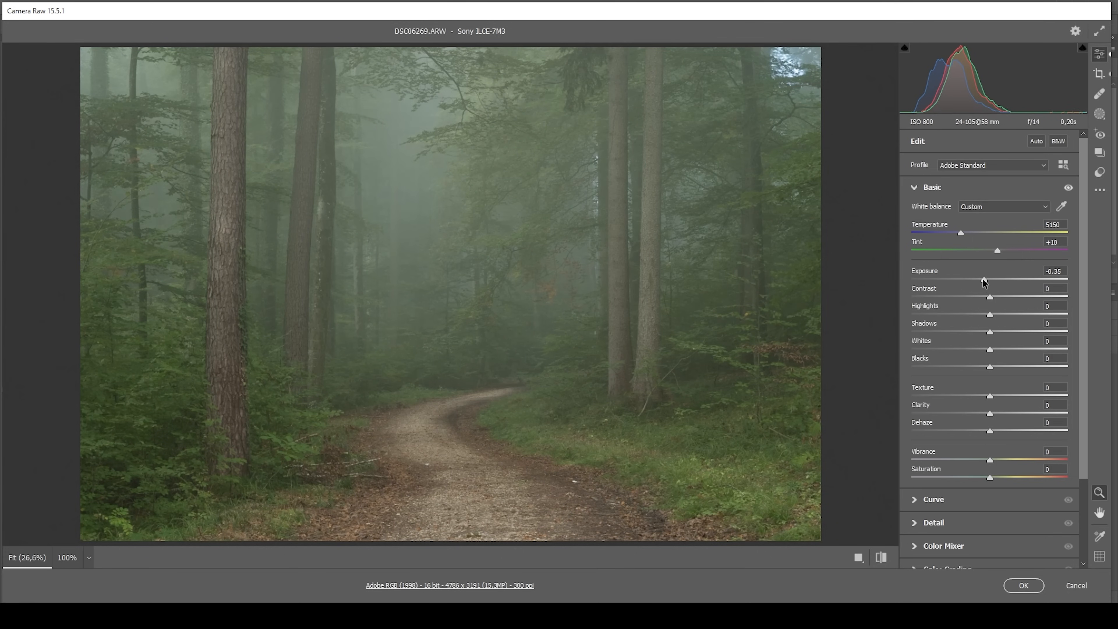
pyautogui.moveTo(990, 278); pyautogui.dragTo(981, 278)
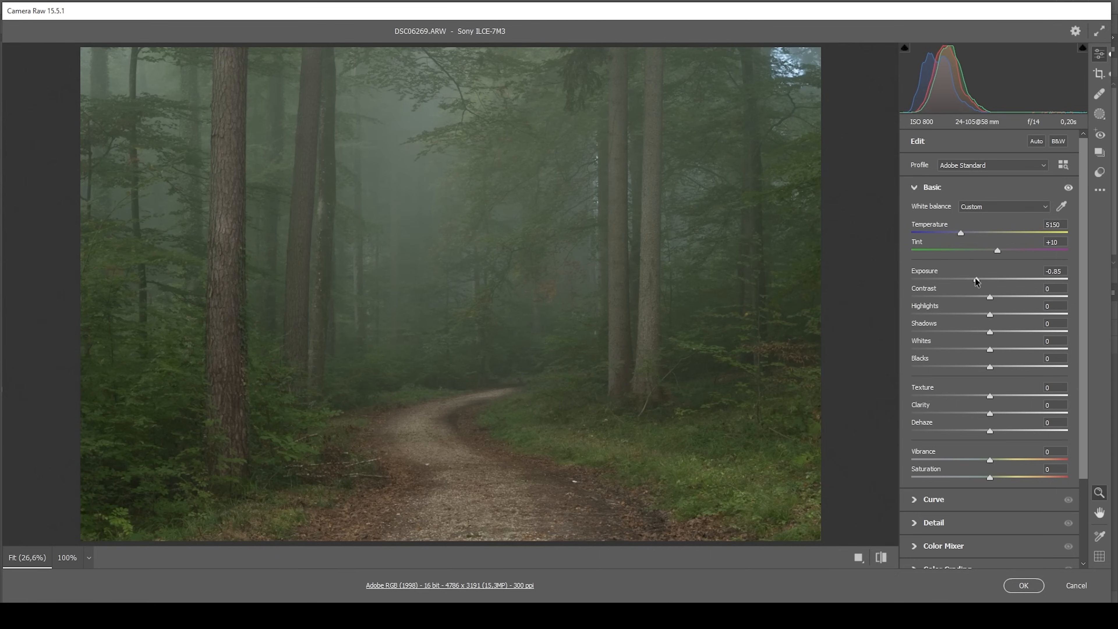
pyautogui.moveTo(977, 279); pyautogui.dragTo(972, 279)
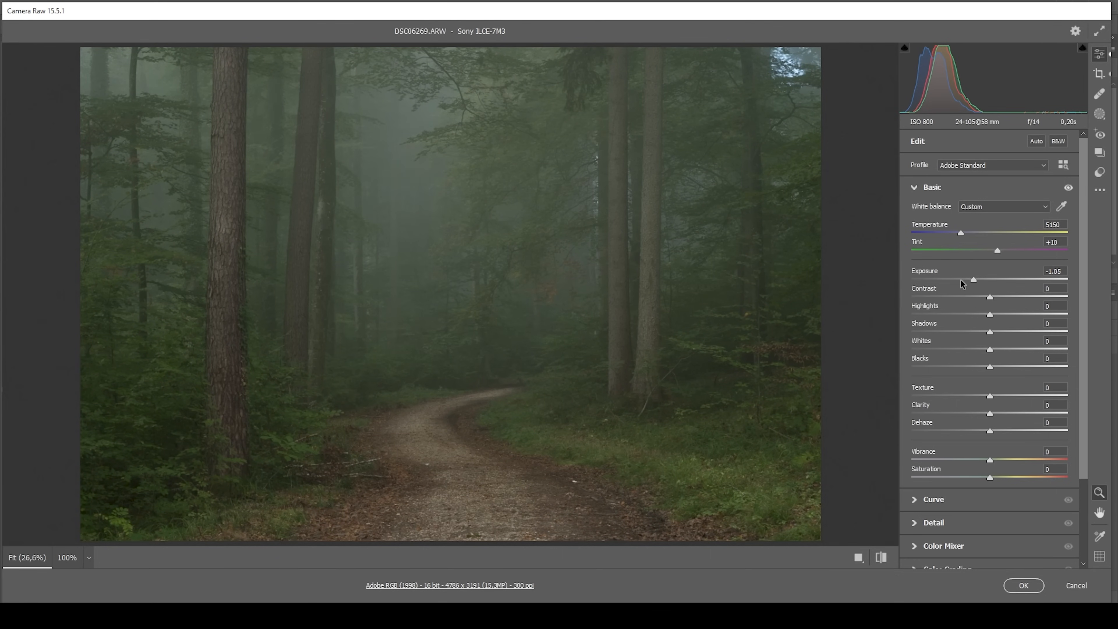
pyautogui.moveTo(476, 94)
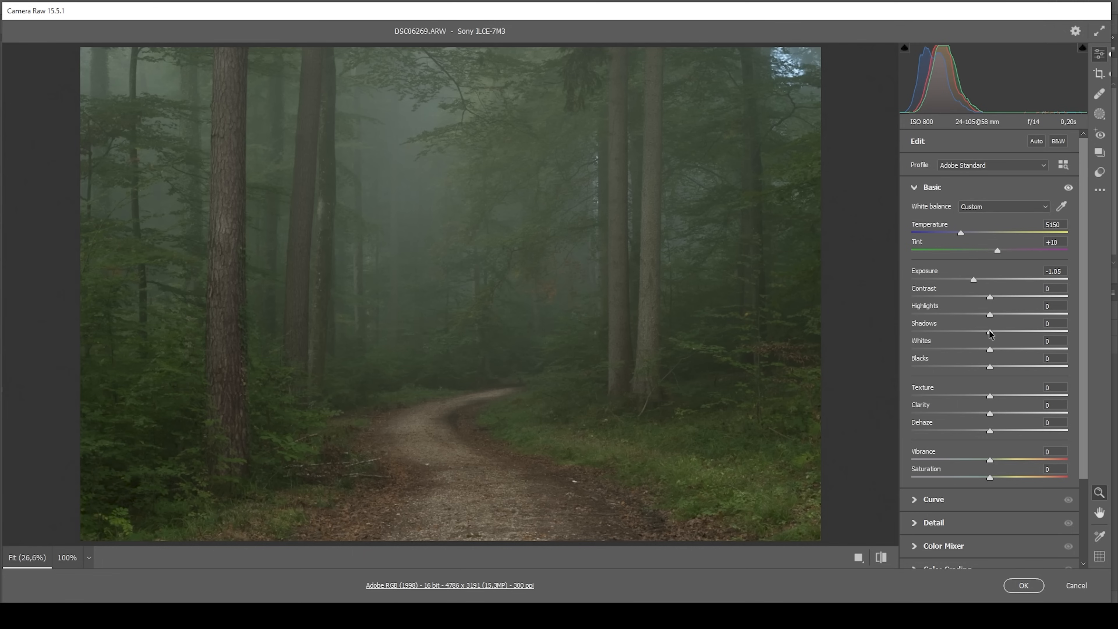
pyautogui.moveTo(990, 330); pyautogui.dragTo(985, 331)
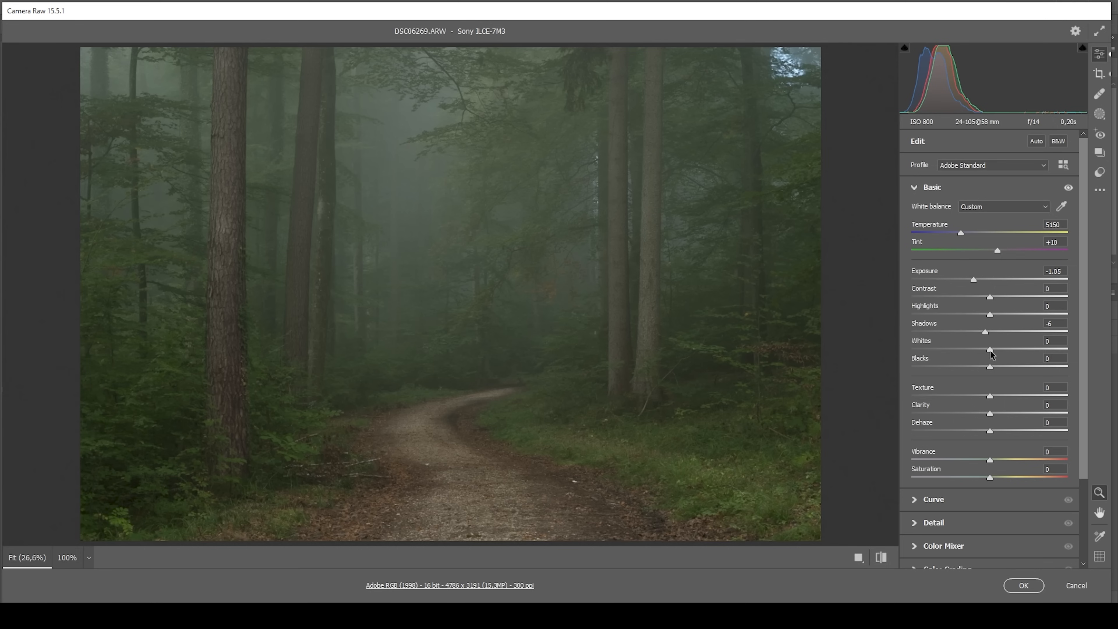
# Step: Raise whites to +25 and reduce contrast to -6
pyautogui.moveTo(985, 332); pyautogui.dragTo(1004, 332)
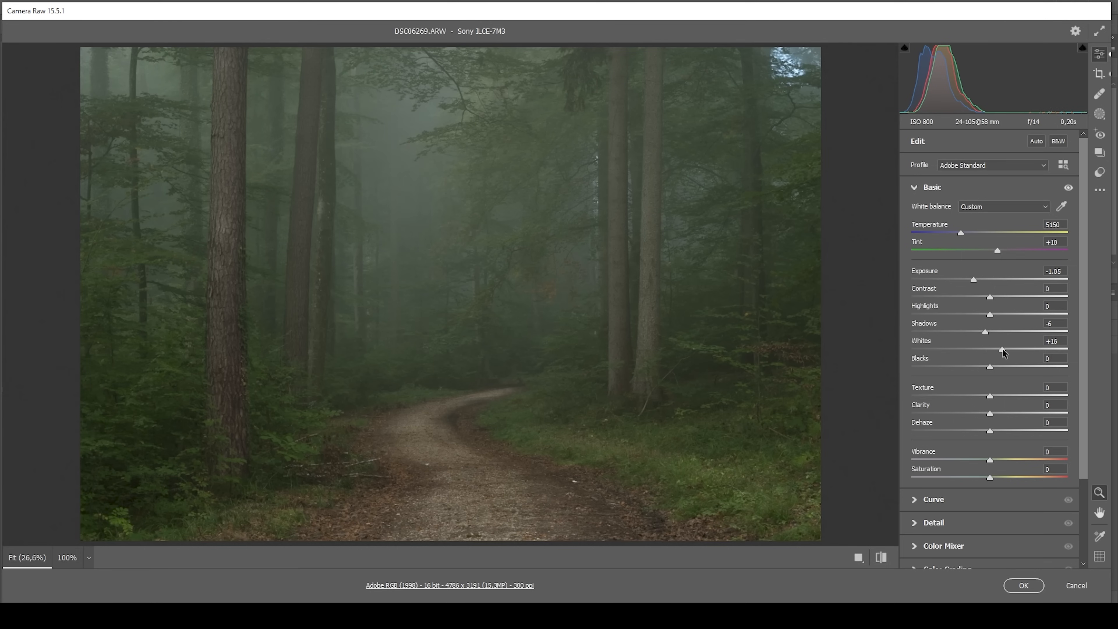
pyautogui.moveTo(990, 350); pyautogui.dragTo(1001, 350)
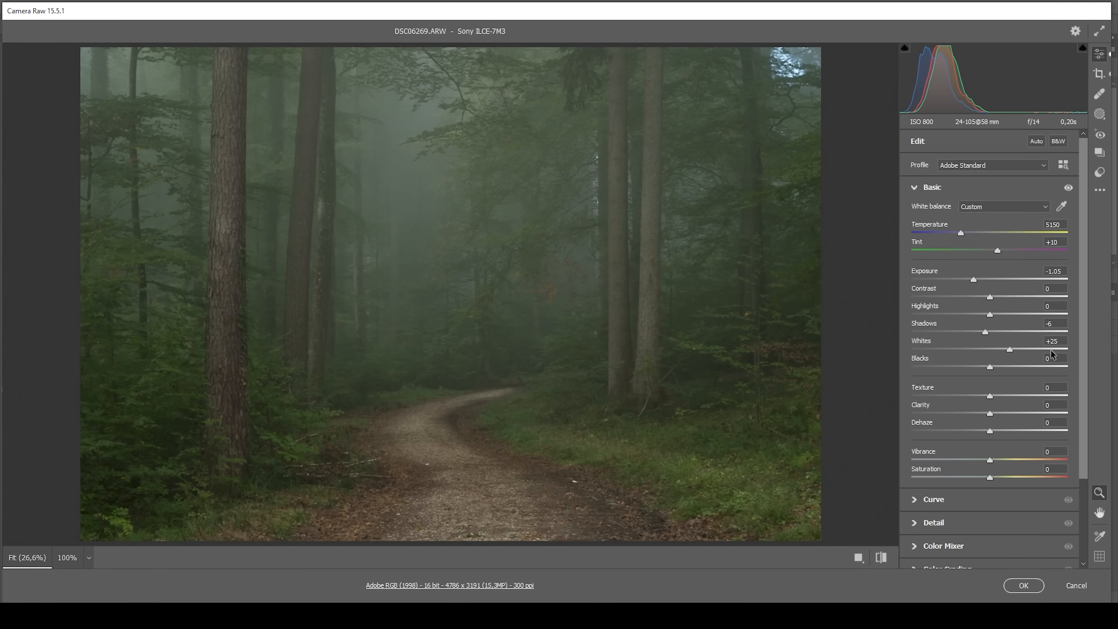
pyautogui.moveTo(991, 299)
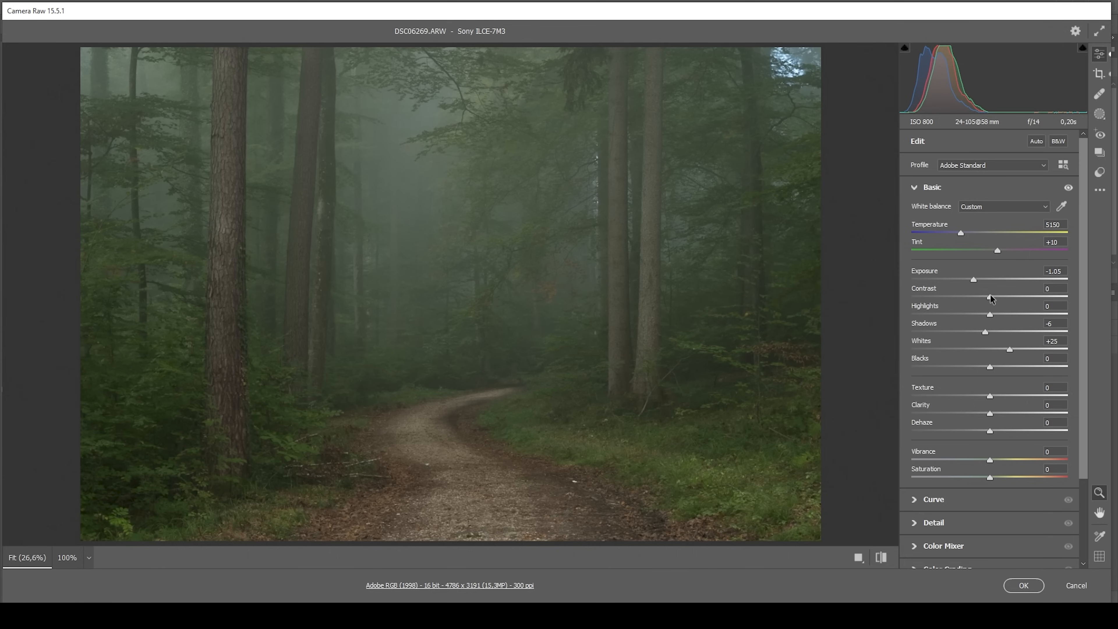
pyautogui.moveTo(989, 296); pyautogui.dragTo(984, 296)
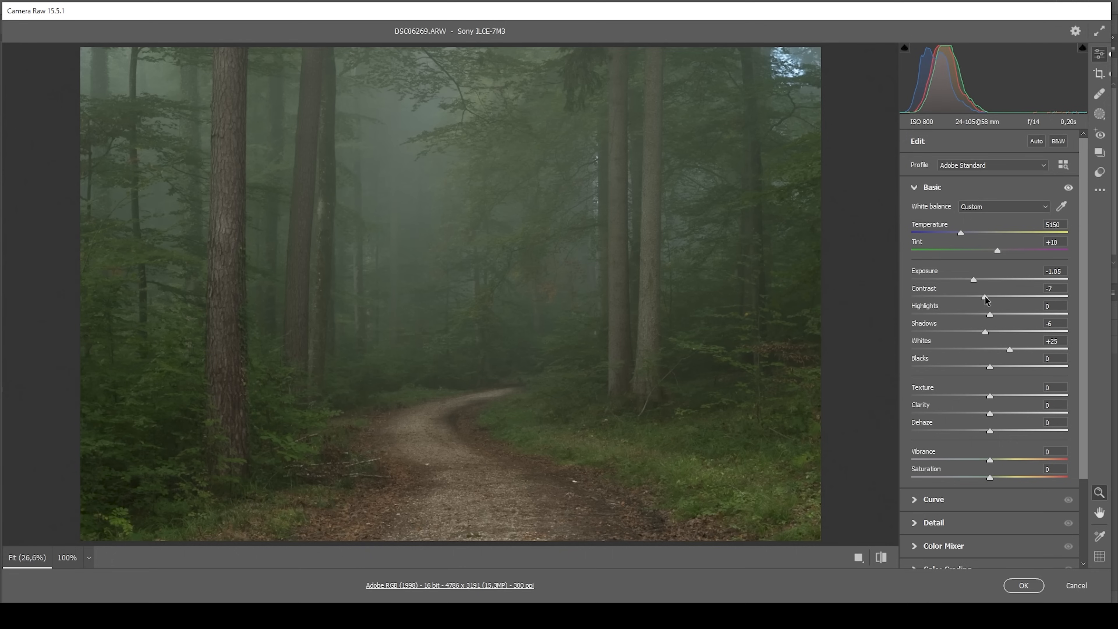
pyautogui.moveTo(984, 296); pyautogui.dragTo(987, 296)
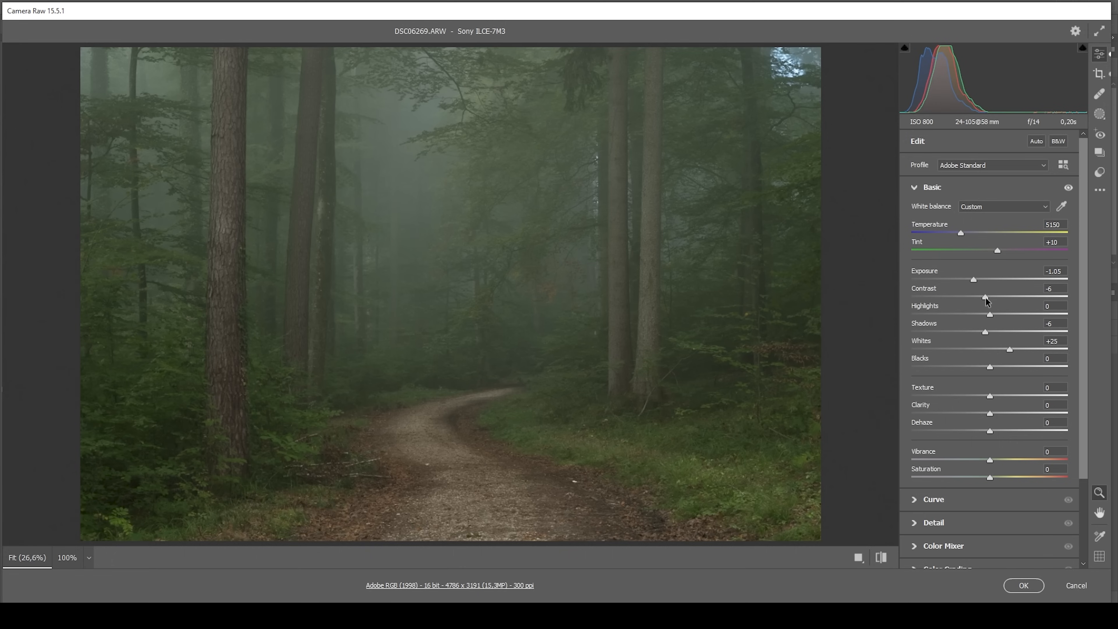
pyautogui.moveTo(998, 302)
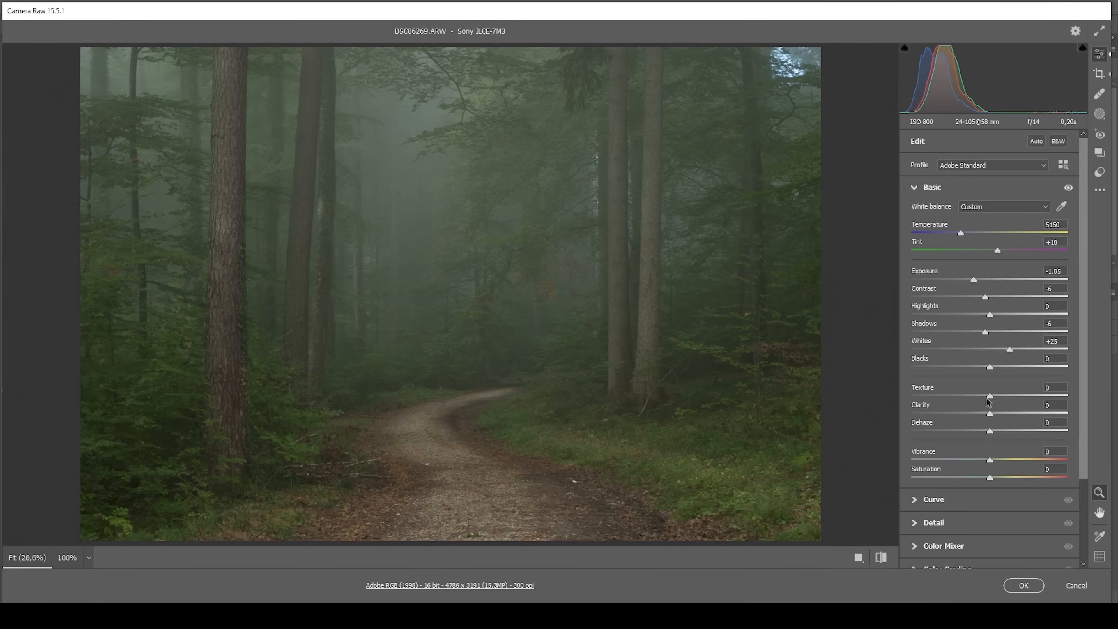
# Step: Set Texture +4, Clarity -4 and Dehaze -6 to keep the fog soft
pyautogui.moveTo(989, 397); pyautogui.dragTo(992, 397)
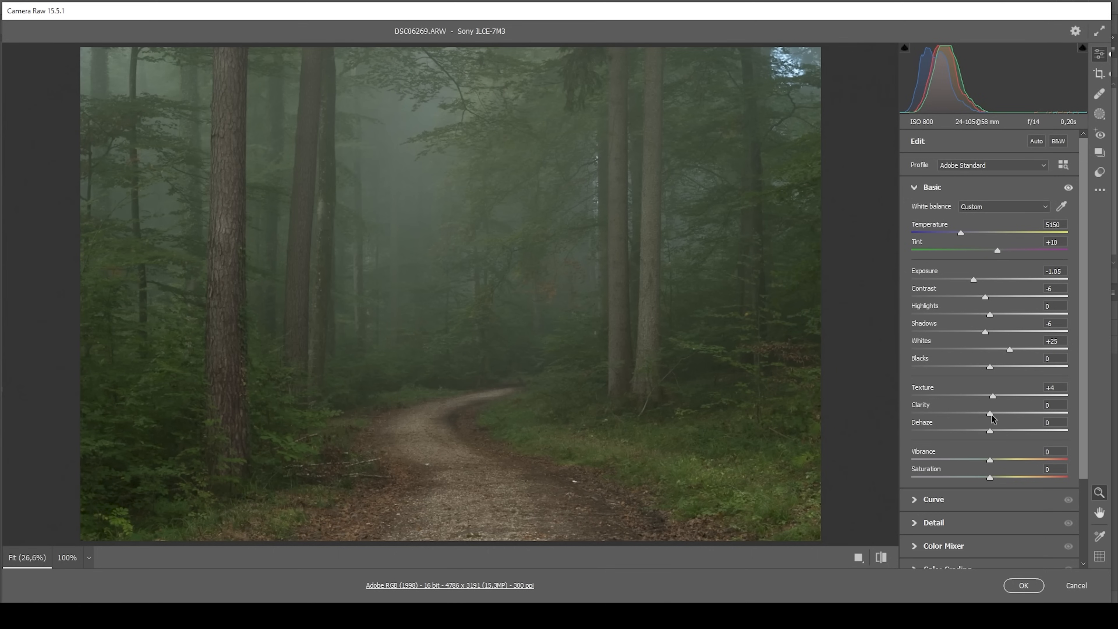
pyautogui.moveTo(990, 413); pyautogui.dragTo(987, 413)
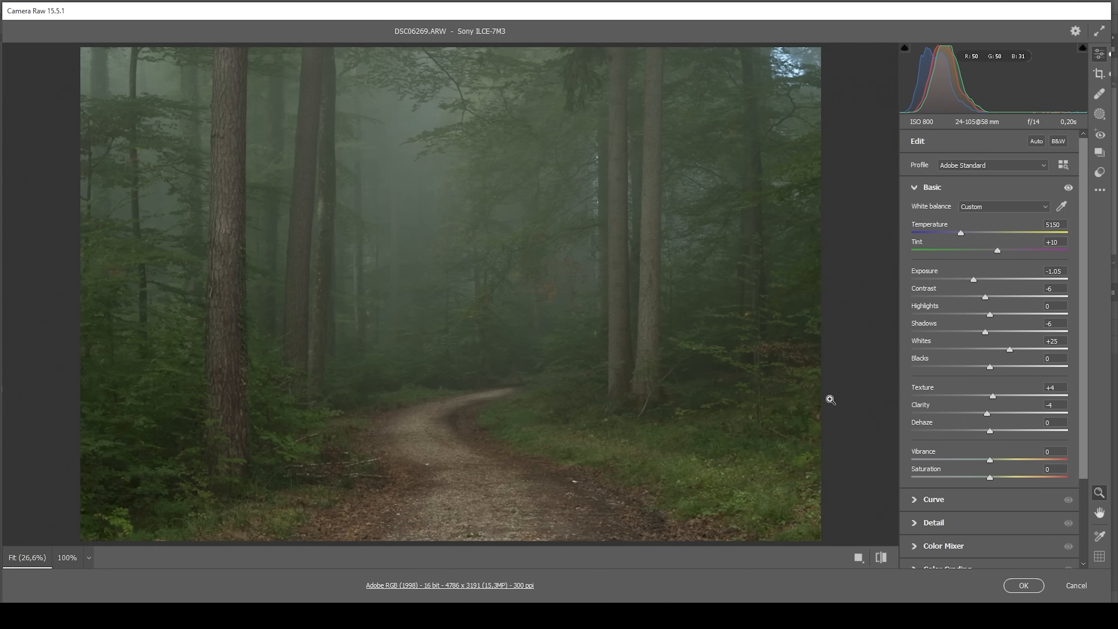
pyautogui.moveTo(870, 401)
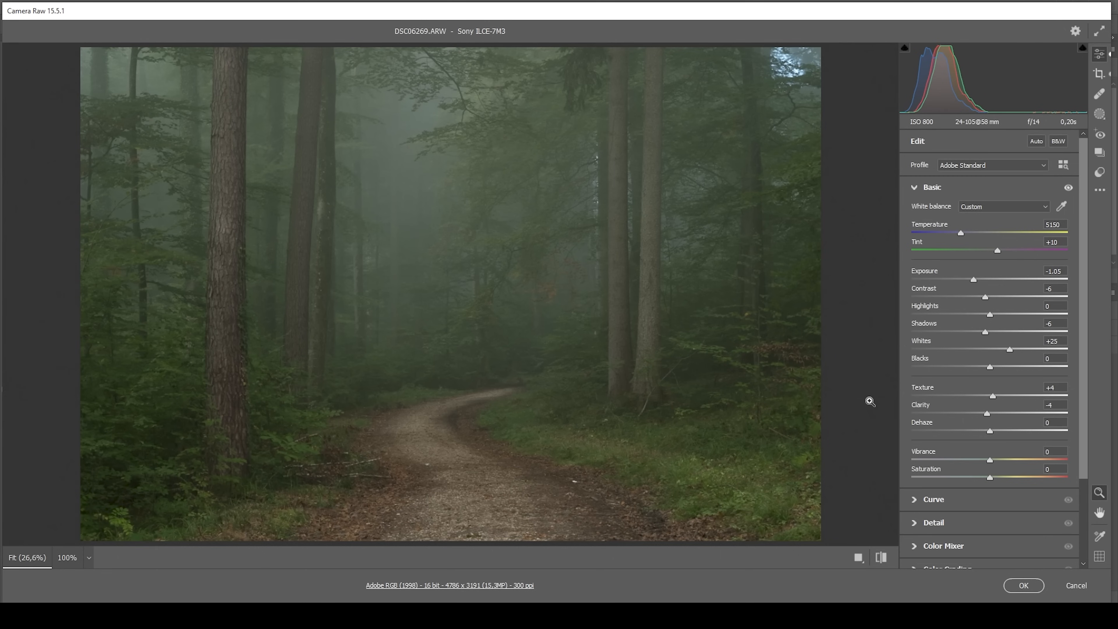
pyautogui.moveTo(833, 409)
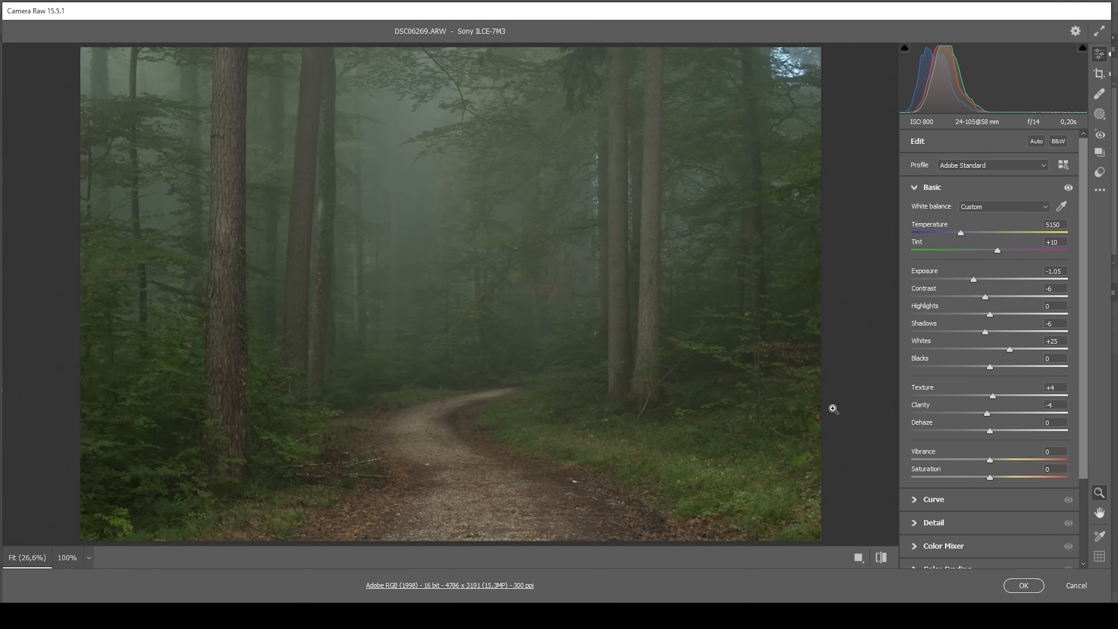
pyautogui.moveTo(990, 435)
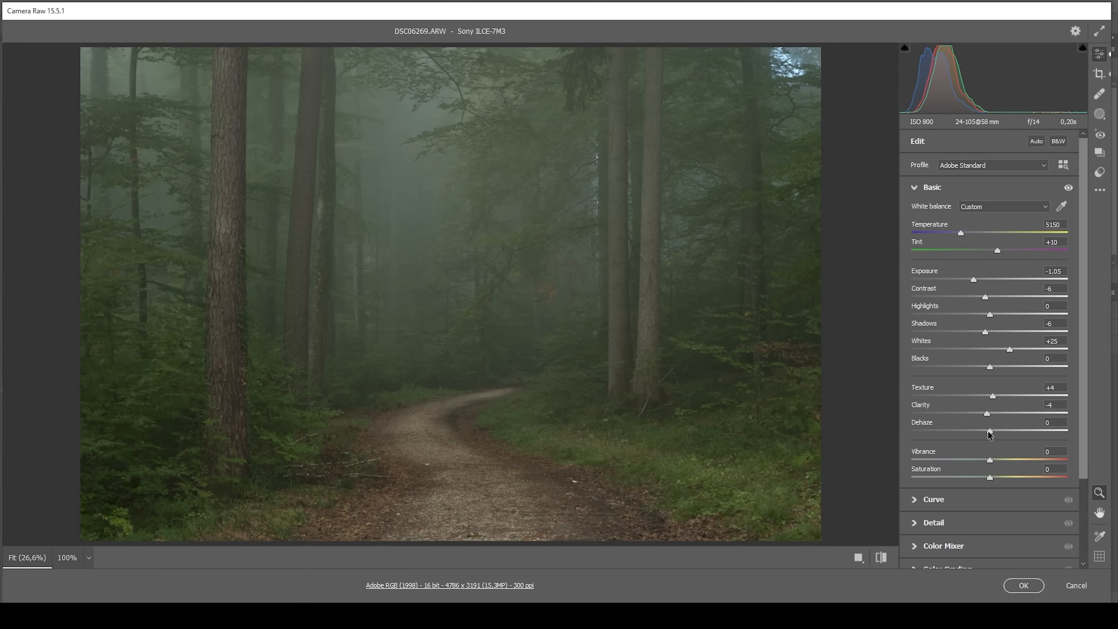
pyautogui.moveTo(990, 433); pyautogui.dragTo(986, 434)
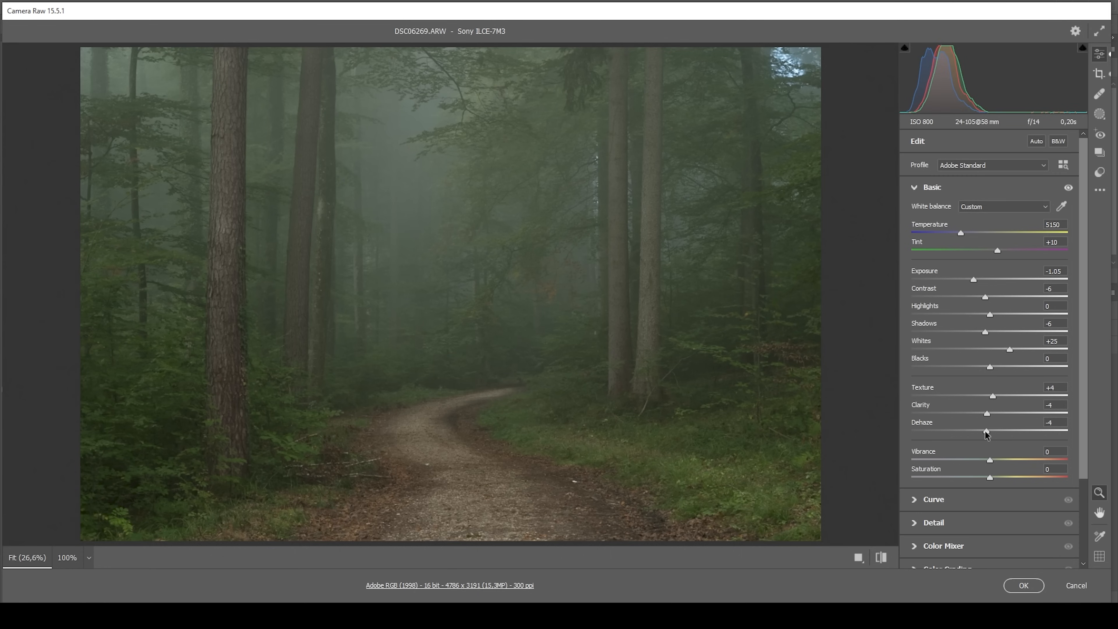
pyautogui.moveTo(986, 432); pyautogui.dragTo(983, 432)
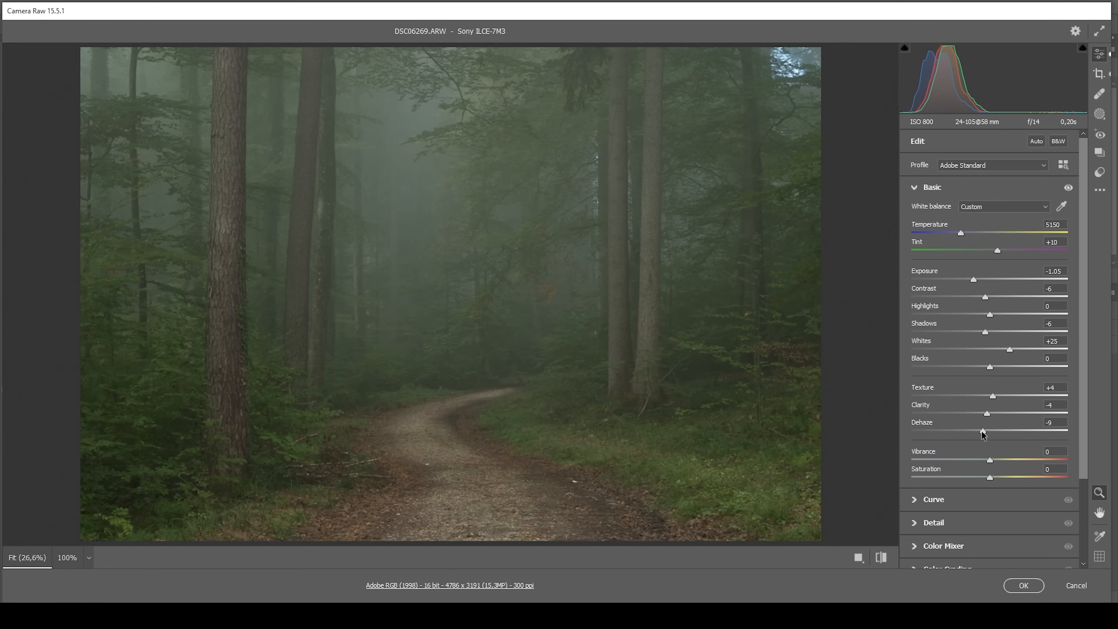
pyautogui.moveTo(983, 432); pyautogui.dragTo(988, 433)
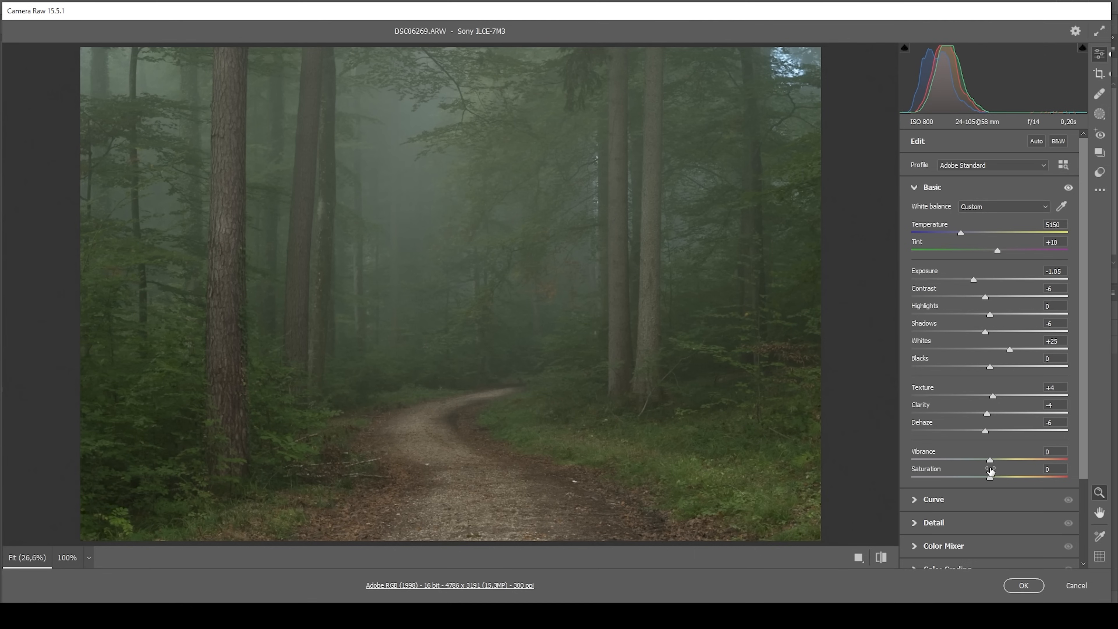
# Step: Boost Vibrance to +31
pyautogui.moveTo(989, 460); pyautogui.dragTo(1007, 461)
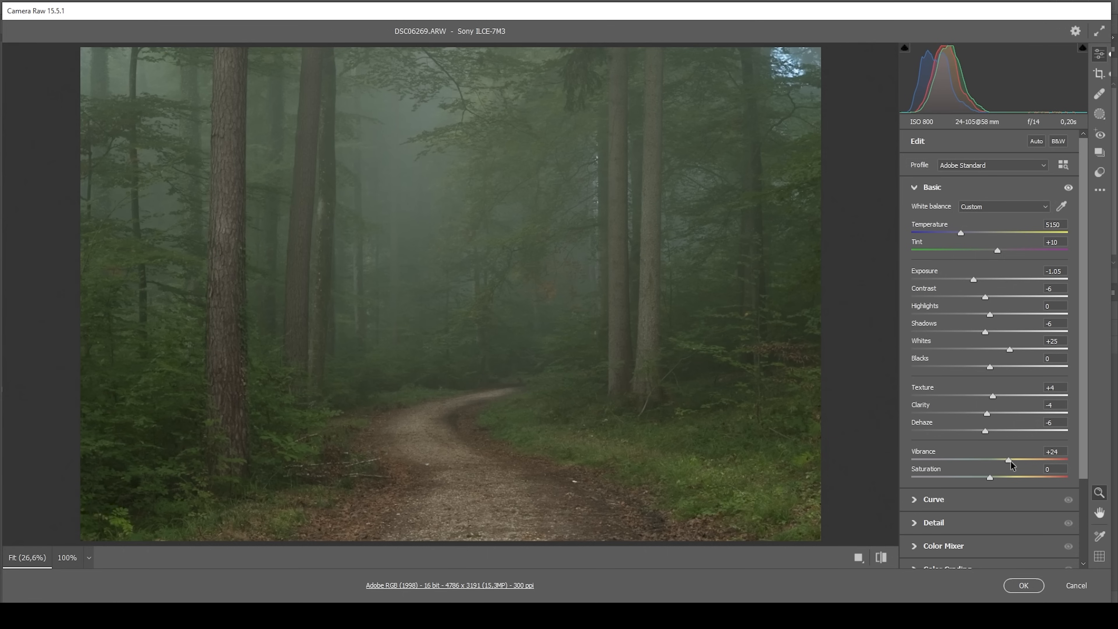
pyautogui.moveTo(1008, 460); pyautogui.dragTo(1016, 460)
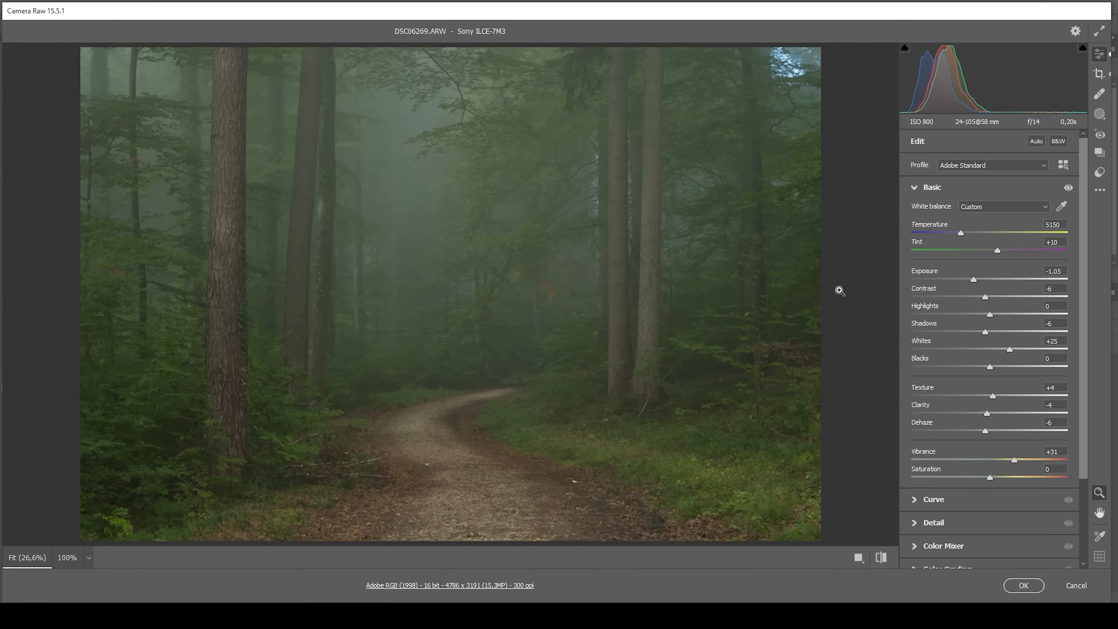
pyautogui.moveTo(840, 289)
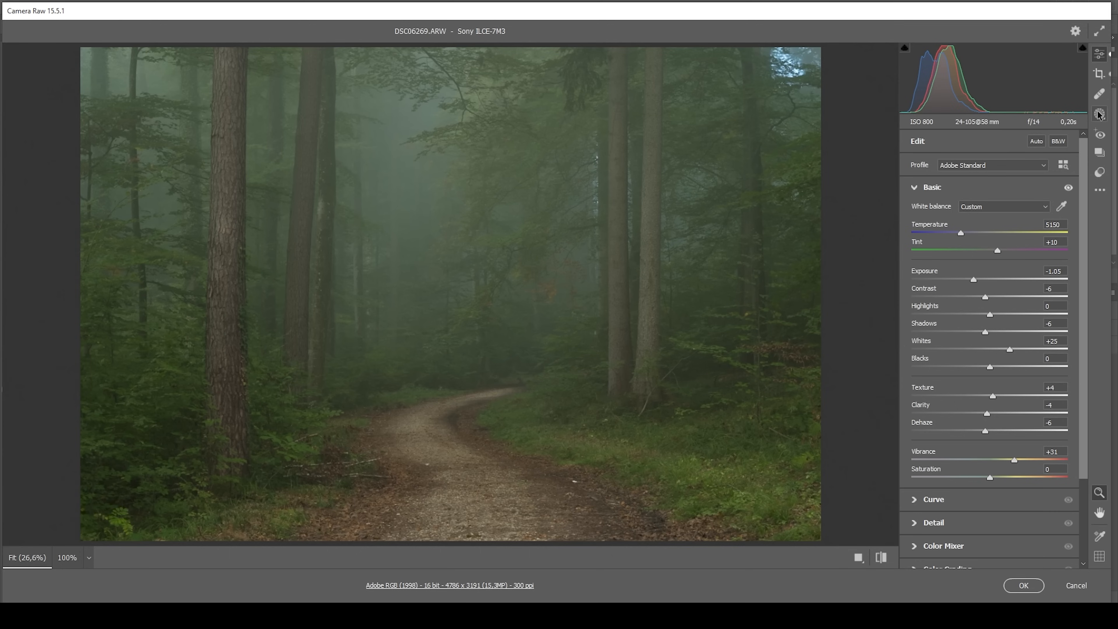
# Step: Create a radial gradient mask positioned over the central forest area
pyautogui.click(1099, 114)
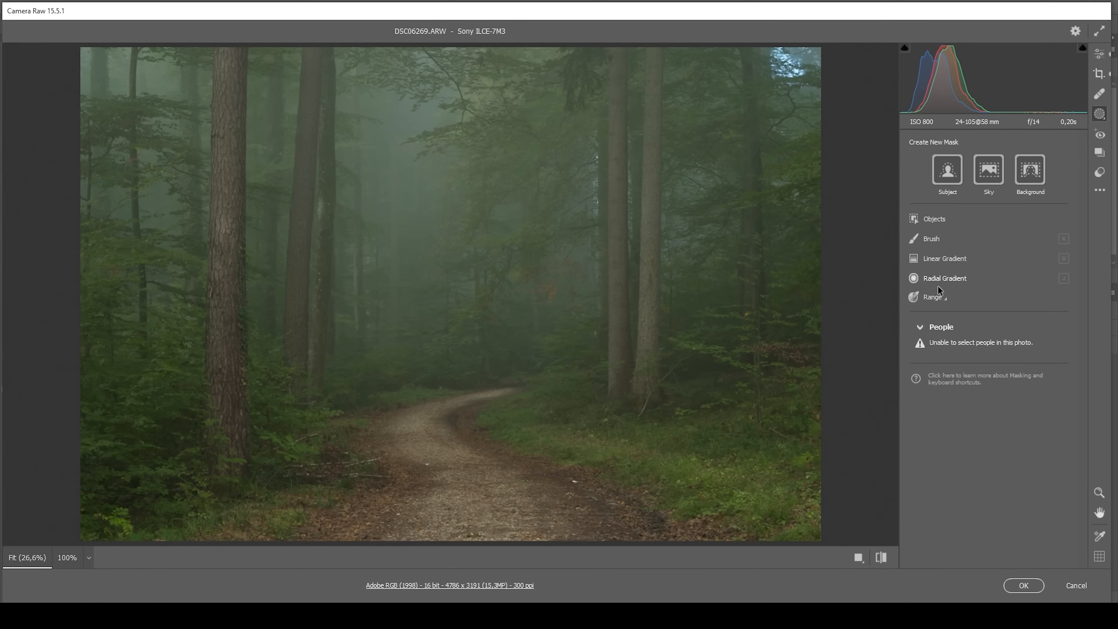
pyautogui.click(945, 279)
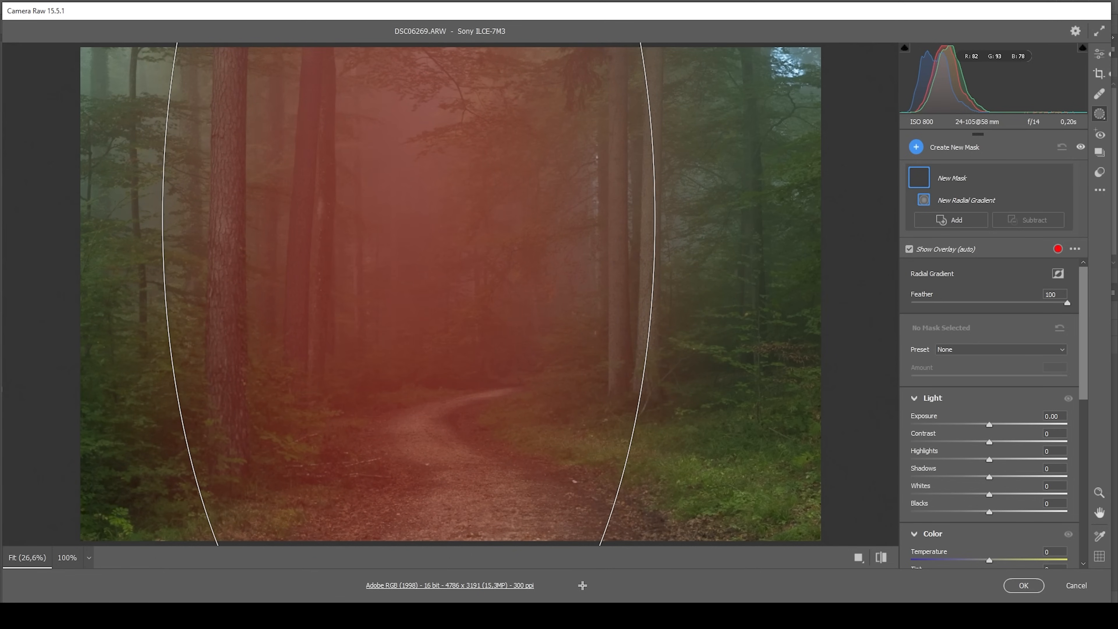
pyautogui.click(437, 301)
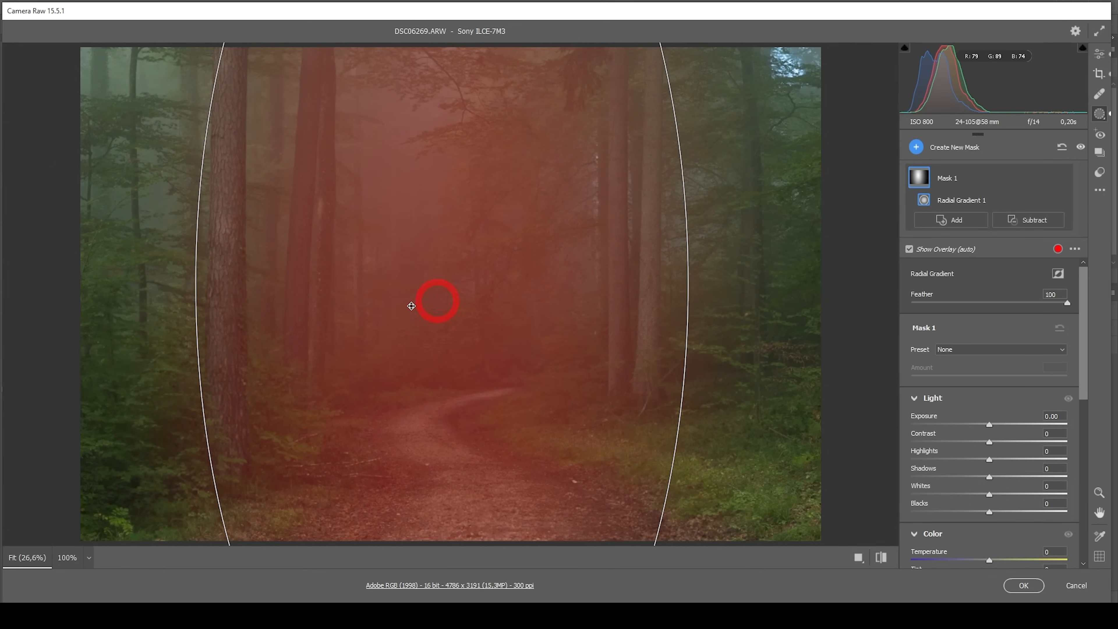
pyautogui.moveTo(437, 301); pyautogui.dragTo(370, 249)
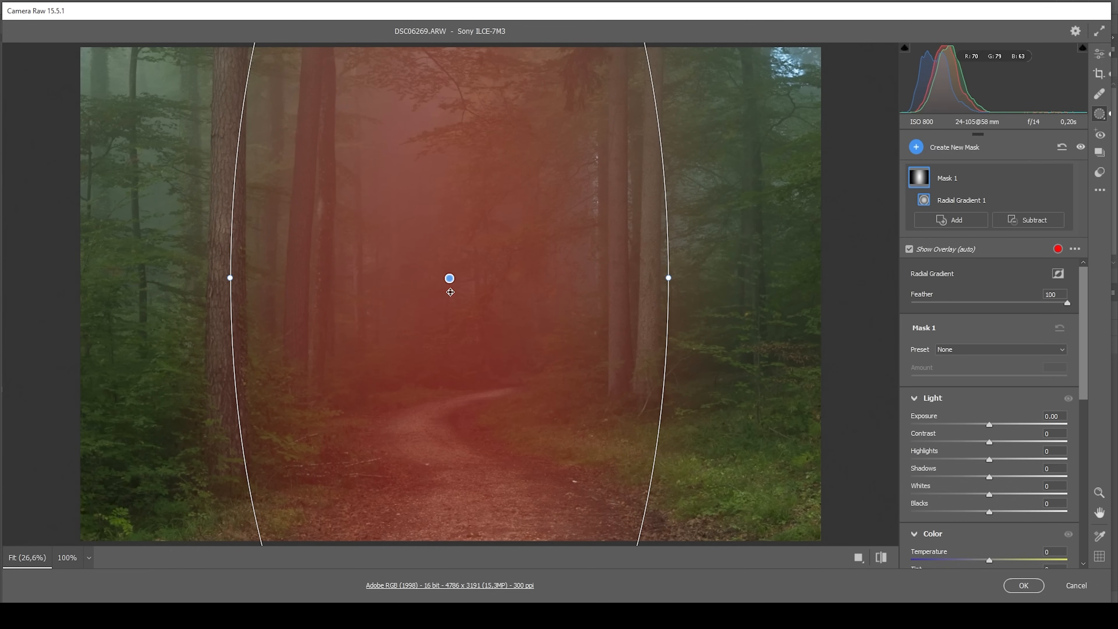
pyautogui.moveTo(991, 430)
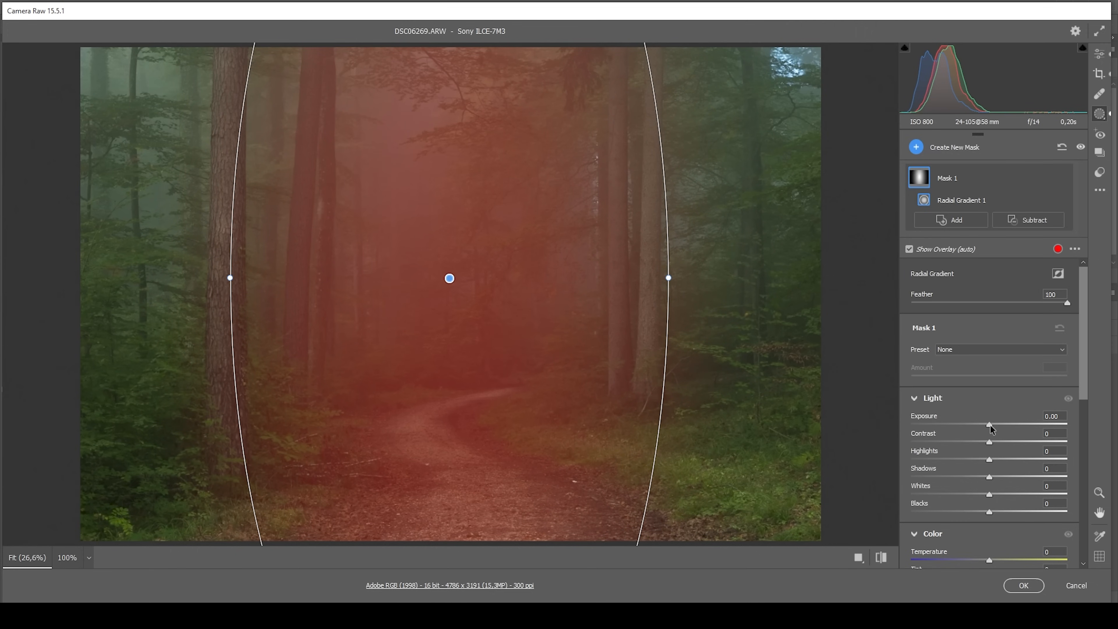
# Step: Brighten the masked centre with Exposure +0.20 and Whites +100
pyautogui.click(910, 249)
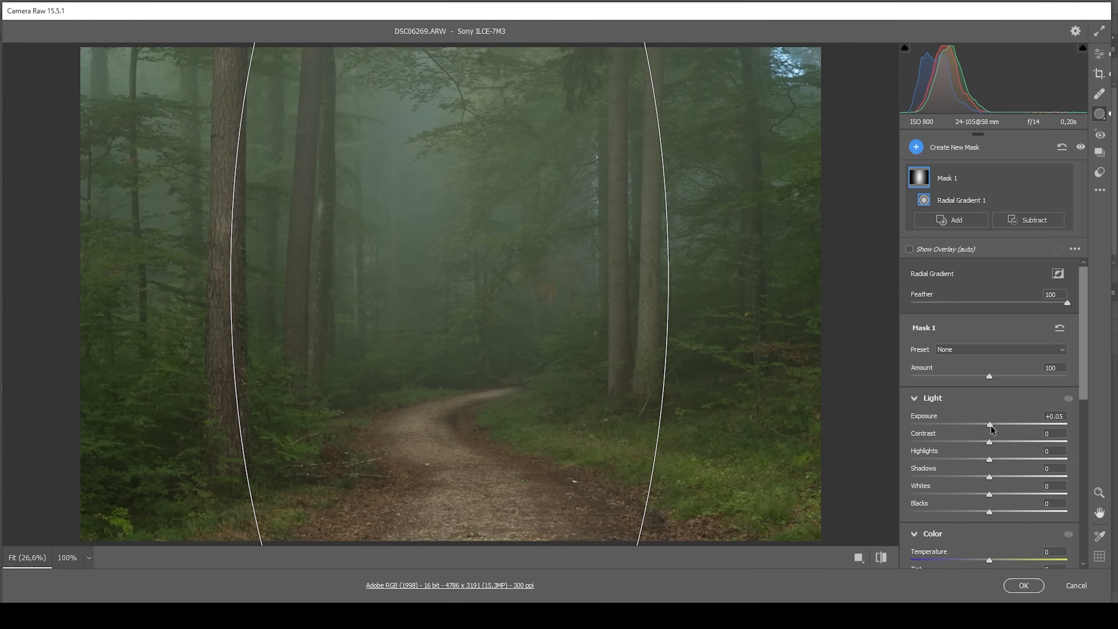
pyautogui.moveTo(990, 422); pyautogui.dragTo(995, 421)
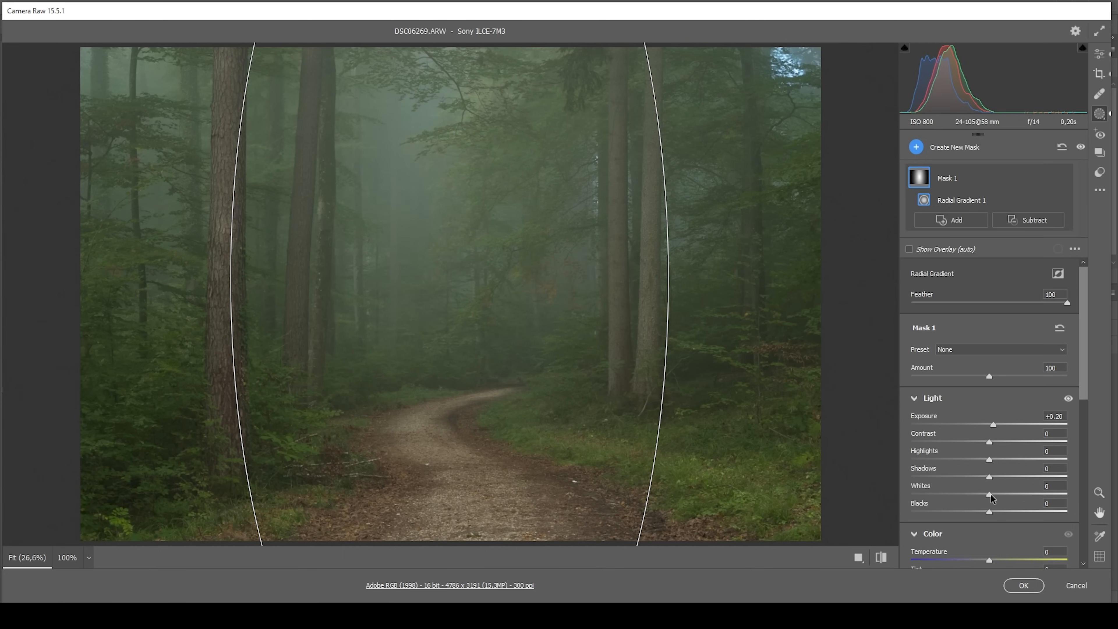
pyautogui.moveTo(1009, 495); pyautogui.dragTo(1018, 496)
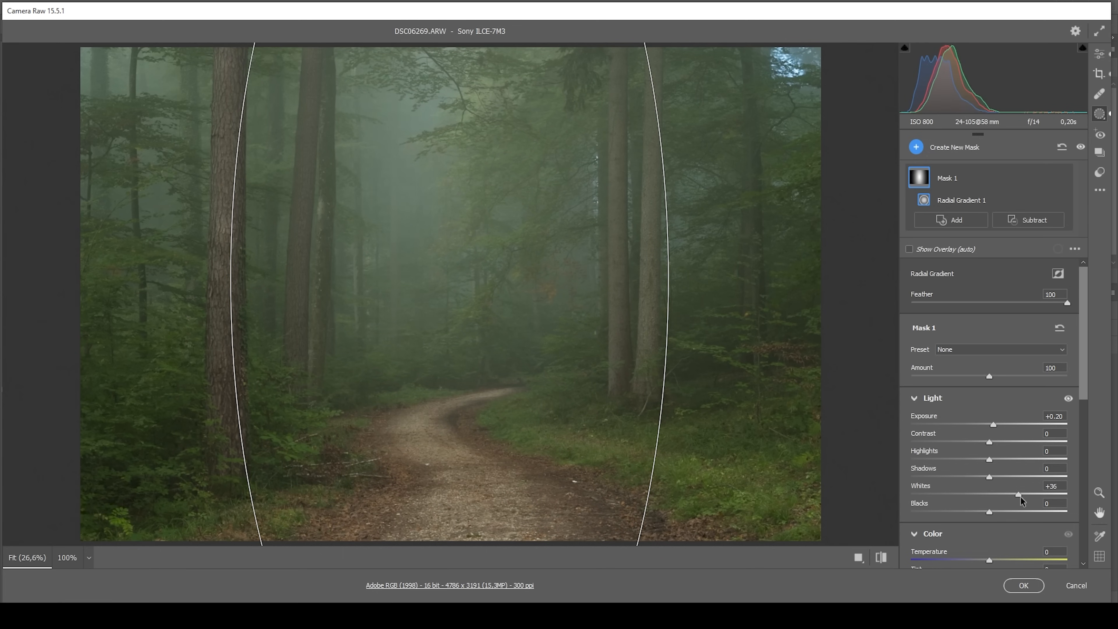
pyautogui.moveTo(1019, 495); pyautogui.dragTo(1067, 495)
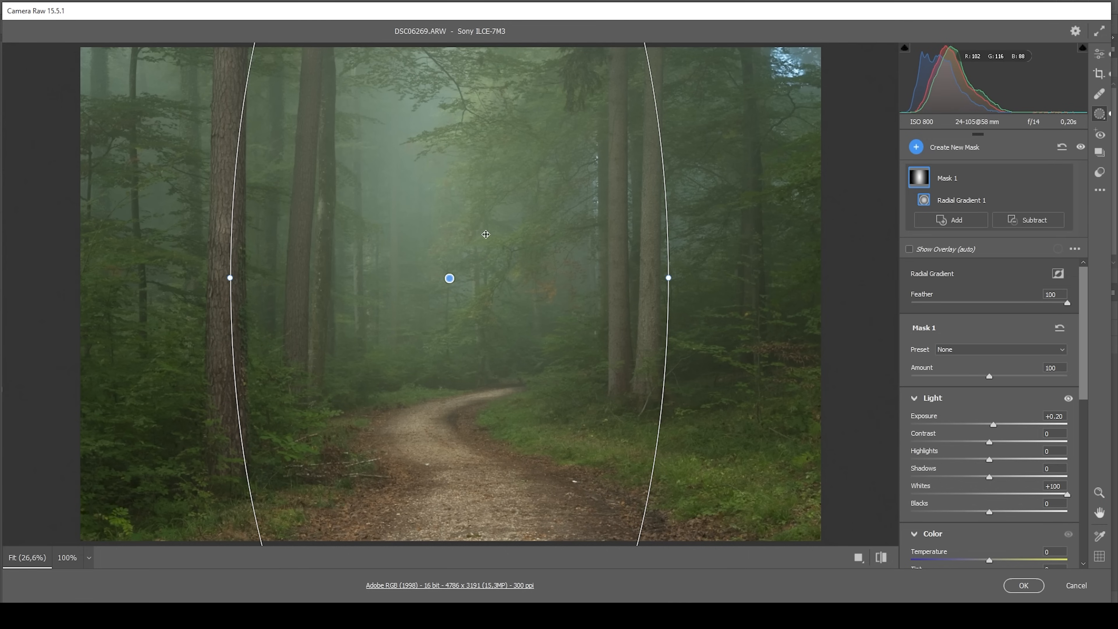
pyautogui.moveTo(392, 246)
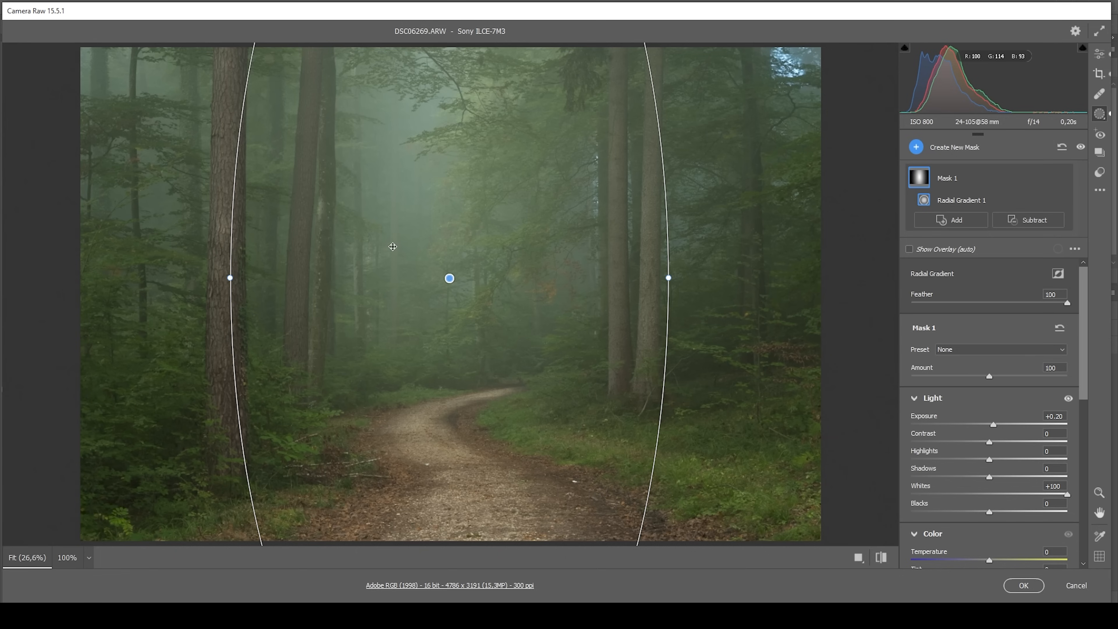
# Step: Add a second radial gradient mask stretched down toward the trail
pyautogui.click(918, 146)
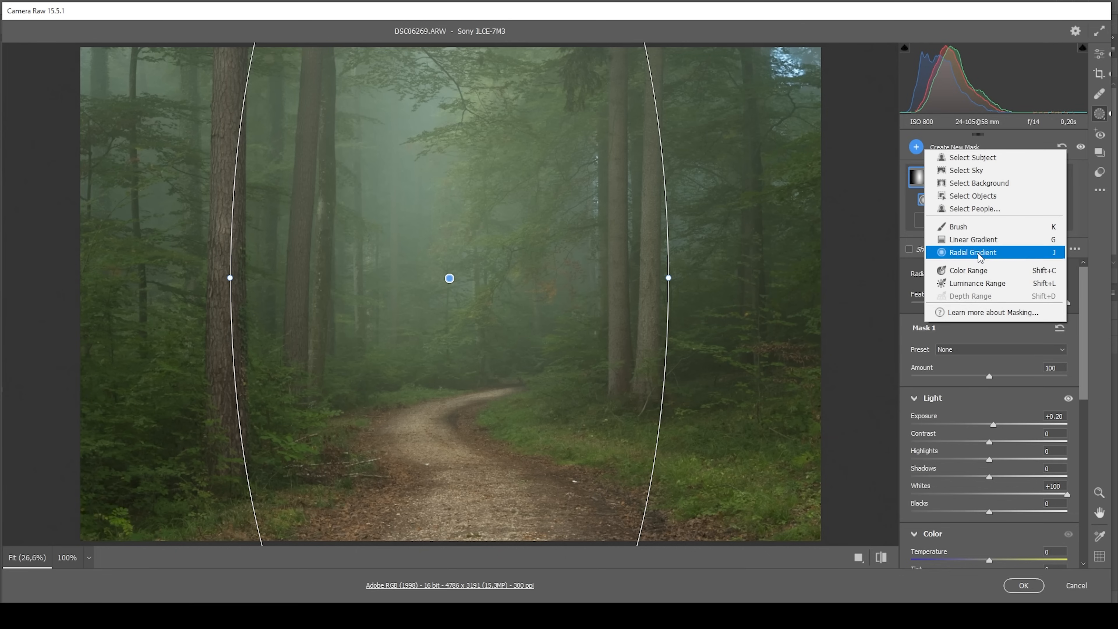
pyautogui.click(972, 251)
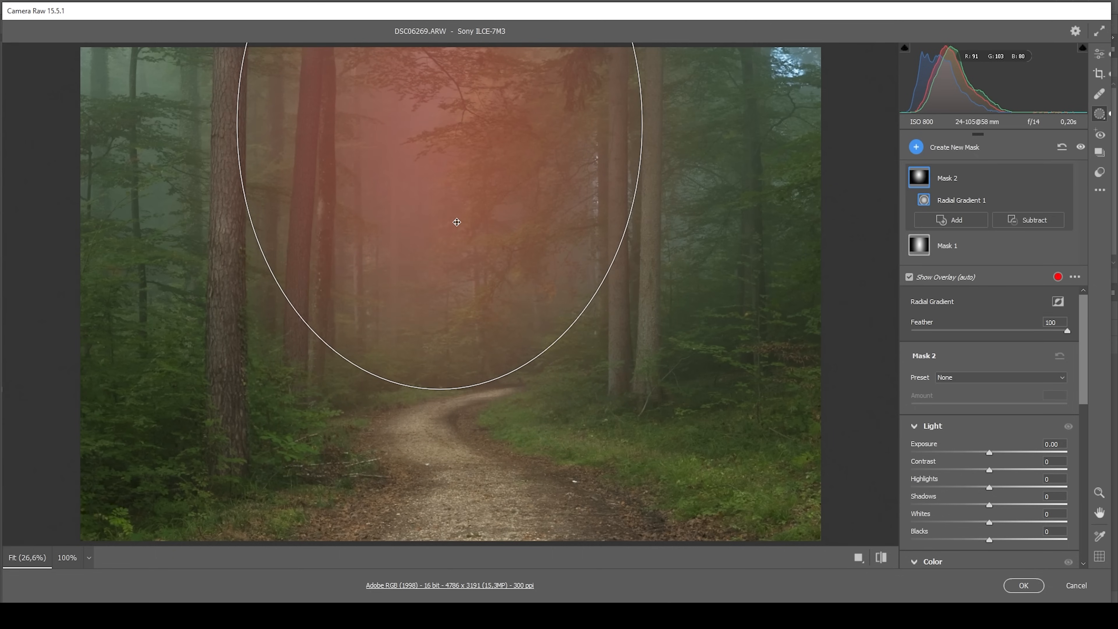
pyautogui.moveTo(456, 384); pyautogui.dragTo(455, 433)
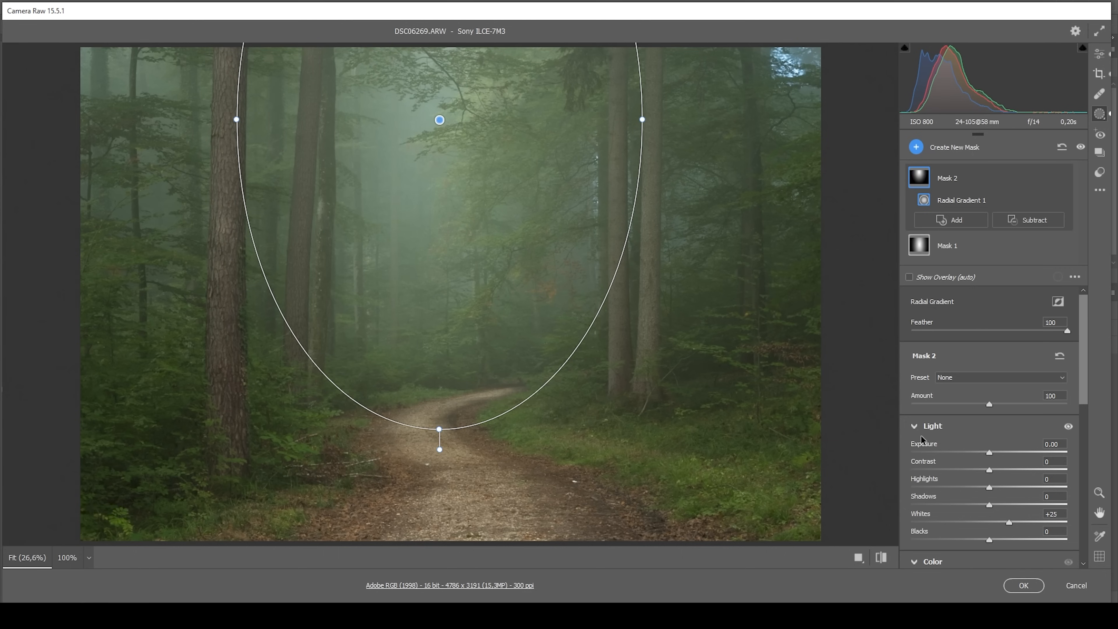
# Step: Give the central glow Highlights +97, Contrast -29 and Blacks +25, then begin a linear gradient
pyautogui.moveTo(988, 488); pyautogui.dragTo(1045, 488)
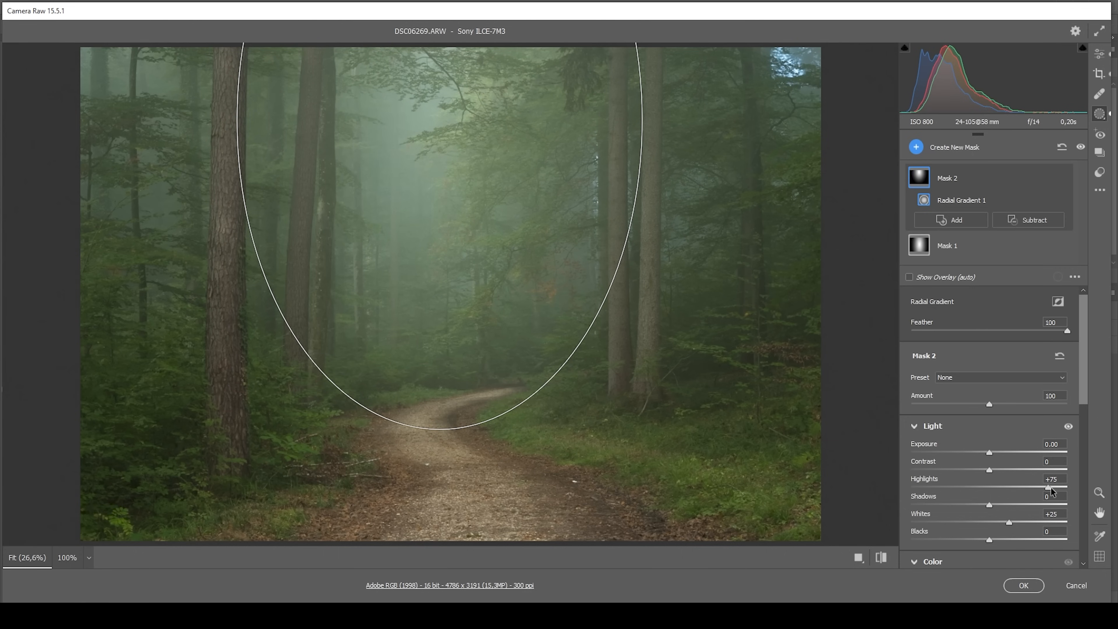
pyautogui.moveTo(1049, 486); pyautogui.dragTo(1064, 487)
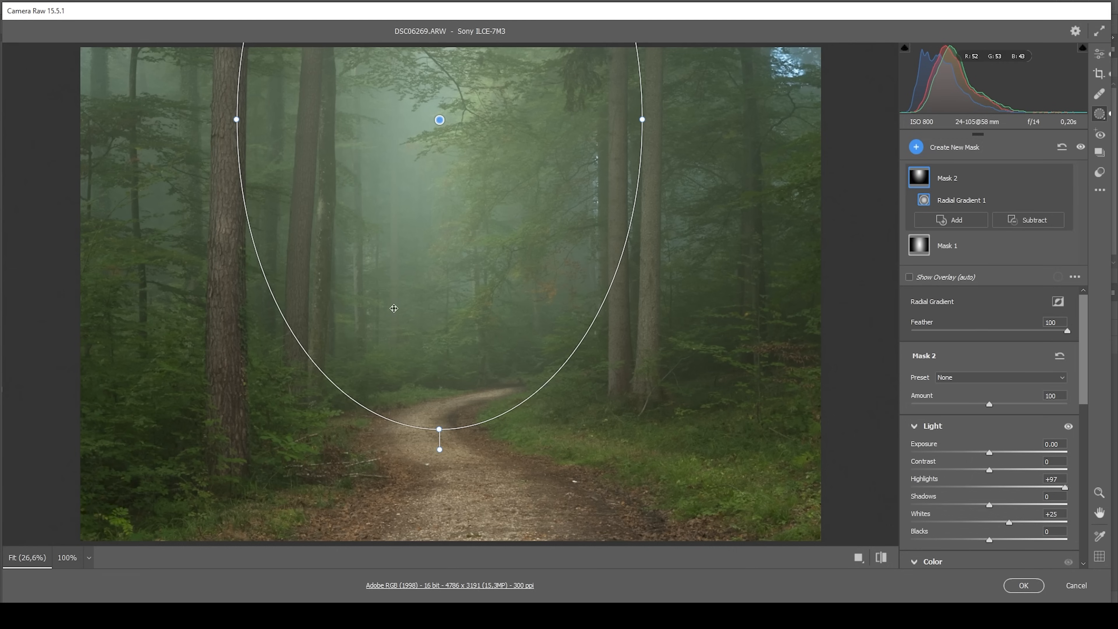
pyautogui.moveTo(1008, 470); pyautogui.dragTo(988, 471)
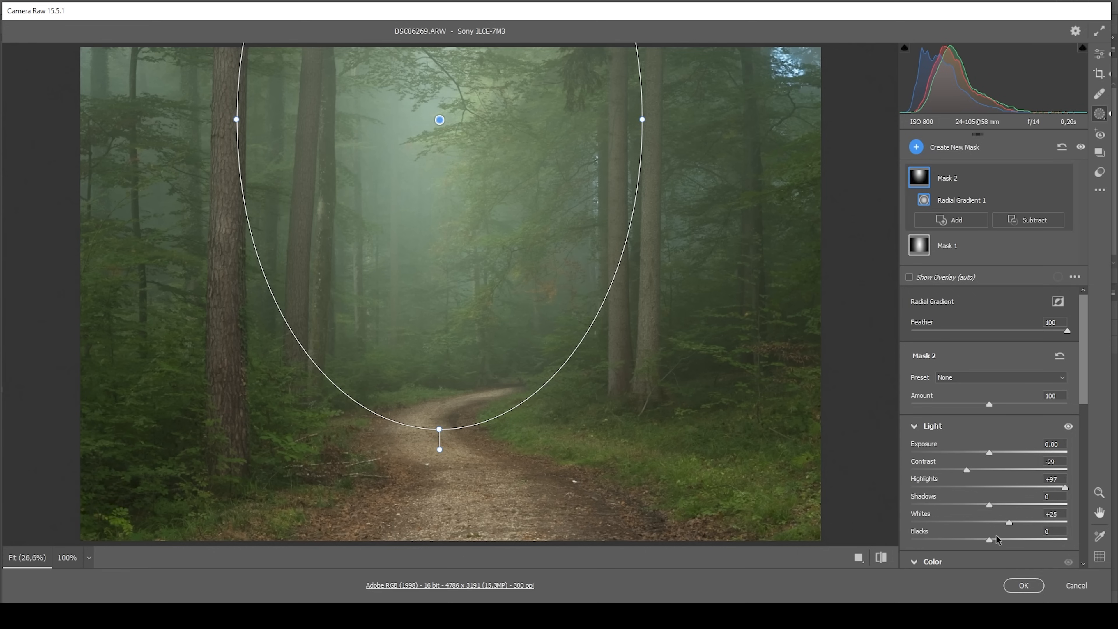
pyautogui.moveTo(988, 539); pyautogui.dragTo(1006, 539)
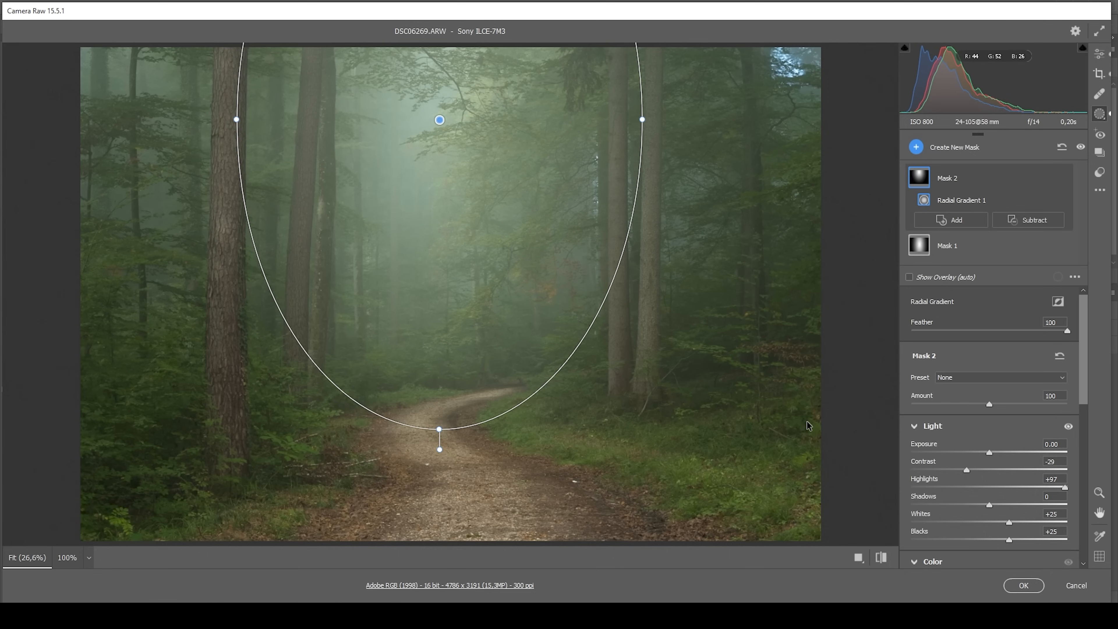
pyautogui.click(916, 147)
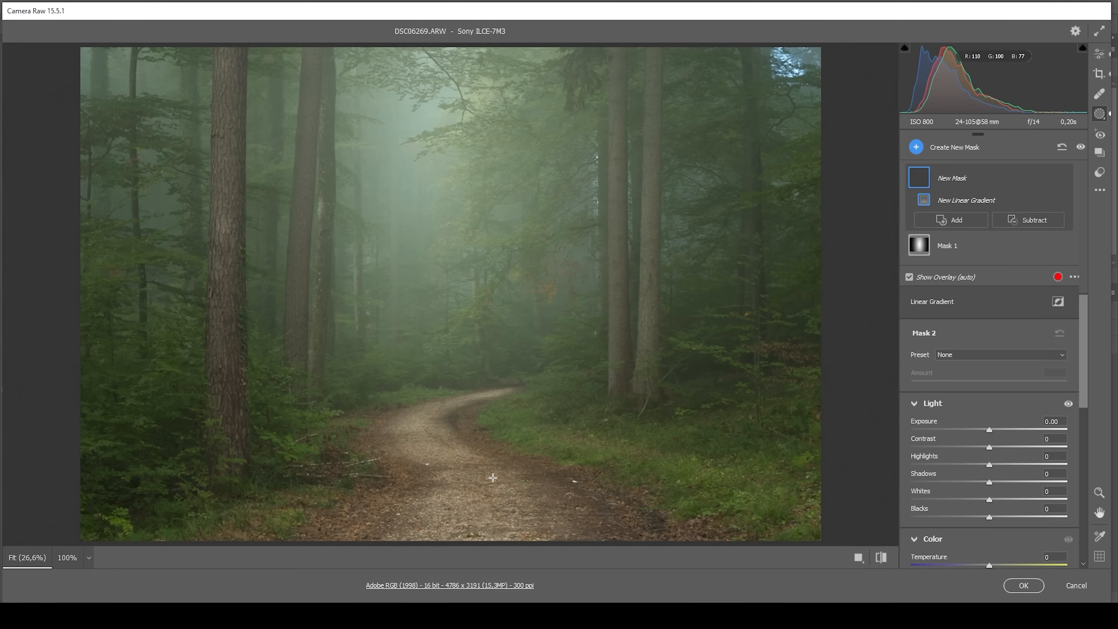
# Step: Draw a bottom-up linear gradient over the trail with Exposure -0.35 and Whites -100
pyautogui.moveTo(470, 326); pyautogui.dragTo(486, 492)
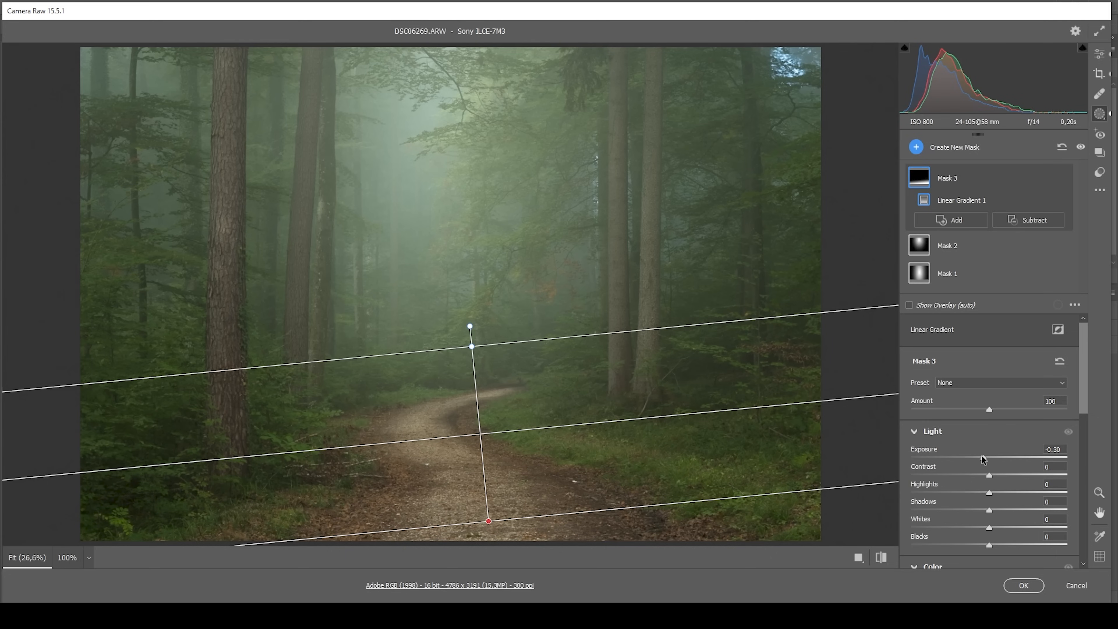
pyautogui.moveTo(991, 457); pyautogui.dragTo(983, 457)
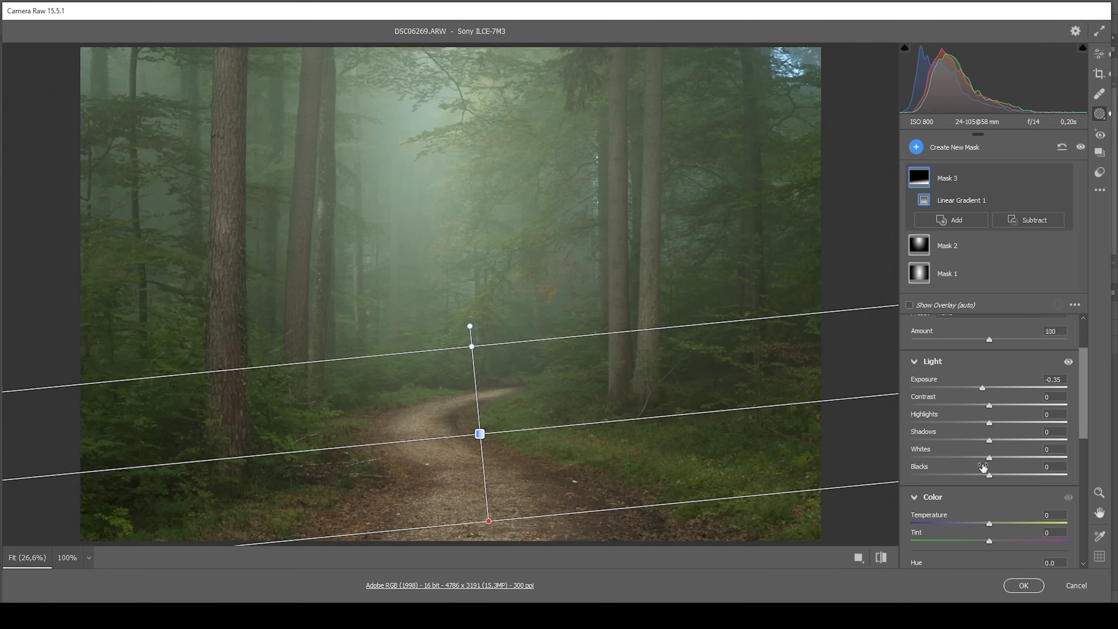
pyautogui.moveTo(989, 458); pyautogui.dragTo(910, 458)
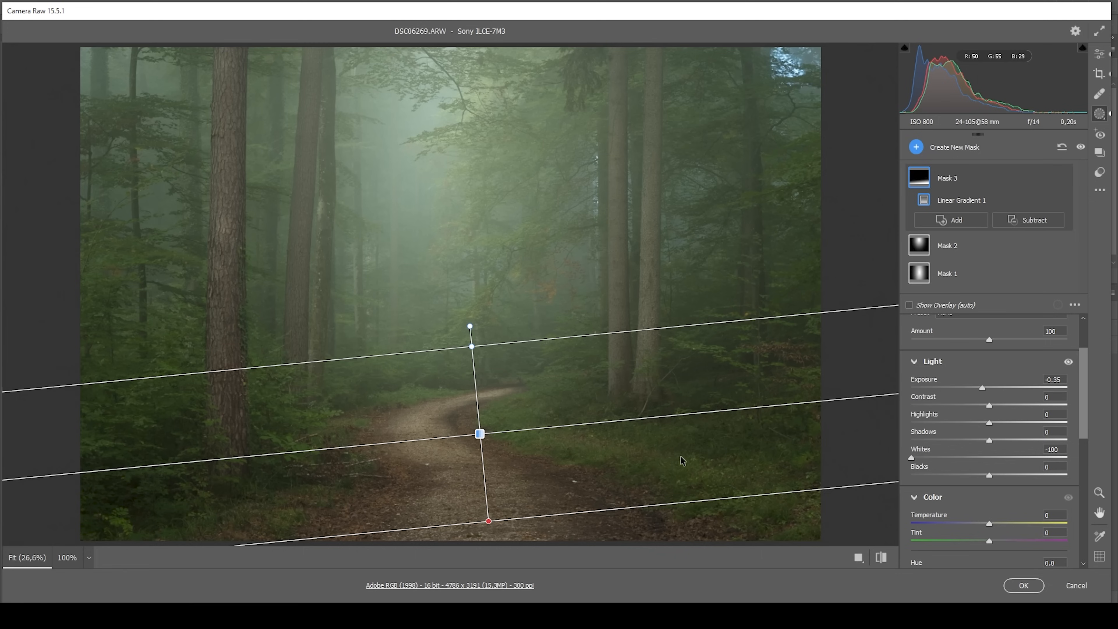
pyautogui.moveTo(845, 448)
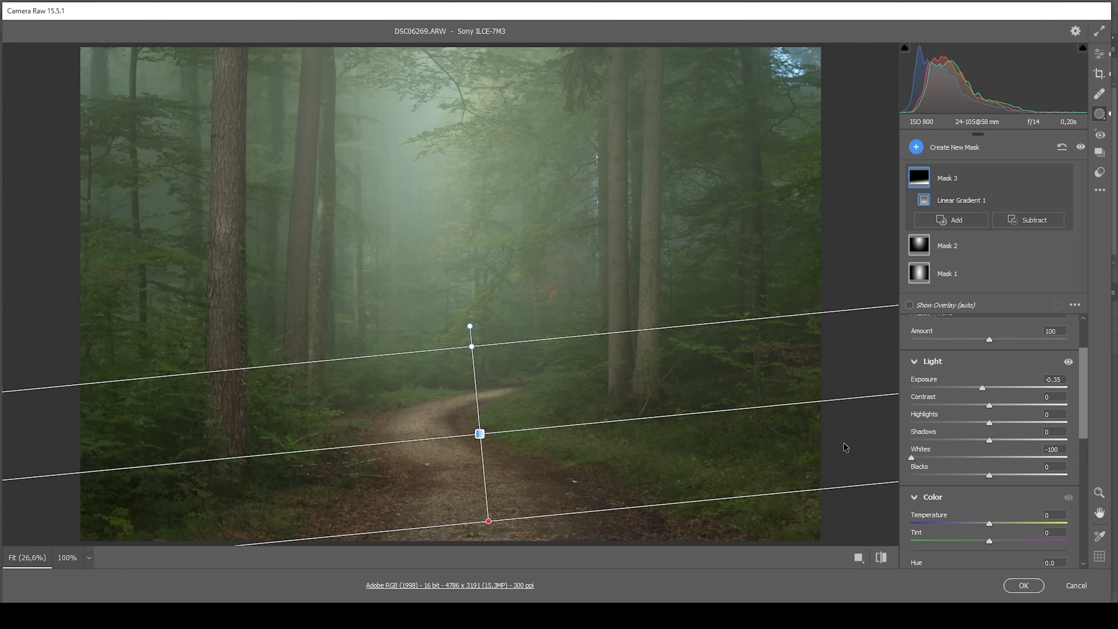
# Step: Darken the left edge (Exposure -0.20) and right edge (Exposure -0.25) with linear gradients
pyautogui.click(916, 147)
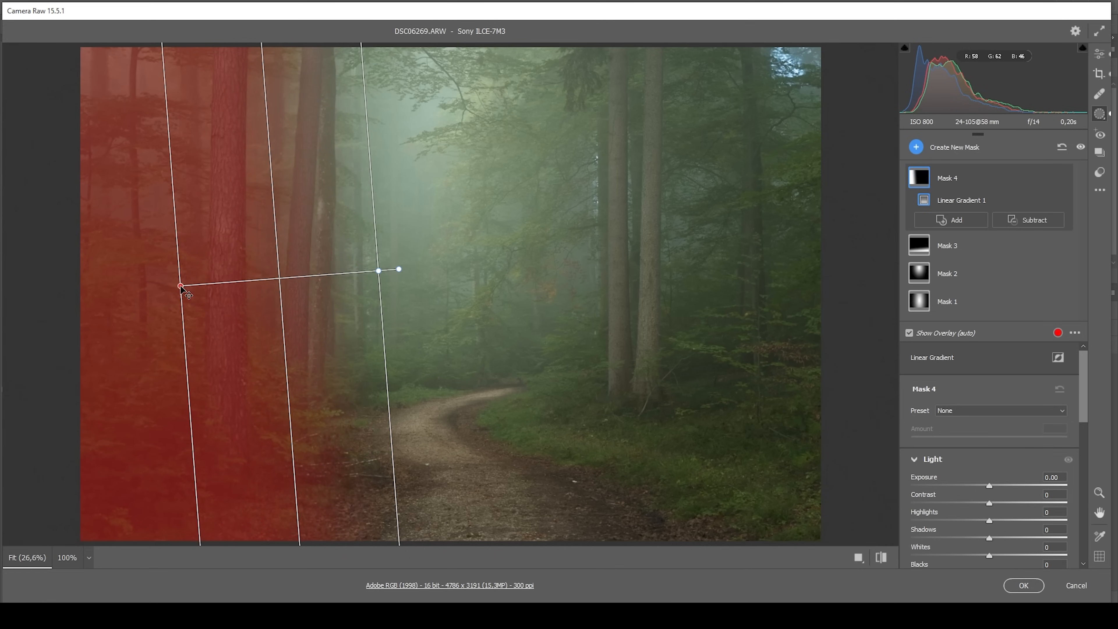
pyautogui.moveTo(182, 285); pyautogui.dragTo(252, 267)
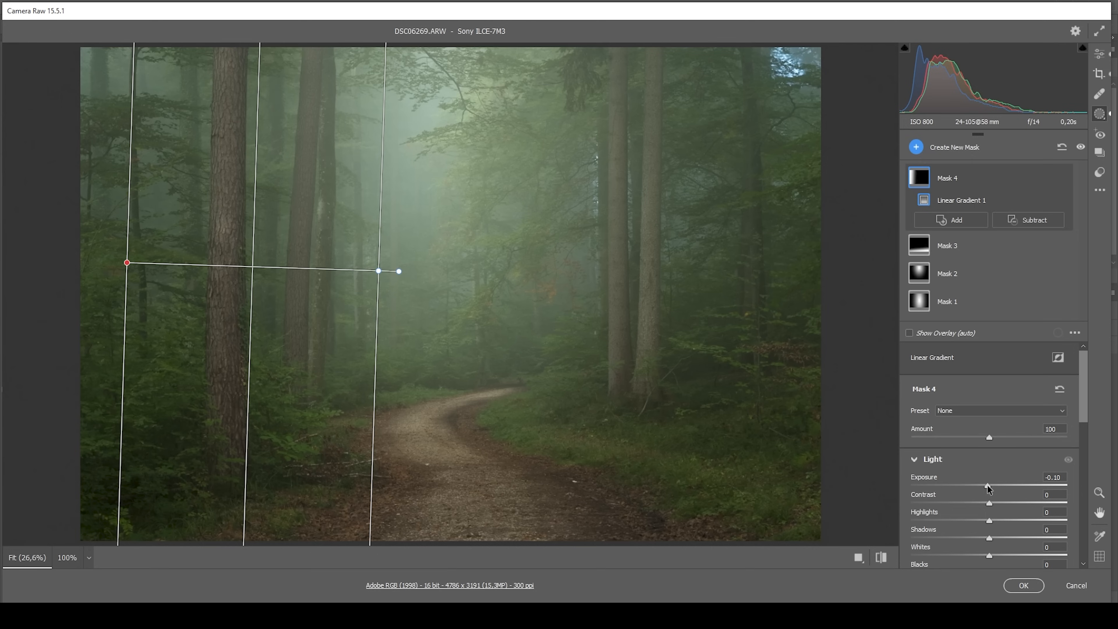
pyautogui.moveTo(989, 483); pyautogui.dragTo(985, 482)
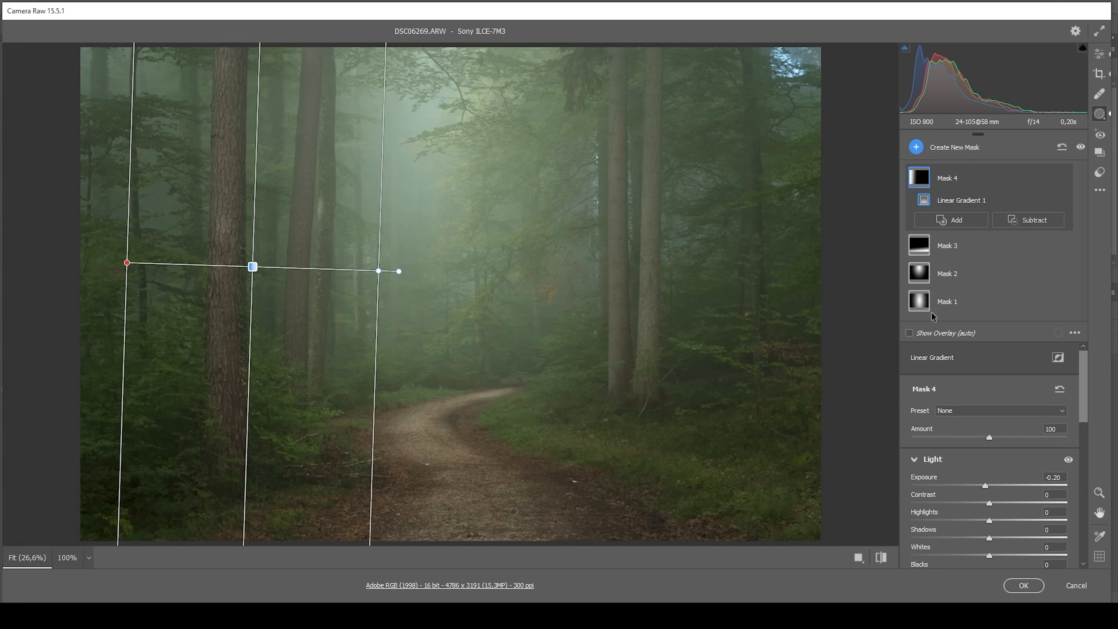
pyautogui.moveTo(905, 48)
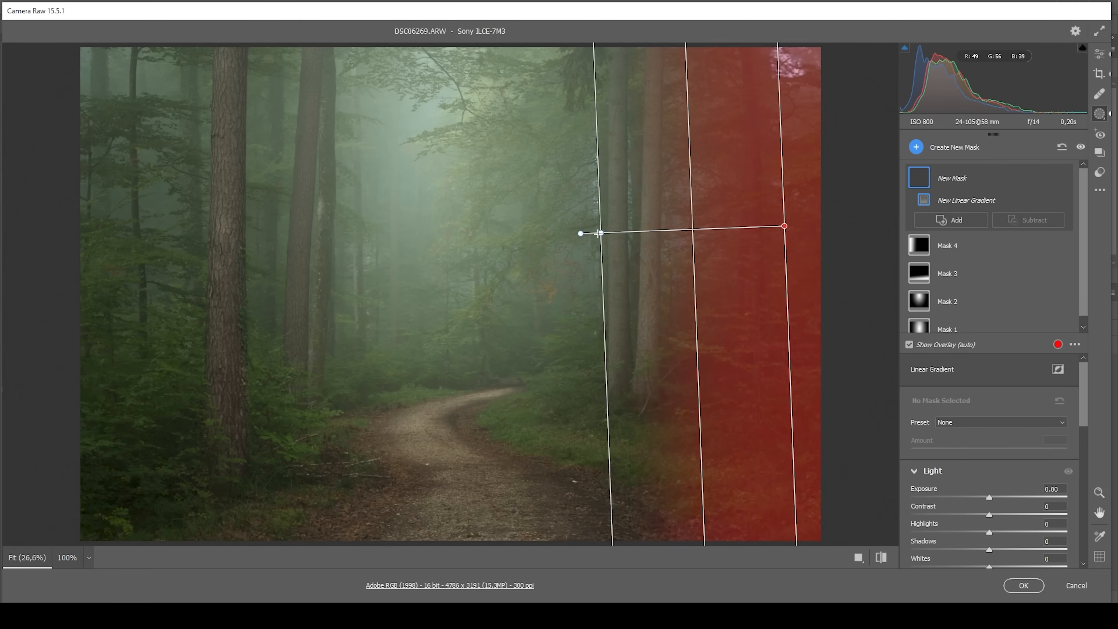
pyautogui.moveTo(599, 233); pyautogui.dragTo(549, 238)
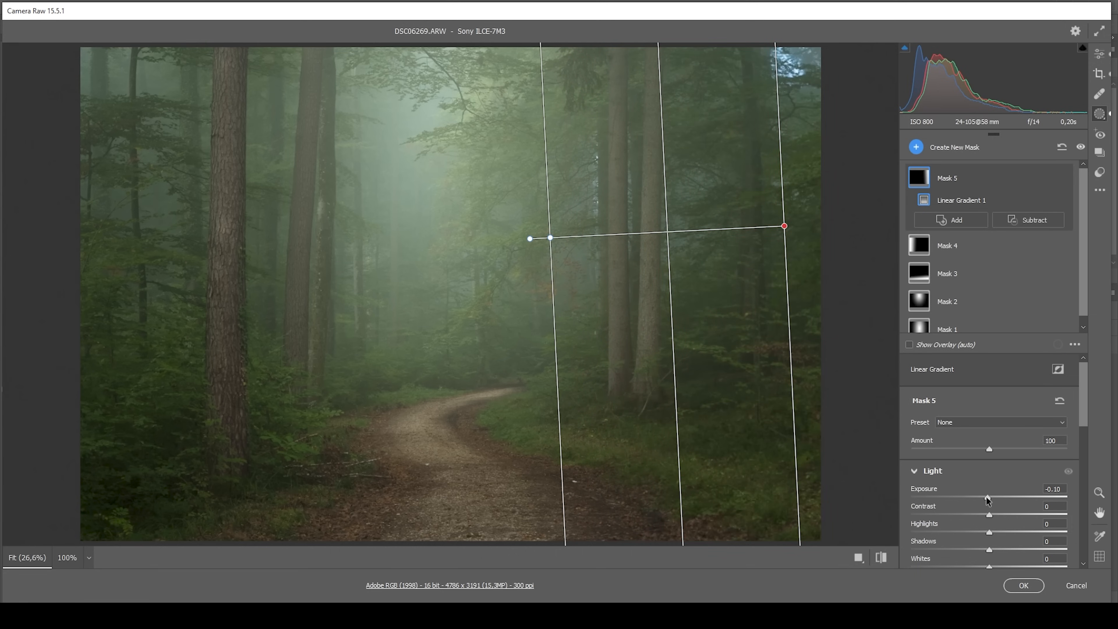
pyautogui.moveTo(989, 488); pyautogui.dragTo(985, 488)
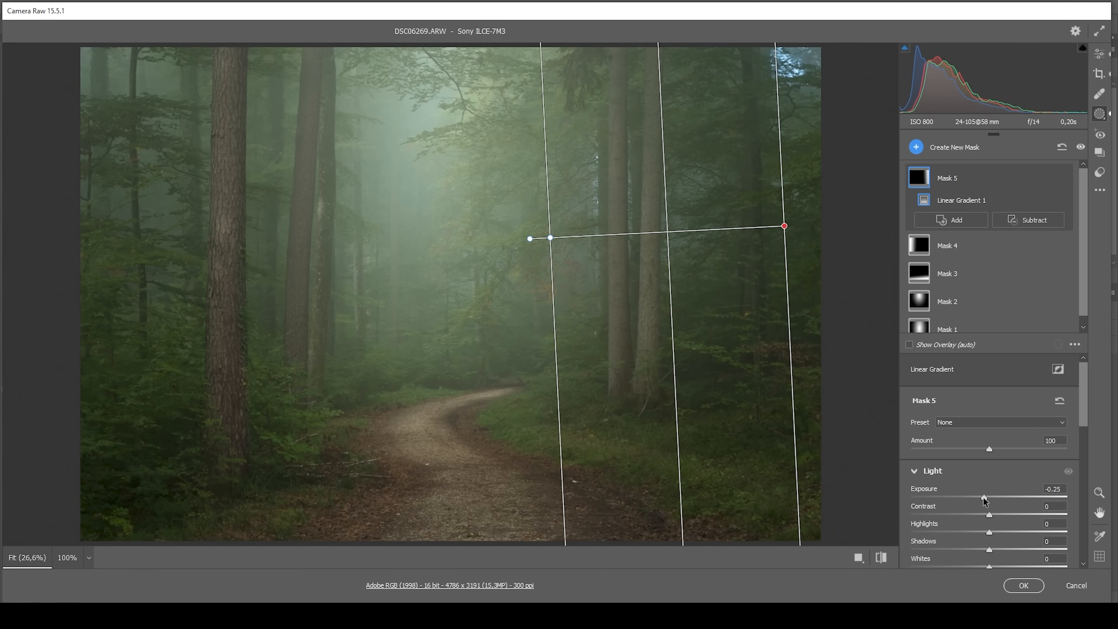
# Step: Add a radial mask over the foggy upper centre with Exposure +0.35
pyautogui.click(916, 146)
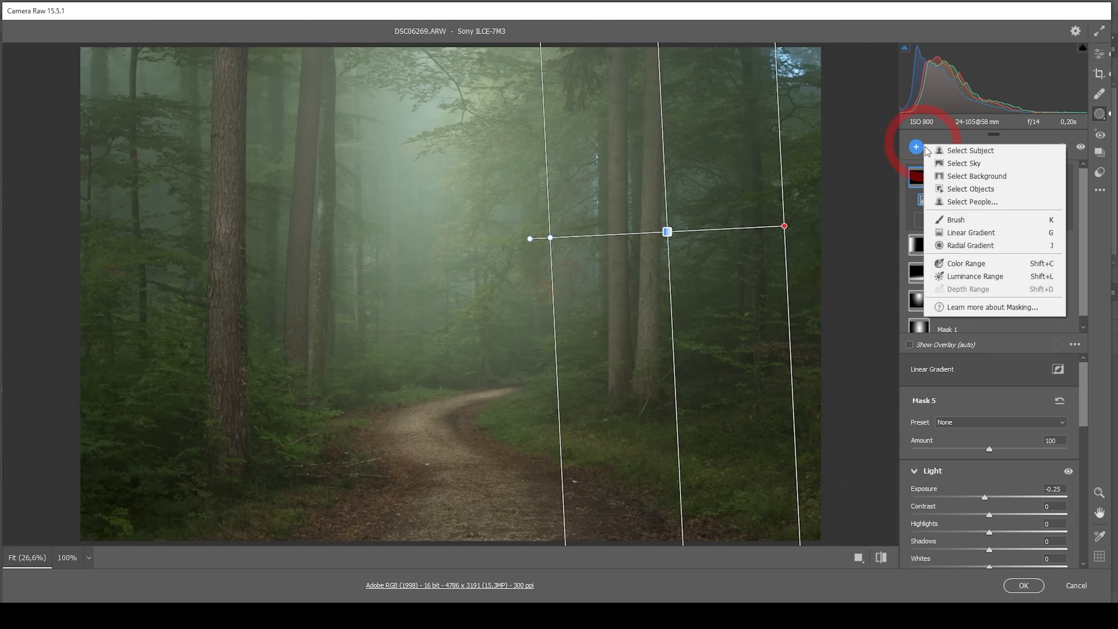
pyautogui.moveTo(976, 278)
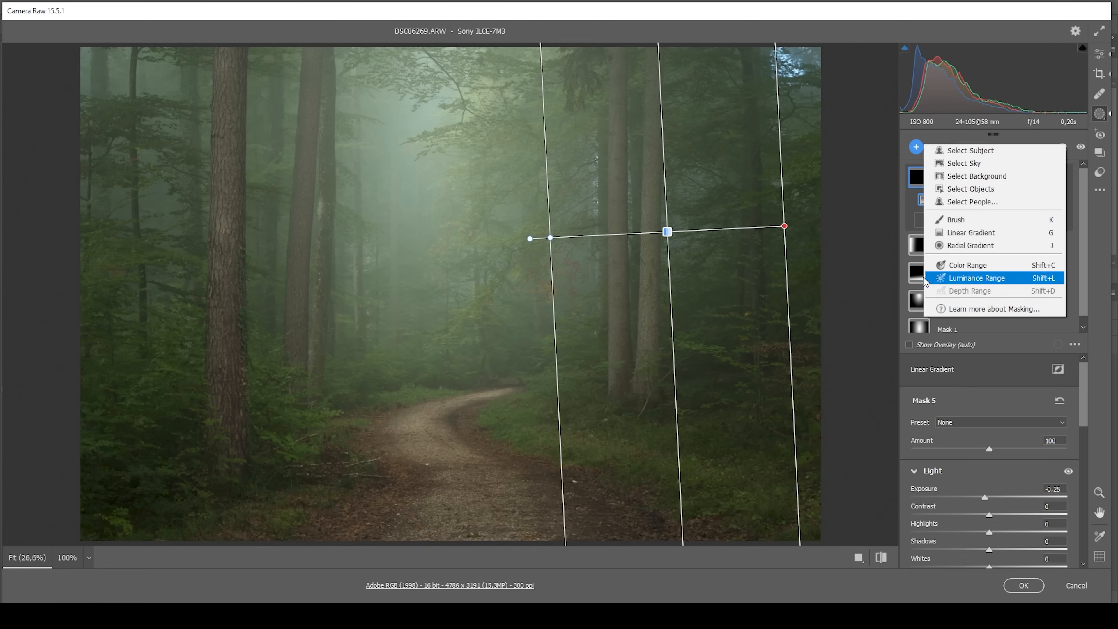
pyautogui.moveTo(959, 250)
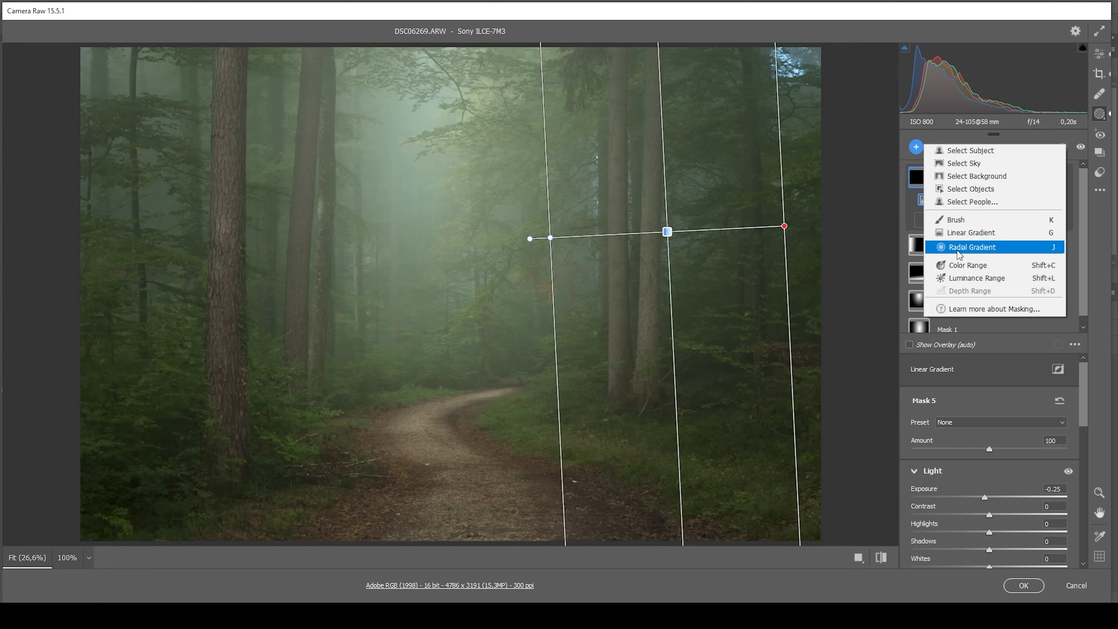
pyautogui.click(972, 247)
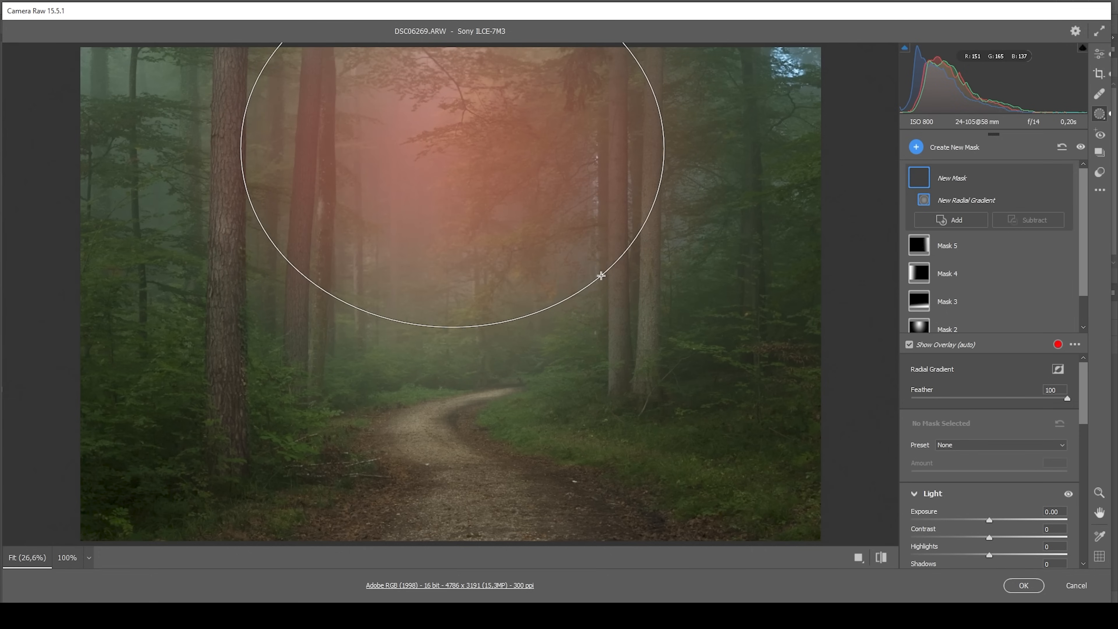
pyautogui.moveTo(601, 275); pyautogui.dragTo(464, 132)
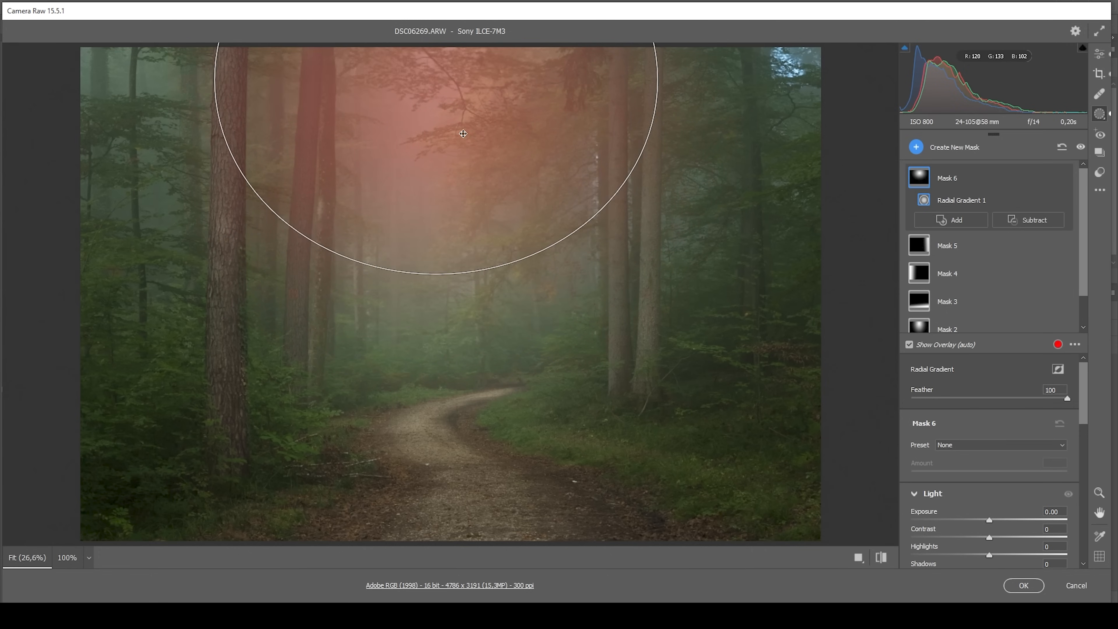
pyautogui.moveTo(464, 133); pyautogui.dragTo(442, 140)
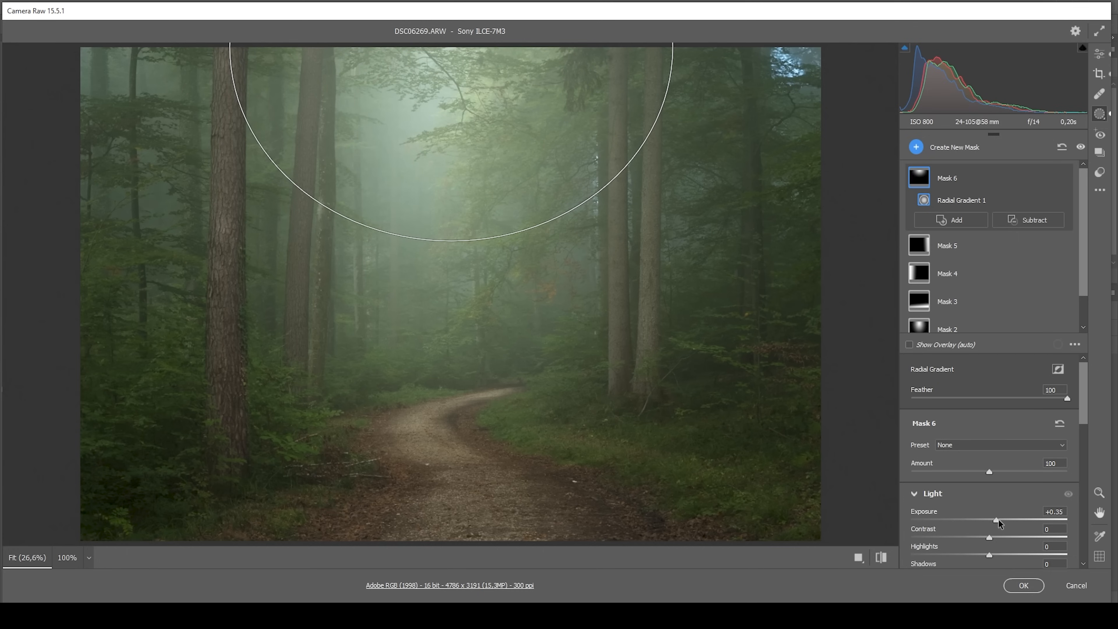
pyautogui.moveTo(997, 521); pyautogui.dragTo(1001, 521)
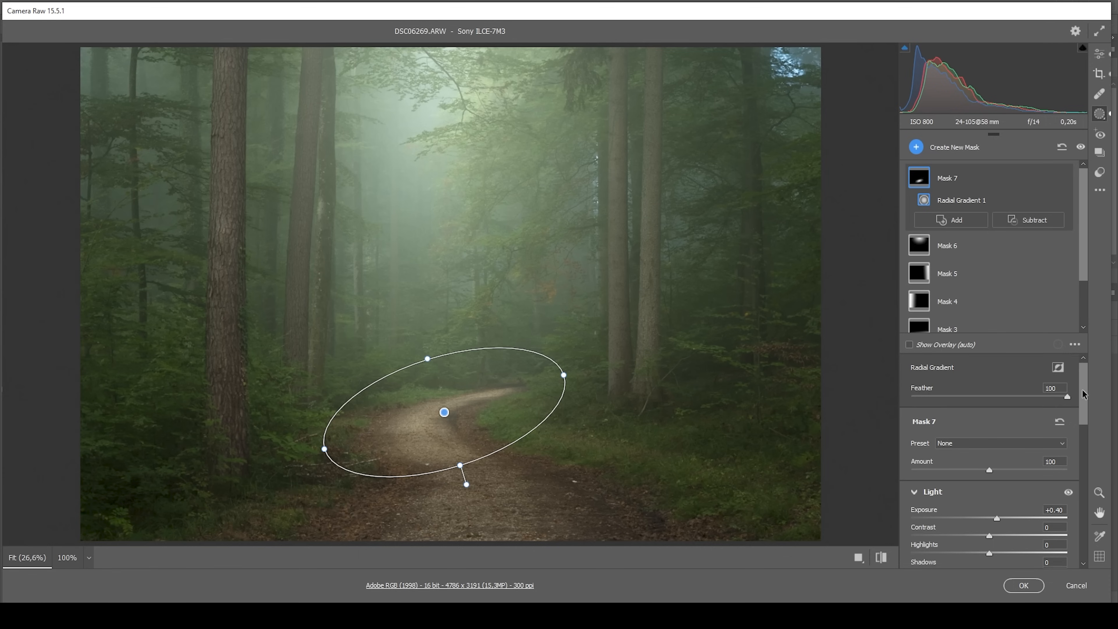
# Step: Brighten the trail stretch with another radial mask at Exposure +0.40
pyautogui.scroll(-3)
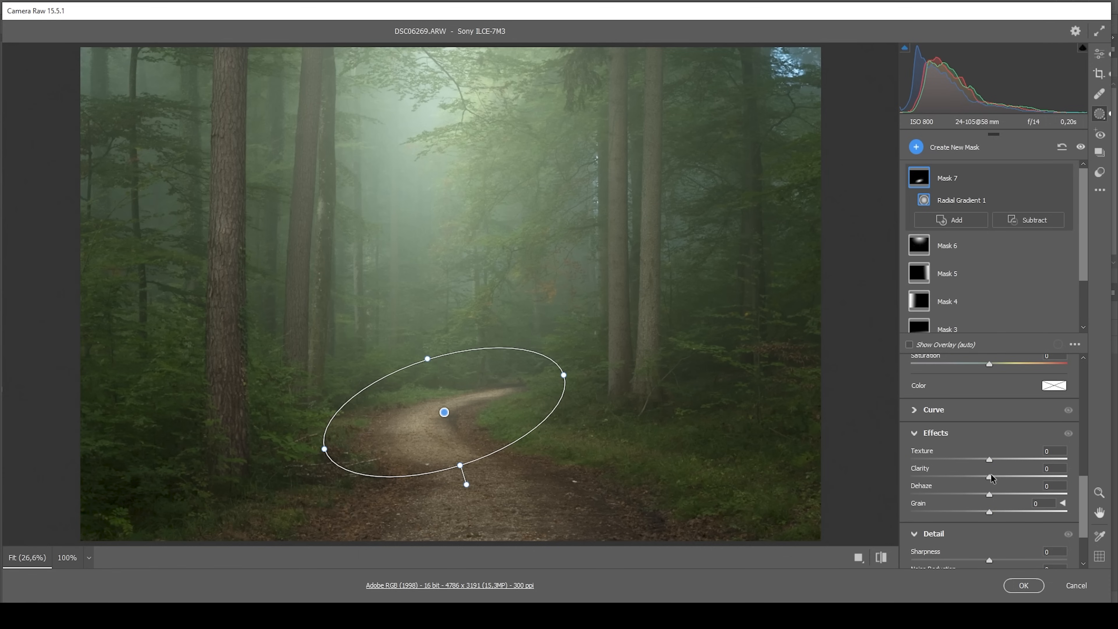
pyautogui.moveTo(989, 475); pyautogui.dragTo(1034, 476)
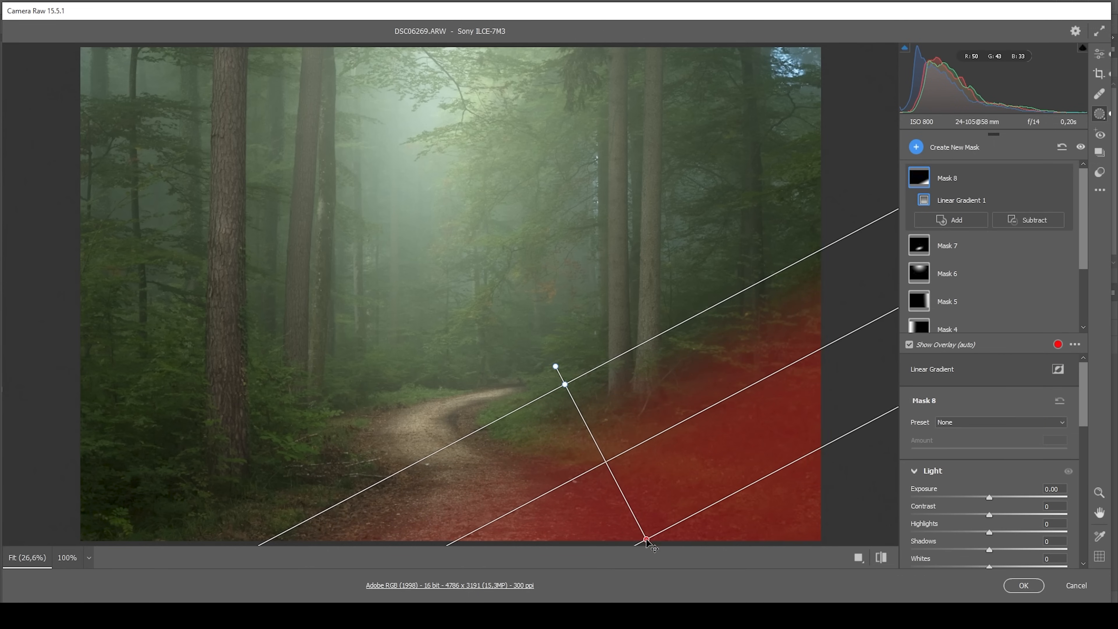
# Step: Darken the lower-right corner with a linear gradient at Exposure -0.20, then return to the Edit panel
pyautogui.moveTo(645, 539); pyautogui.dragTo(608, 466)
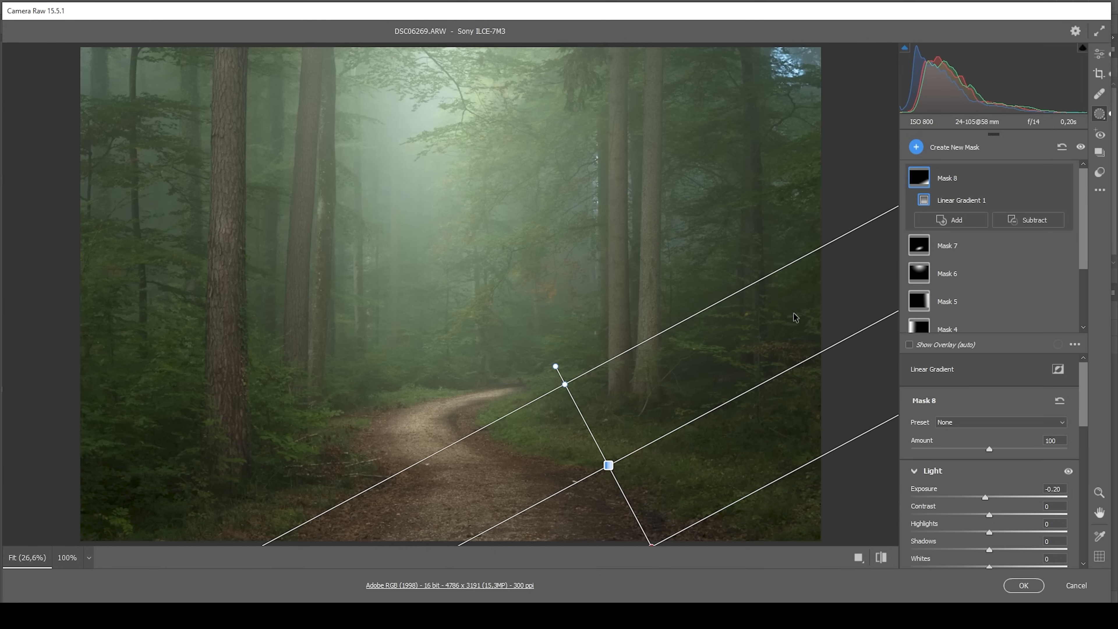
pyautogui.moveTo(774, 327)
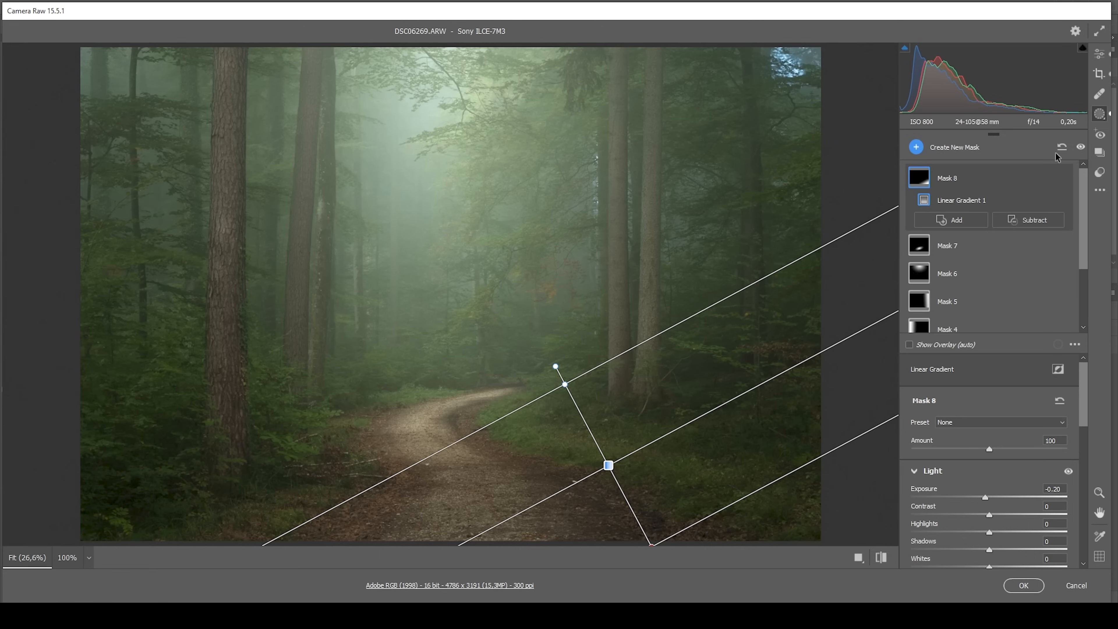
pyautogui.click(1085, 147)
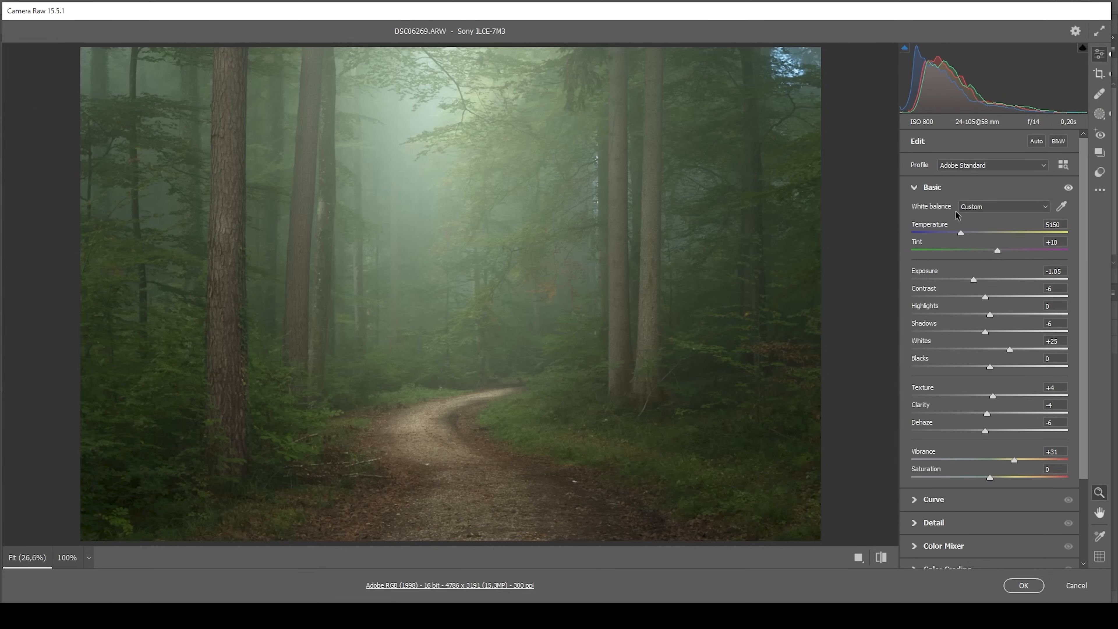
pyautogui.click(915, 187)
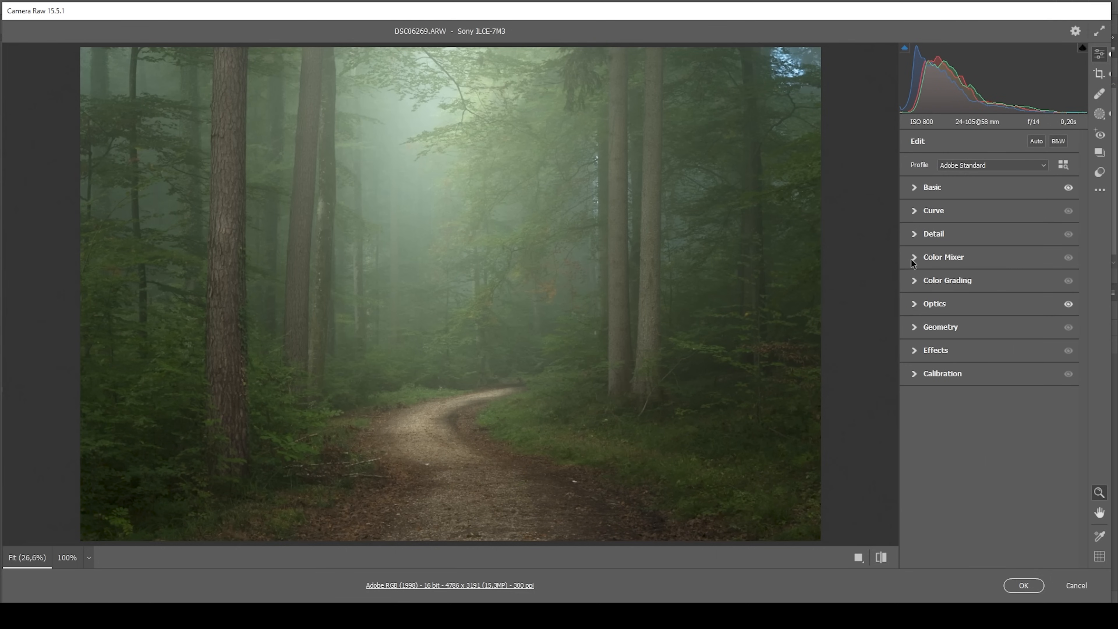
# Step: Raise Colour Mixer saturation: oranges +35, yellows +24, greens +14, aquas +16, blues +25
pyautogui.click(943, 256)
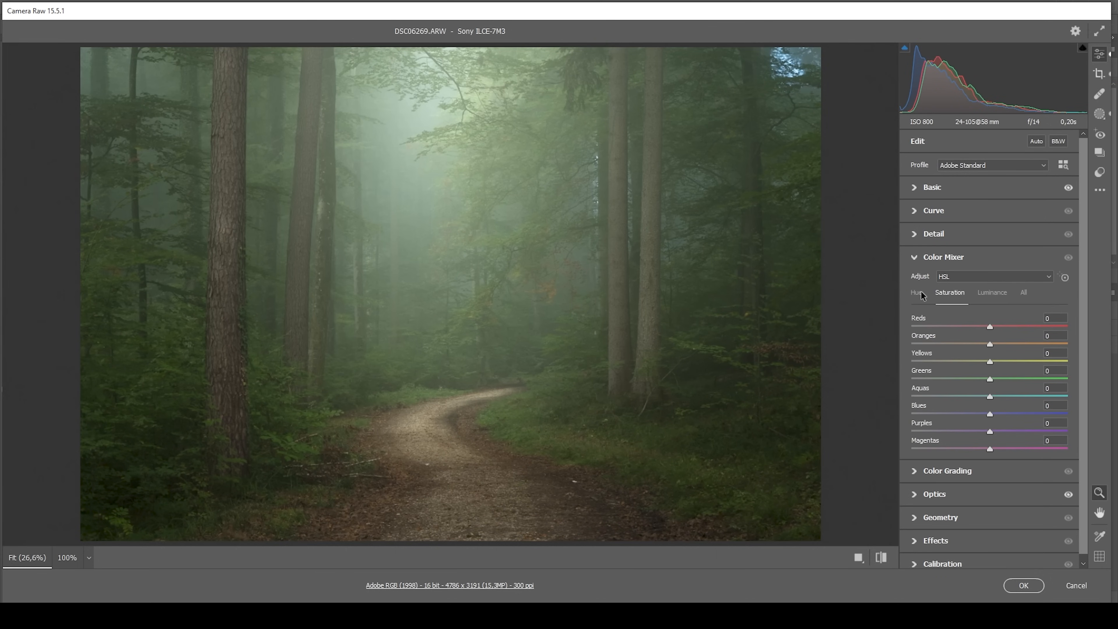
pyautogui.moveTo(990, 352)
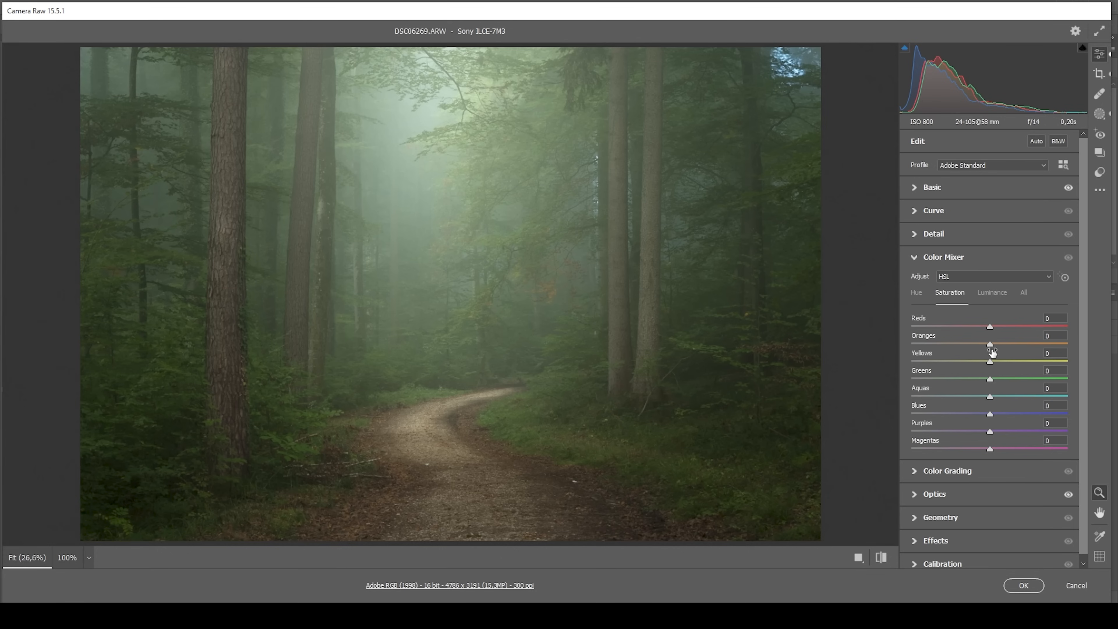
pyautogui.moveTo(990, 346); pyautogui.dragTo(1000, 346)
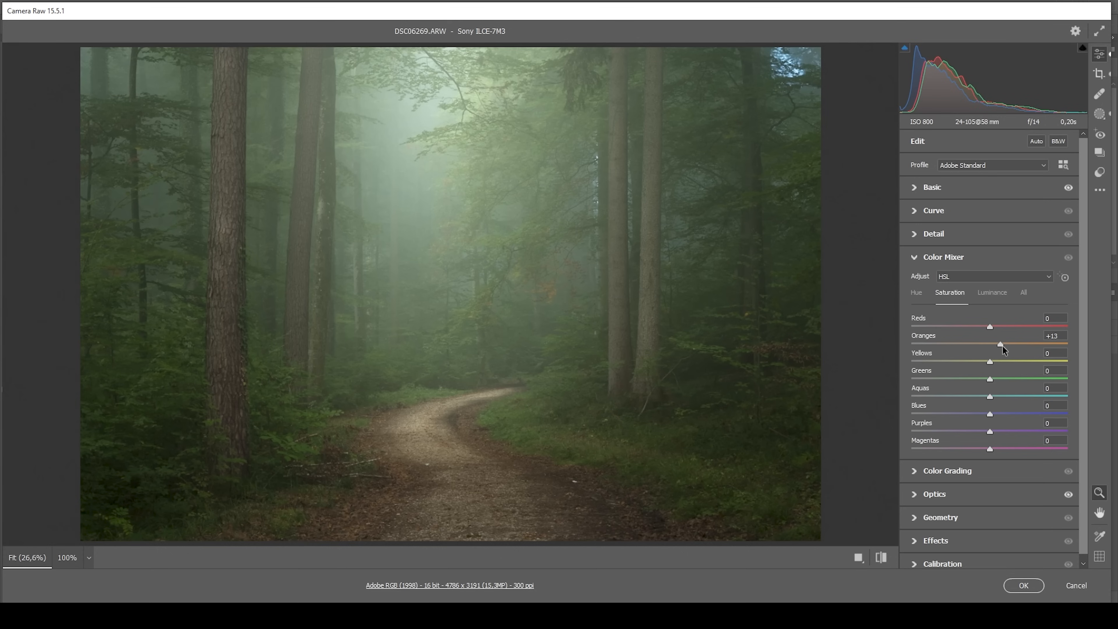
pyautogui.moveTo(990, 361); pyautogui.dragTo(1009, 361)
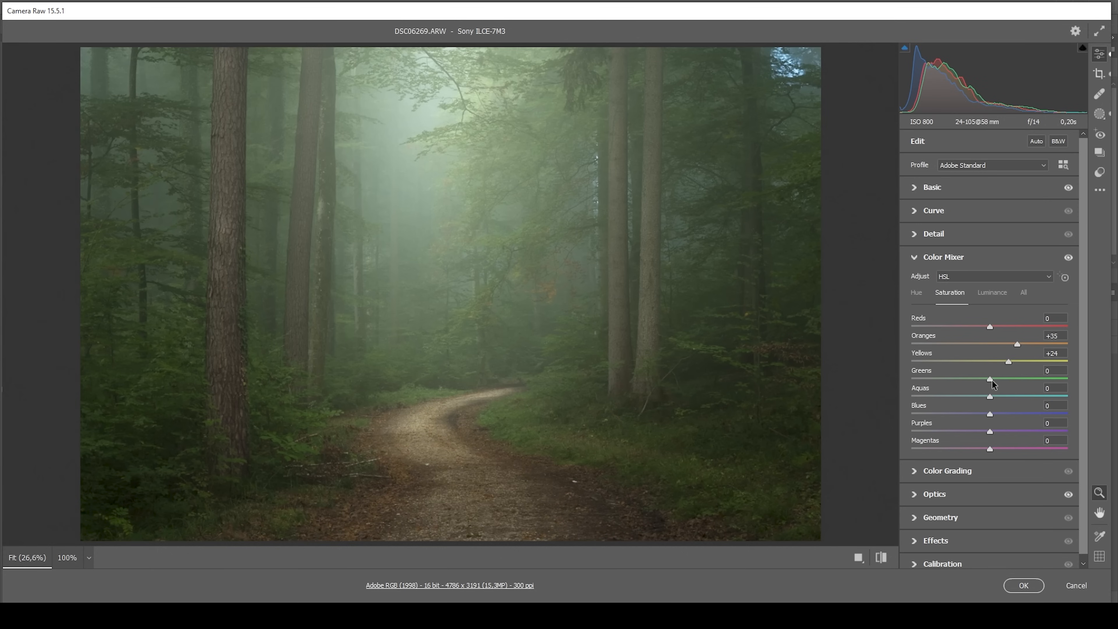
pyautogui.moveTo(990, 379); pyautogui.dragTo(1001, 379)
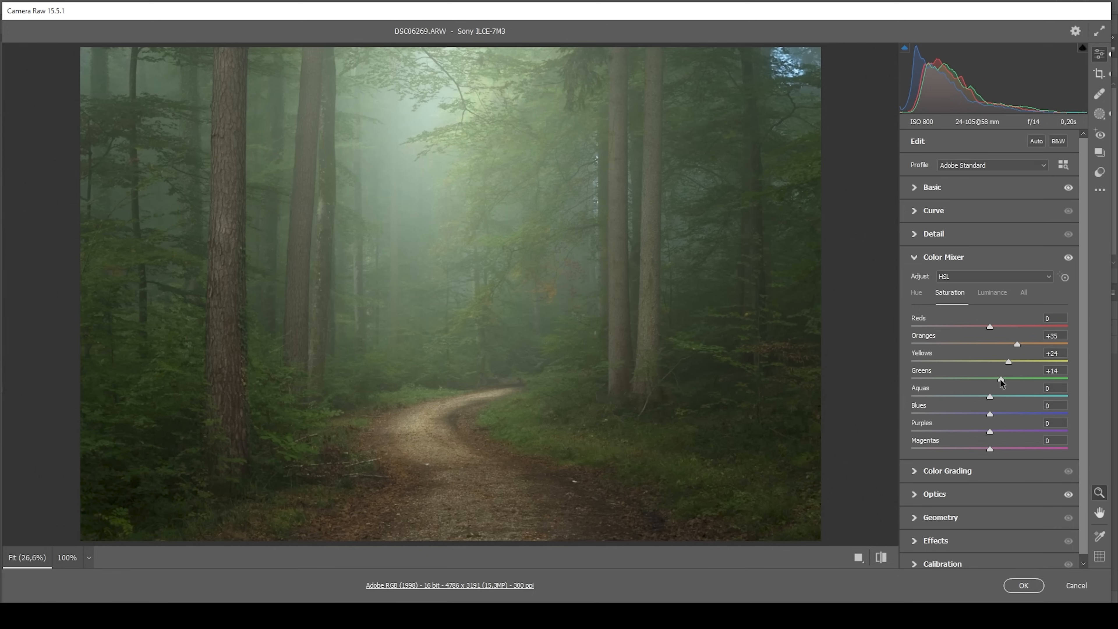
pyautogui.moveTo(989, 397); pyautogui.dragTo(1000, 397)
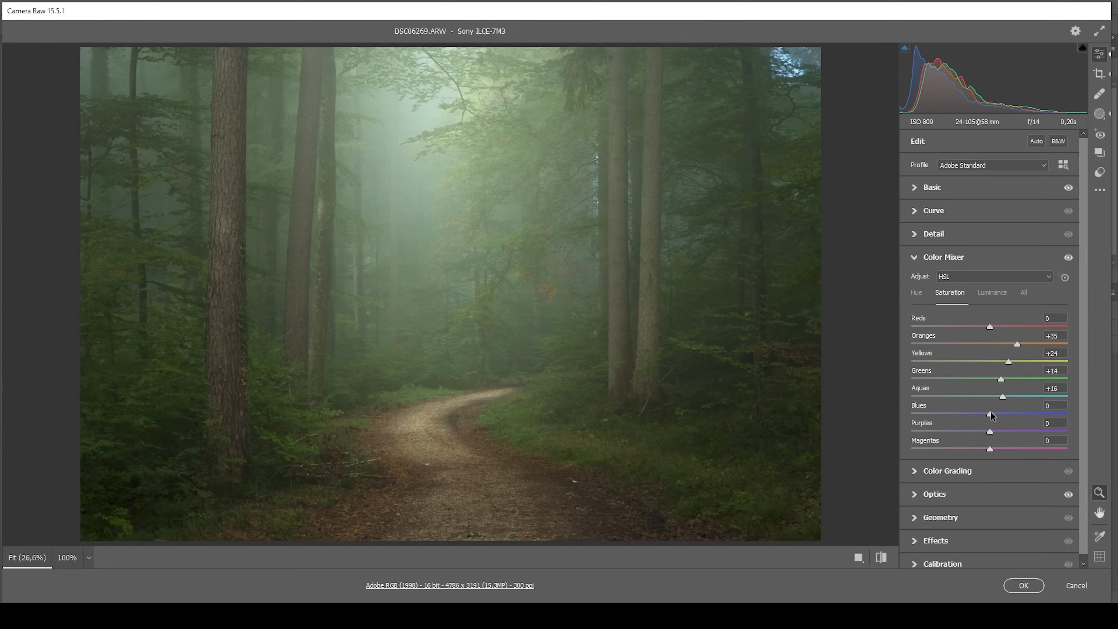
pyautogui.moveTo(989, 414); pyautogui.dragTo(1007, 413)
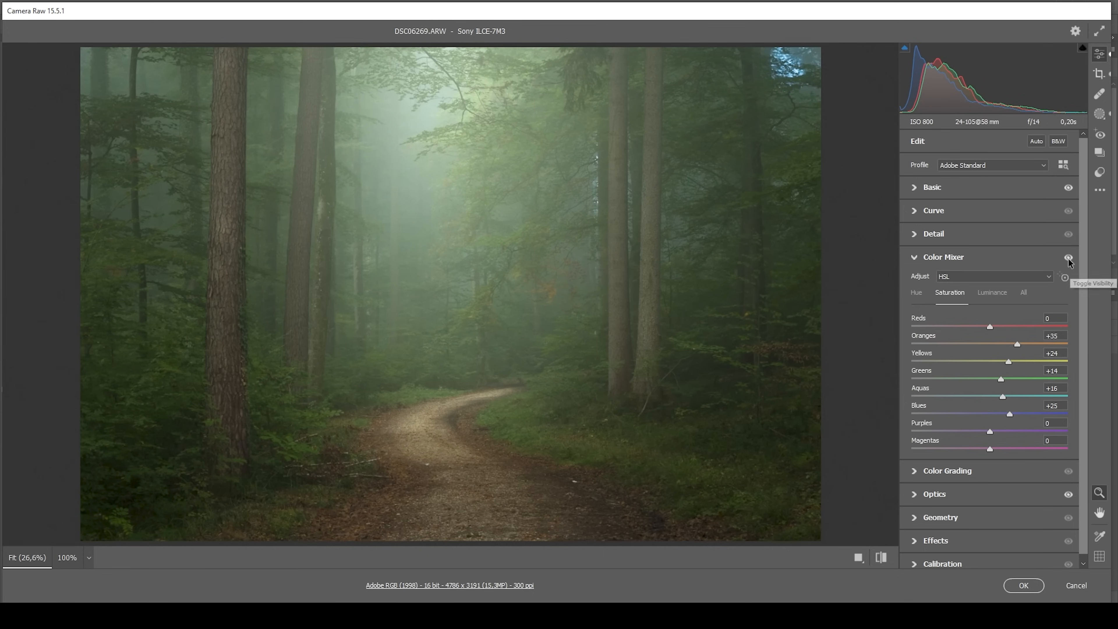
pyautogui.moveTo(512, 299)
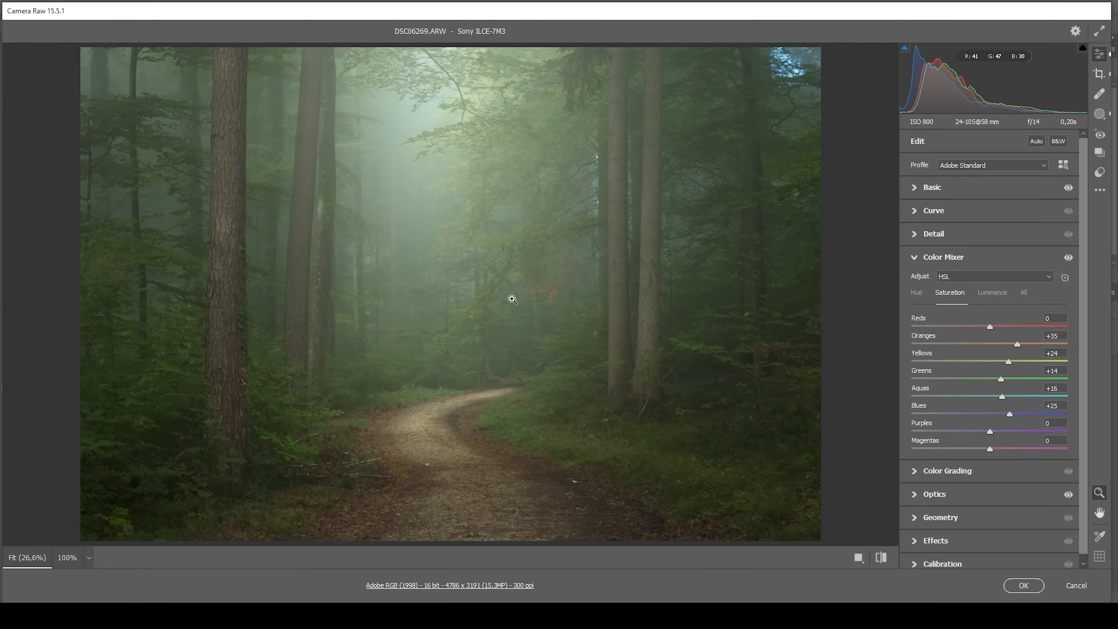
# Step: In Color Grading, tint the highlights blue at hue 208, saturation 9
pyautogui.click(943, 257)
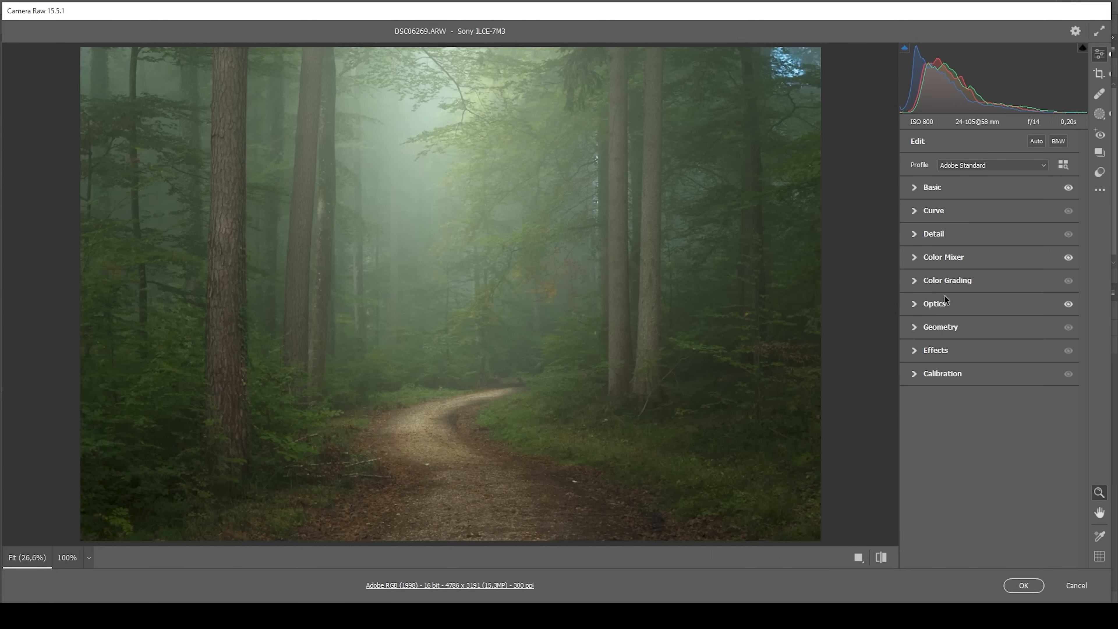
pyautogui.moveTo(915, 286)
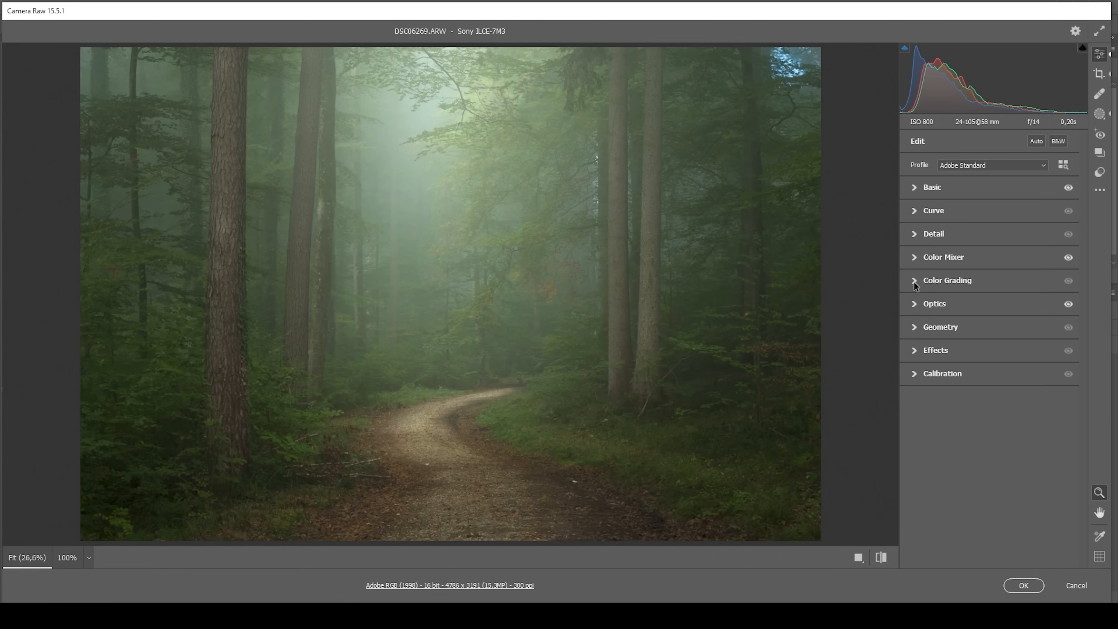
pyautogui.click(947, 279)
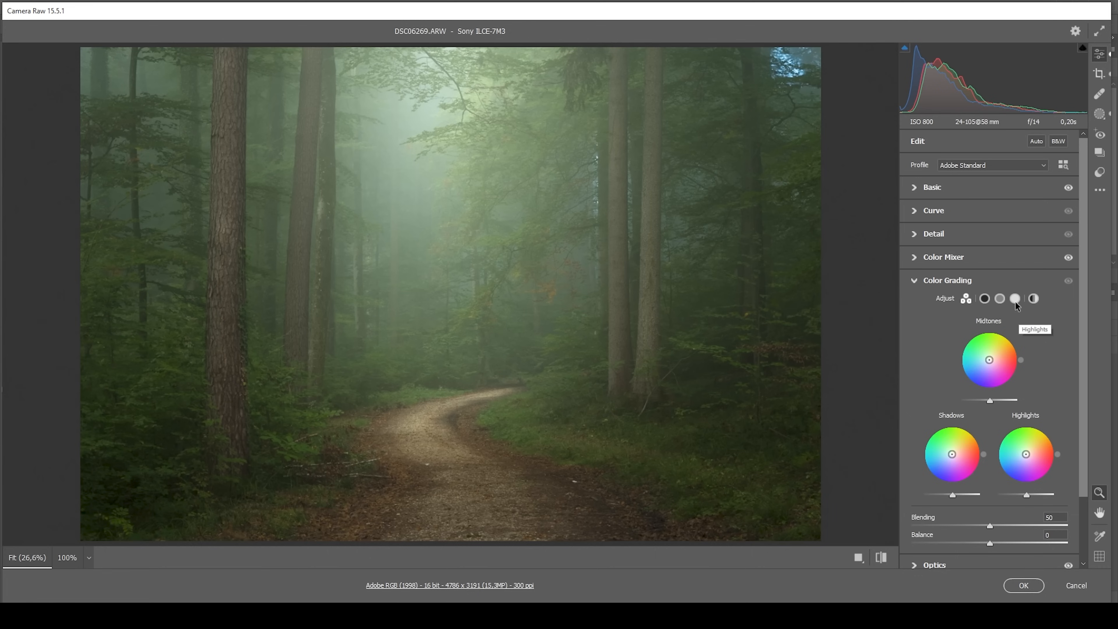
pyautogui.click(1015, 298)
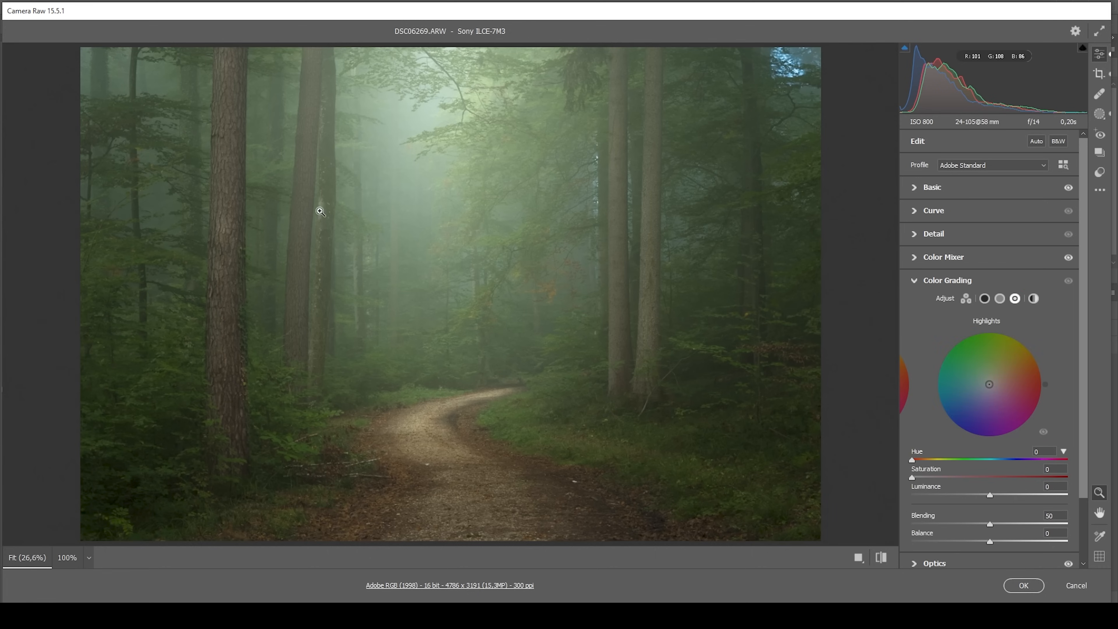
pyautogui.moveTo(698, 371)
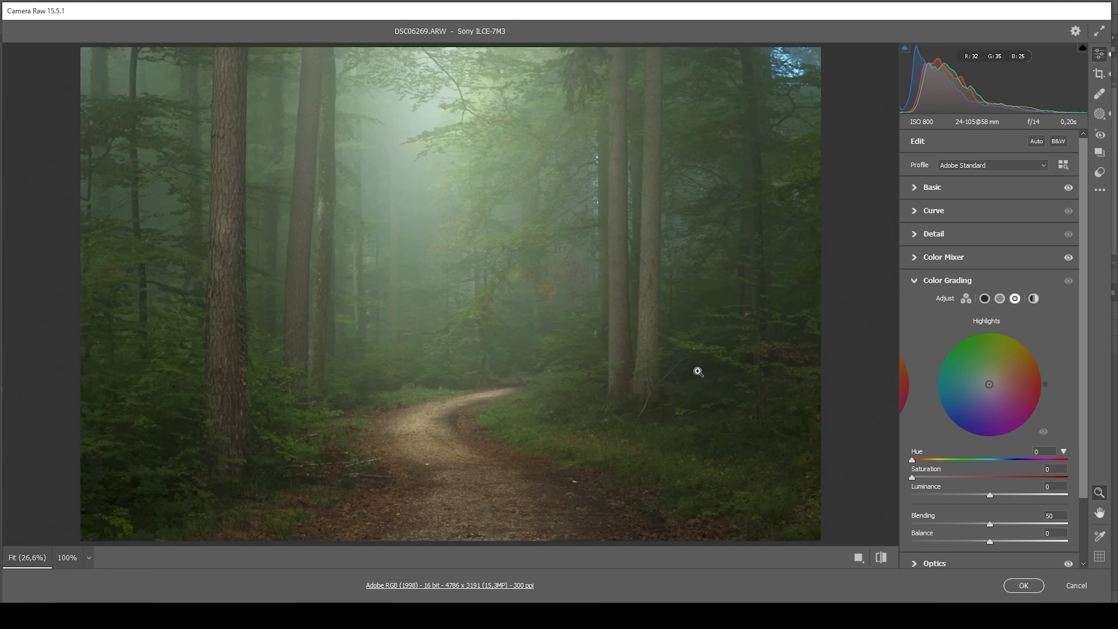
pyautogui.moveTo(452, 204)
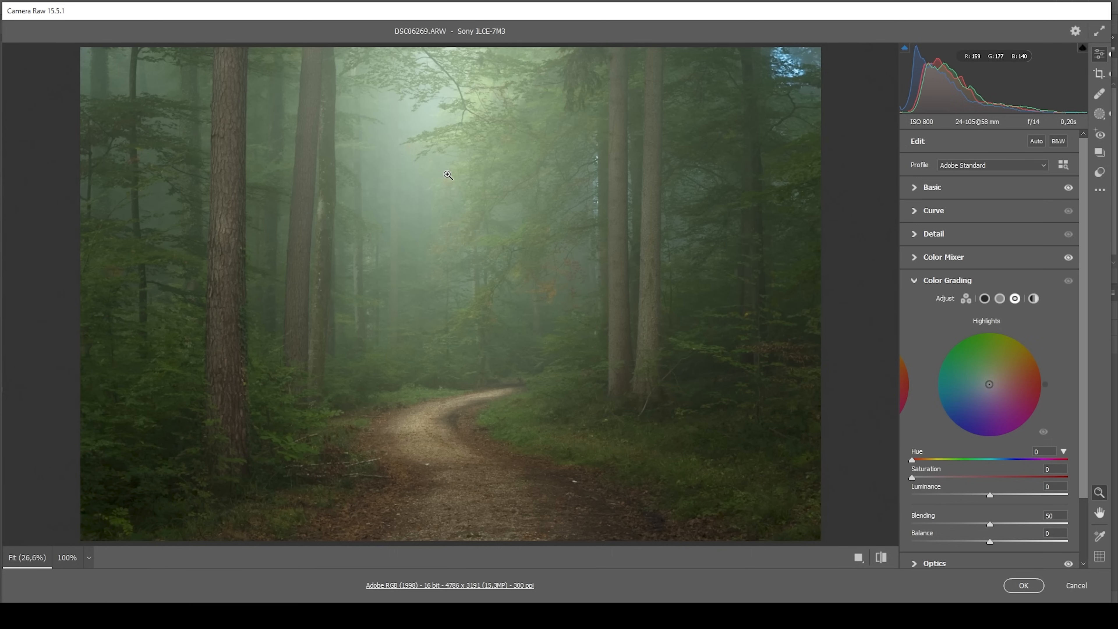
pyautogui.moveTo(913, 460); pyautogui.dragTo(927, 459)
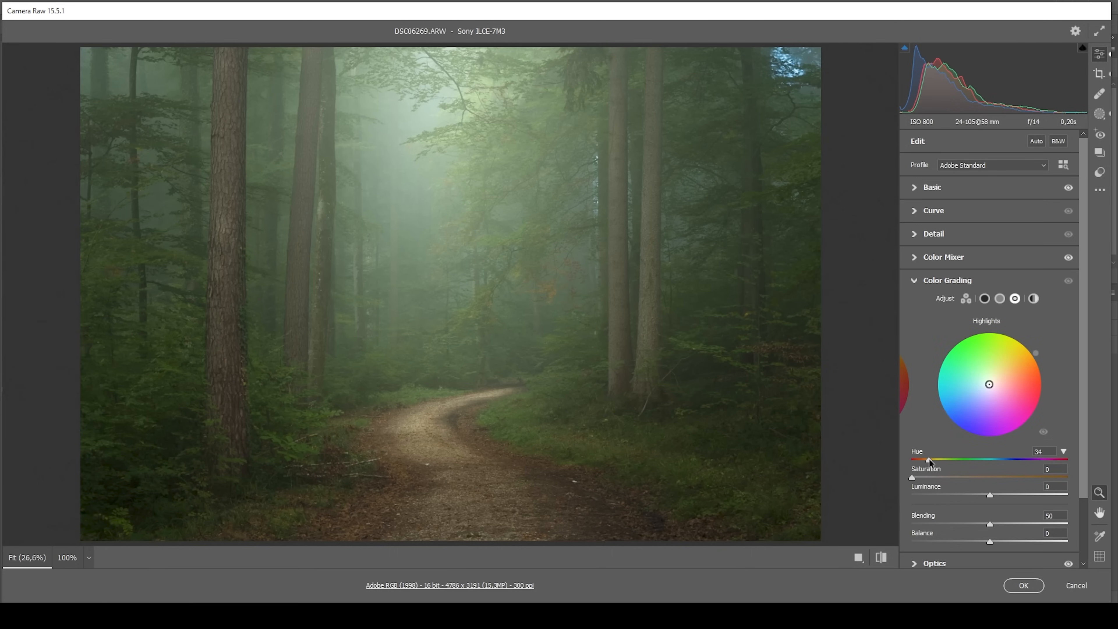
pyautogui.moveTo(927, 460); pyautogui.dragTo(1000, 460)
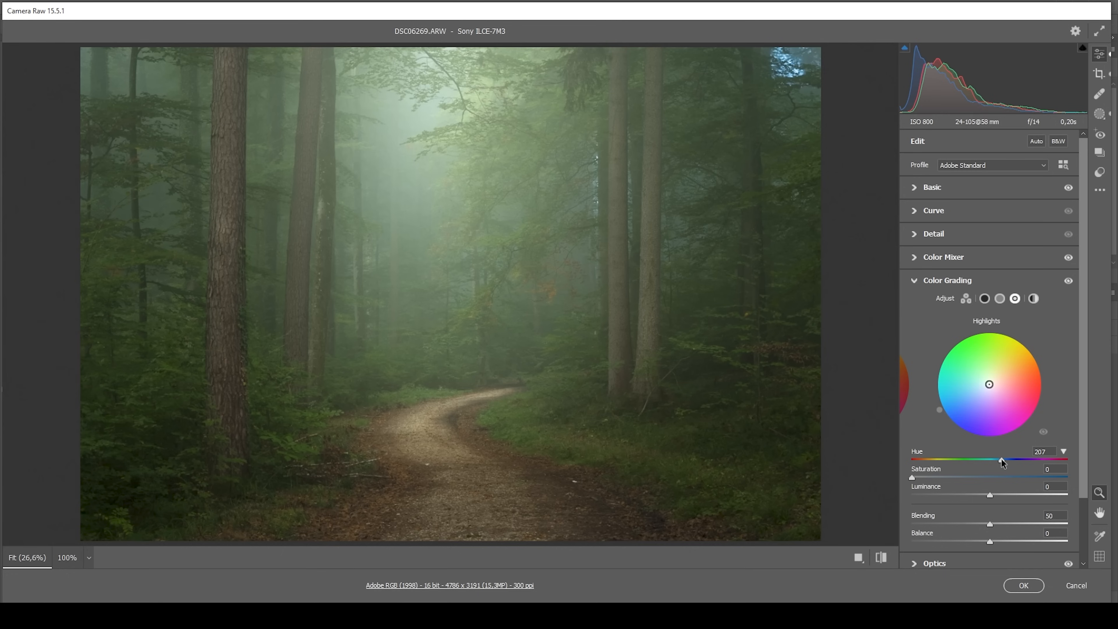
pyautogui.moveTo(1002, 460); pyautogui.dragTo(1004, 460)
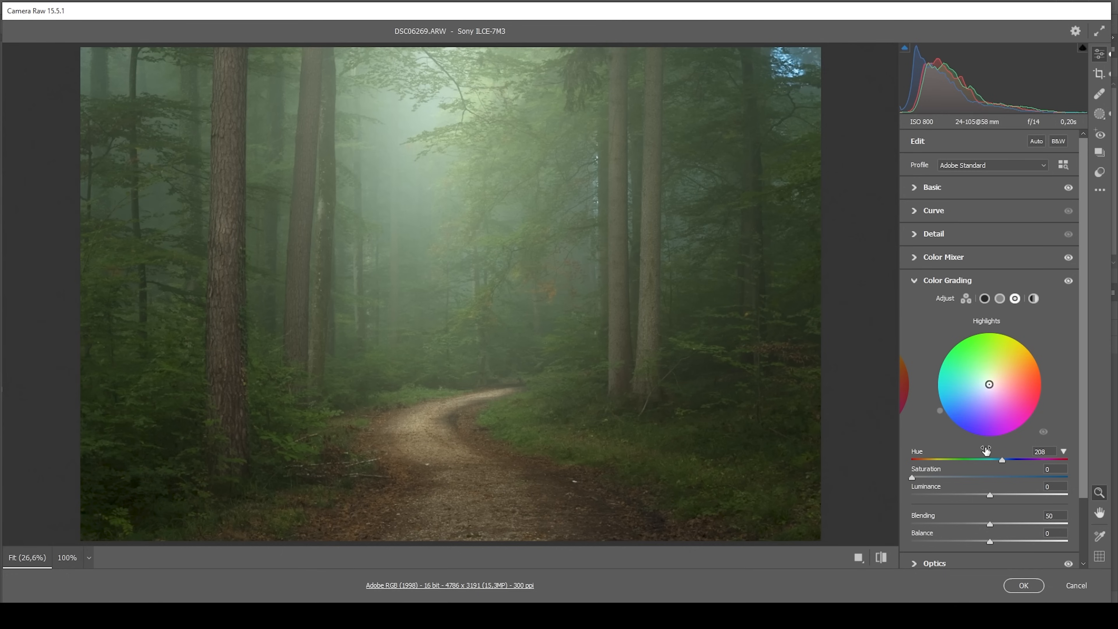
pyautogui.moveTo(912, 479); pyautogui.dragTo(918, 479)
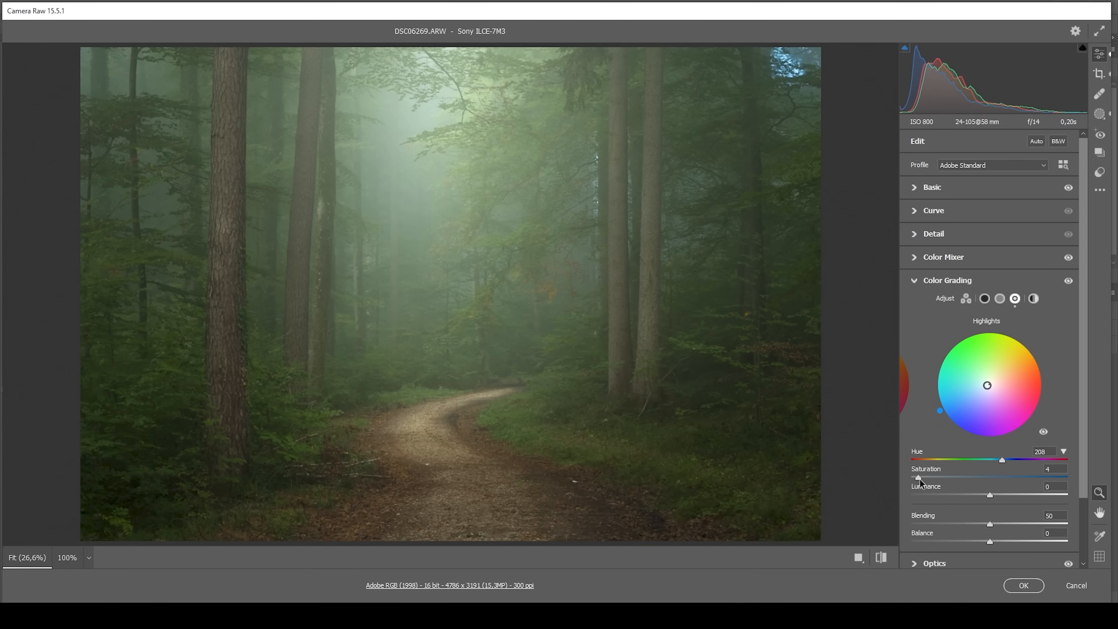
pyautogui.moveTo(918, 478); pyautogui.dragTo(930, 477)
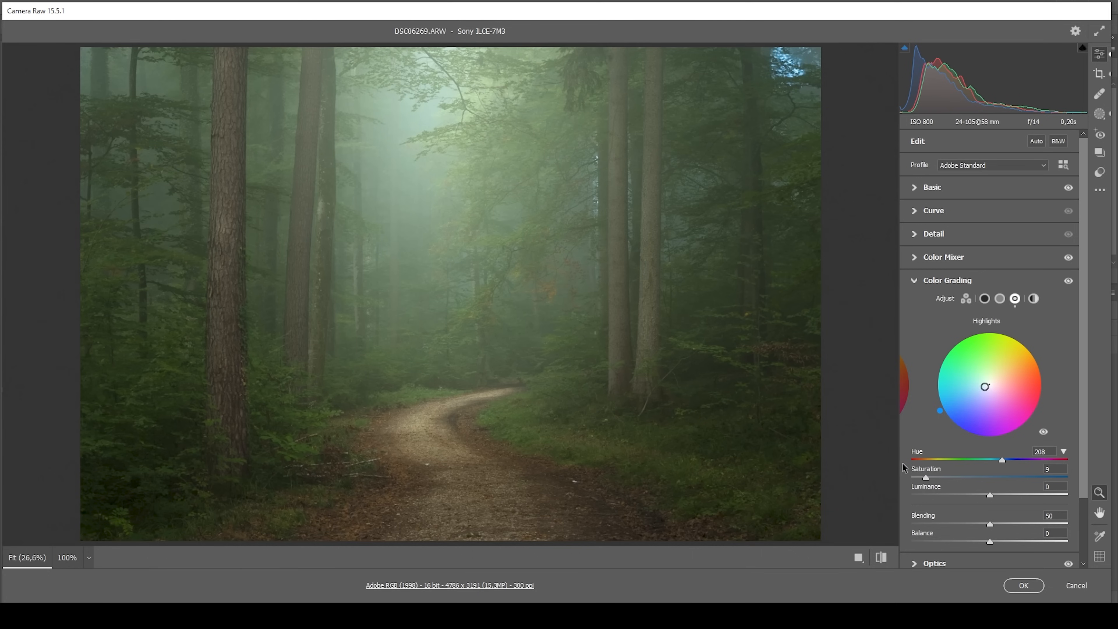
pyautogui.moveTo(979, 429)
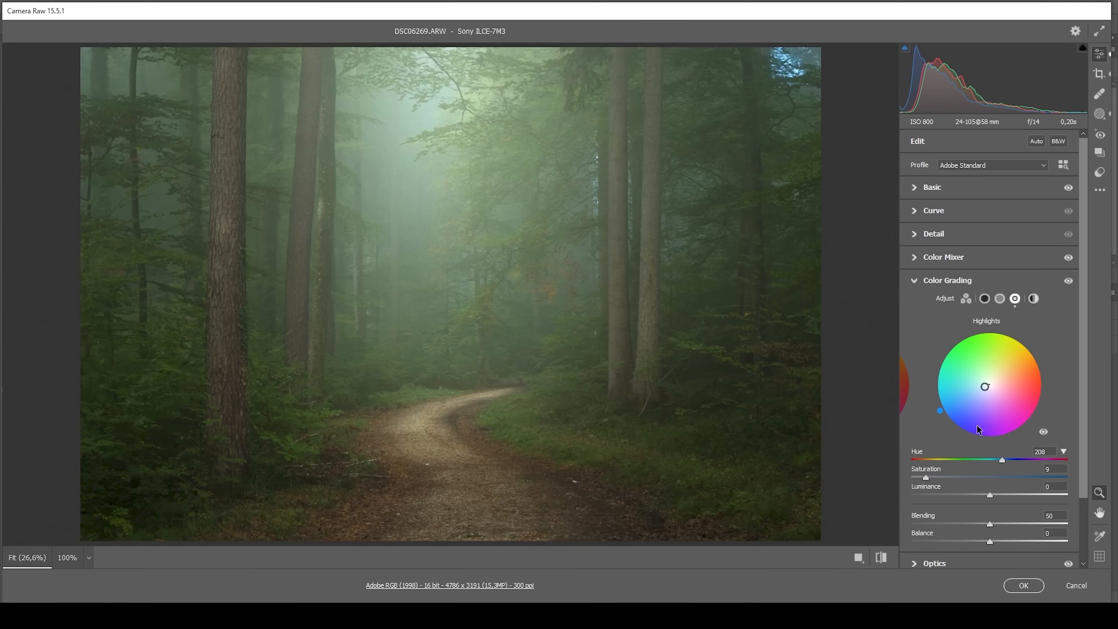
pyautogui.moveTo(1000, 300)
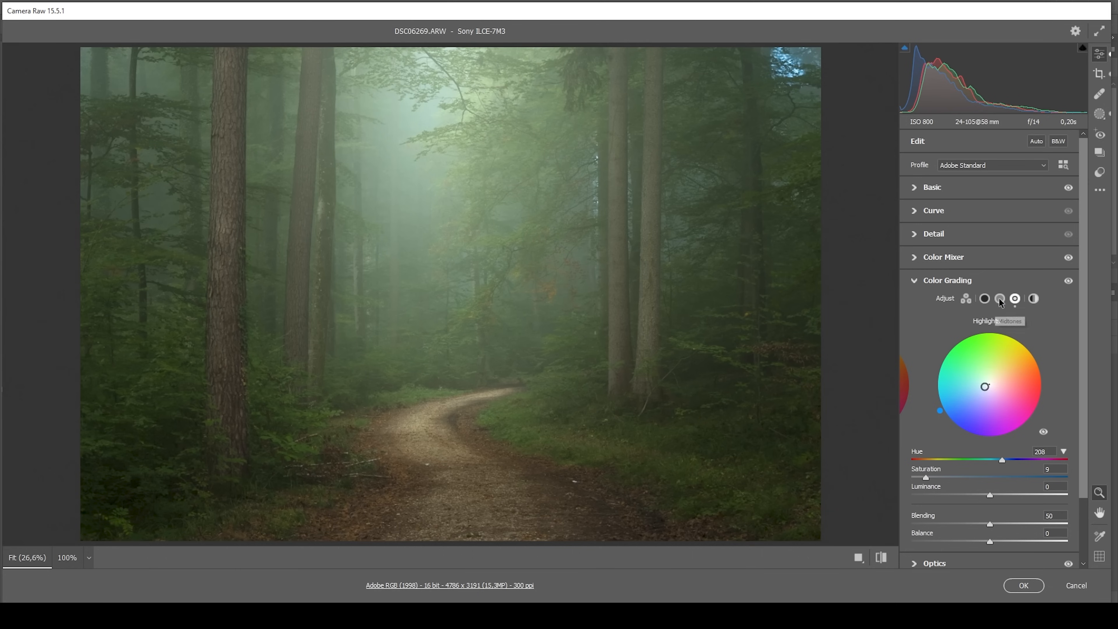
# Step: Tint the midtones faintly green at hue 107, saturation 4
pyautogui.click(999, 298)
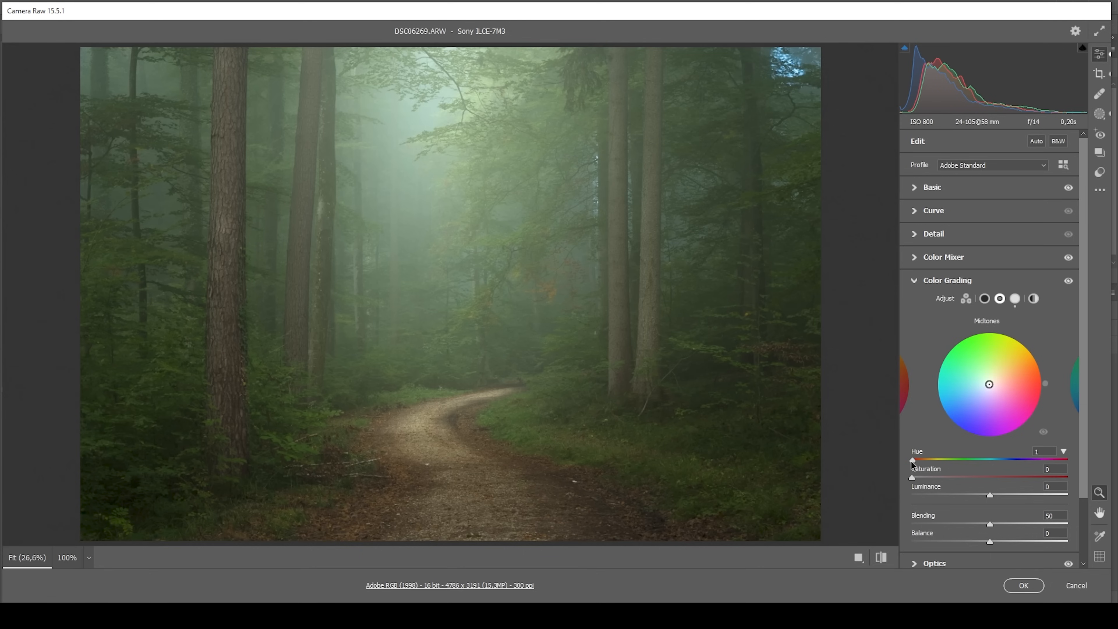
pyautogui.moveTo(912, 460); pyautogui.dragTo(960, 460)
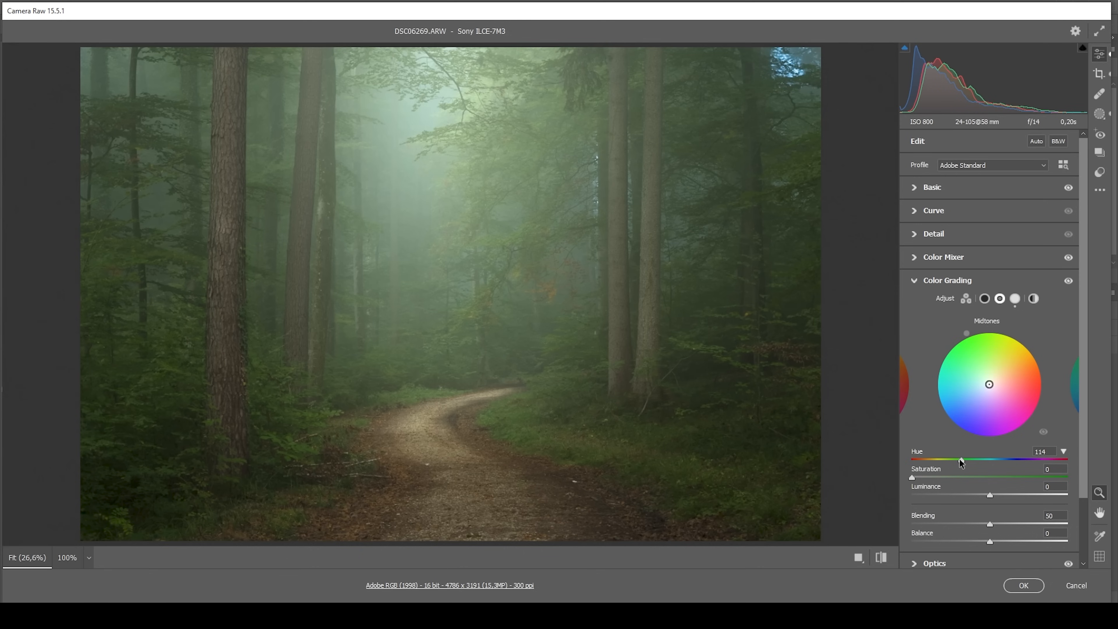
pyautogui.moveTo(963, 462); pyautogui.dragTo(956, 461)
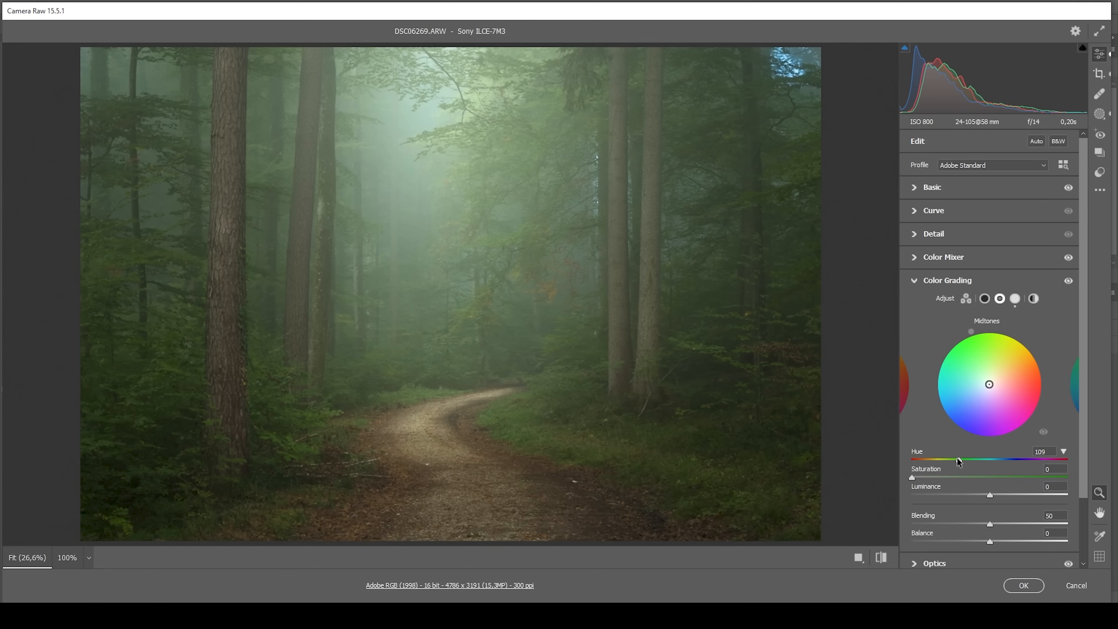
pyautogui.moveTo(960, 461); pyautogui.dragTo(958, 461)
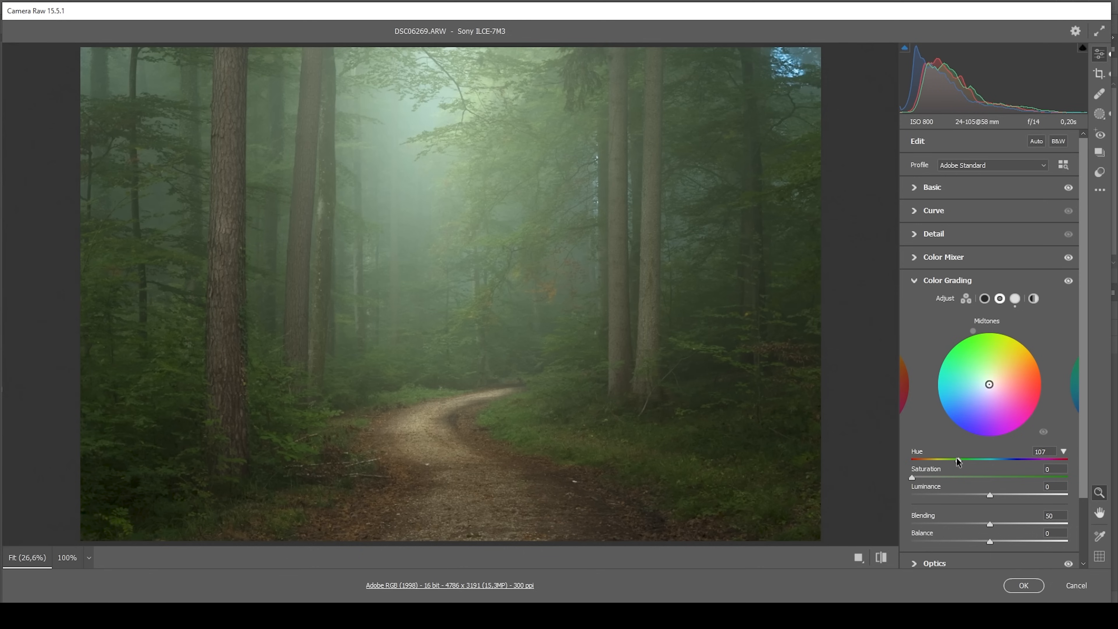
pyautogui.moveTo(959, 462); pyautogui.dragTo(916, 482)
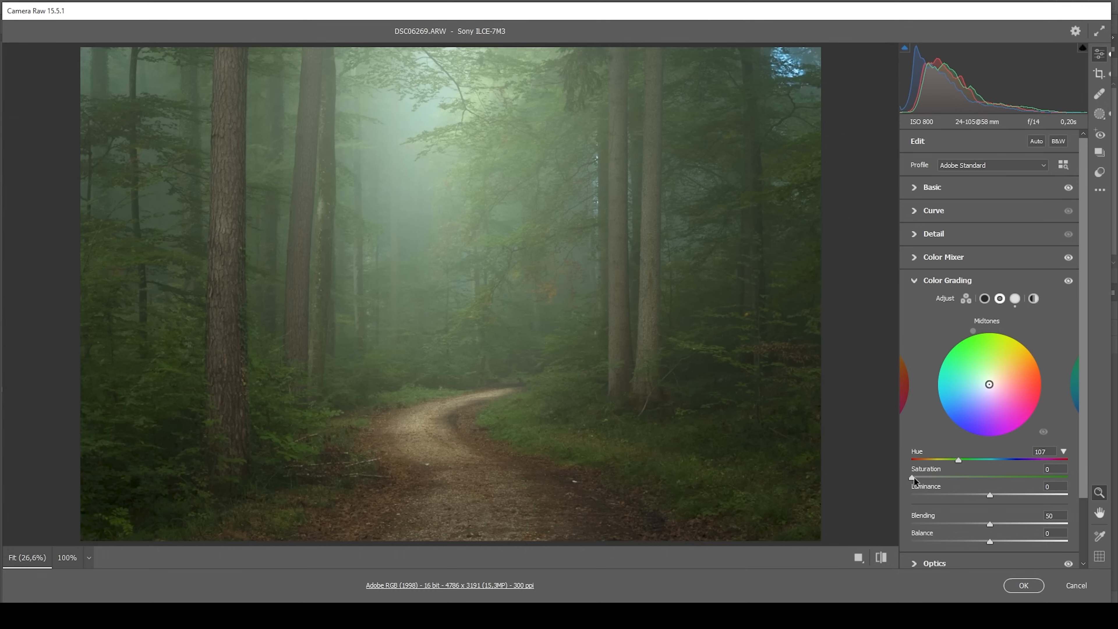
pyautogui.moveTo(912, 478); pyautogui.dragTo(918, 478)
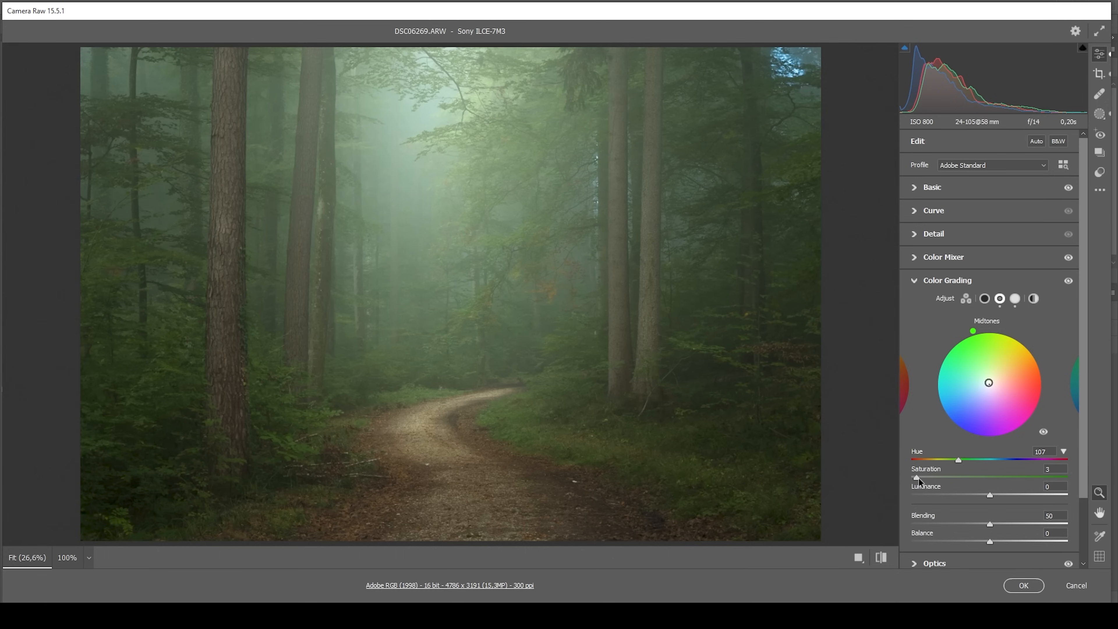
pyautogui.moveTo(918, 477); pyautogui.dragTo(920, 478)
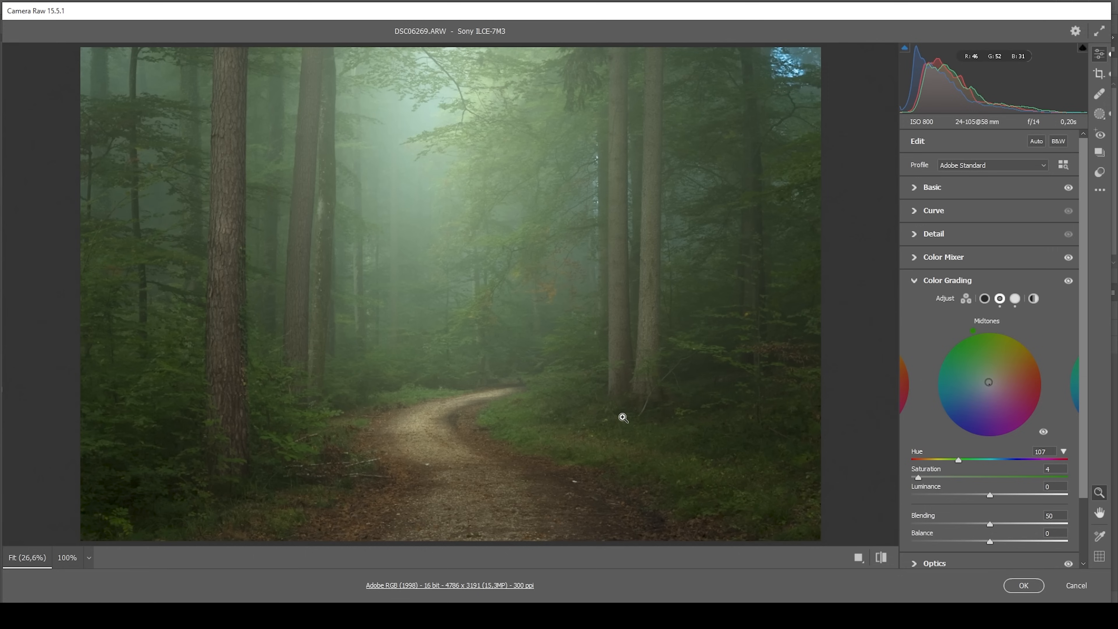
# Step: Tint the shadows blue at hue 206, saturation 4
pyautogui.click(984, 298)
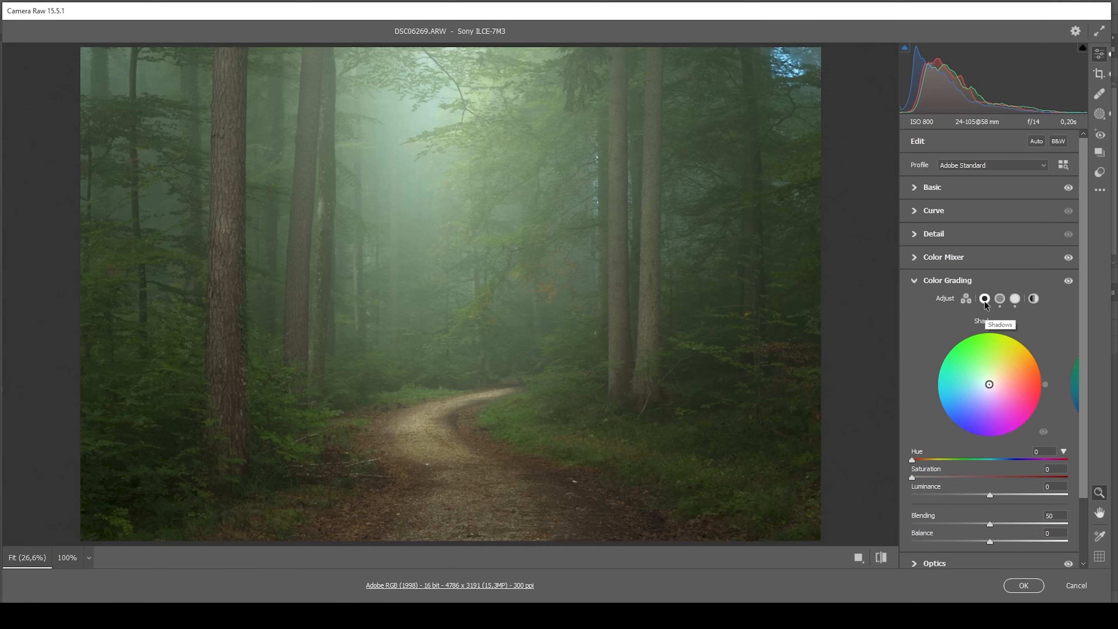
pyautogui.moveTo(912, 460); pyautogui.dragTo(1007, 460)
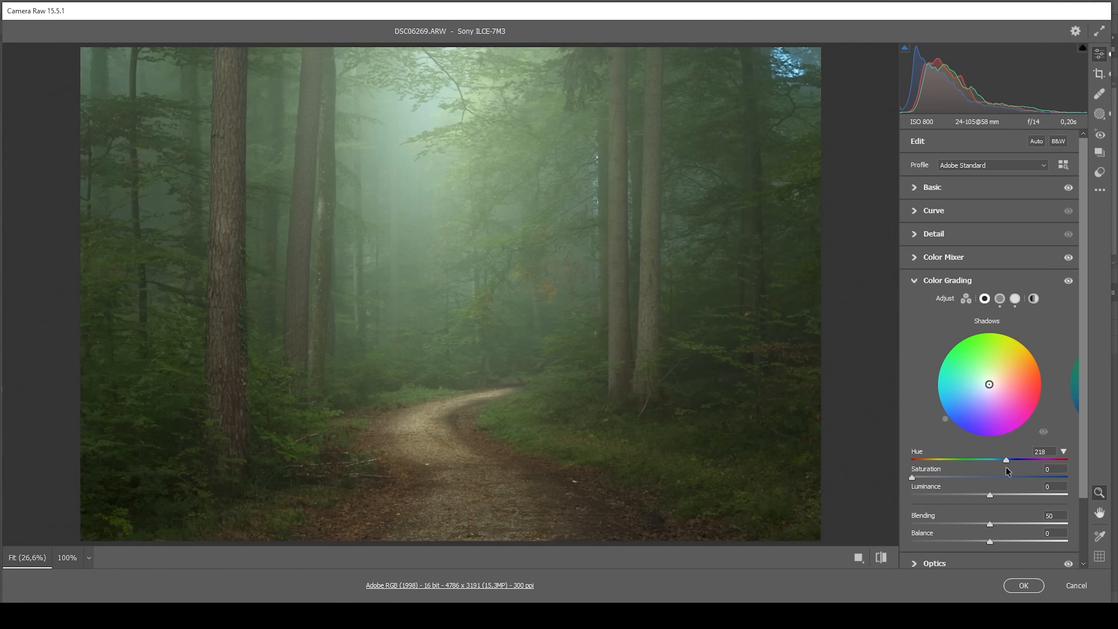
pyautogui.moveTo(1006, 460); pyautogui.dragTo(1001, 460)
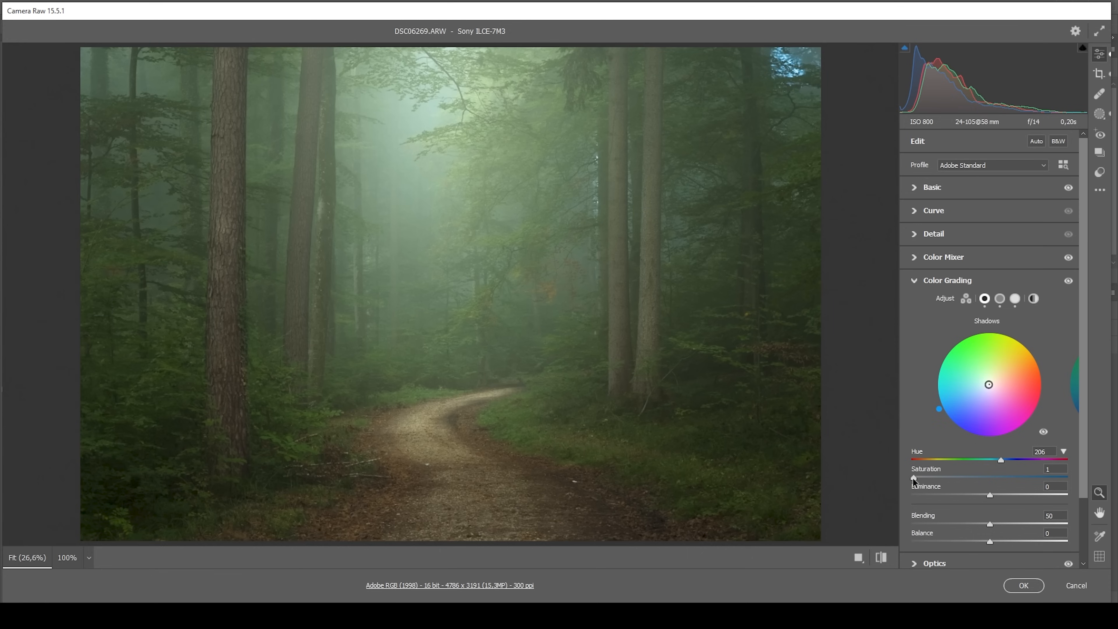
pyautogui.moveTo(915, 478); pyautogui.dragTo(920, 479)
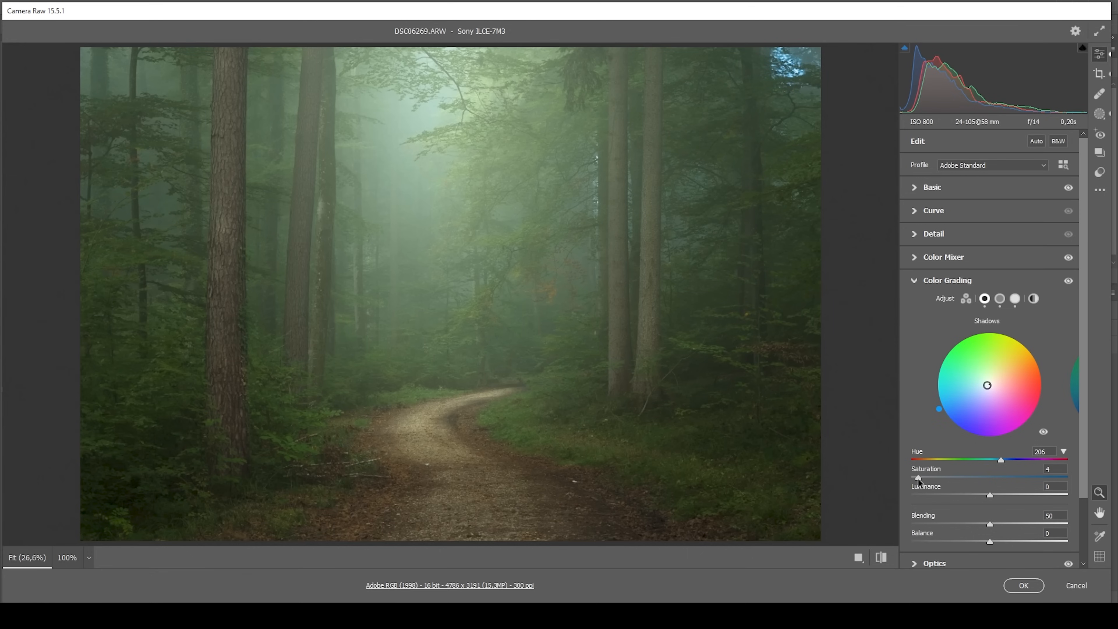
# Step: Collapse Color Grading and expand the Effects and Calibration sections, leaving values at zero
pyautogui.click(947, 279)
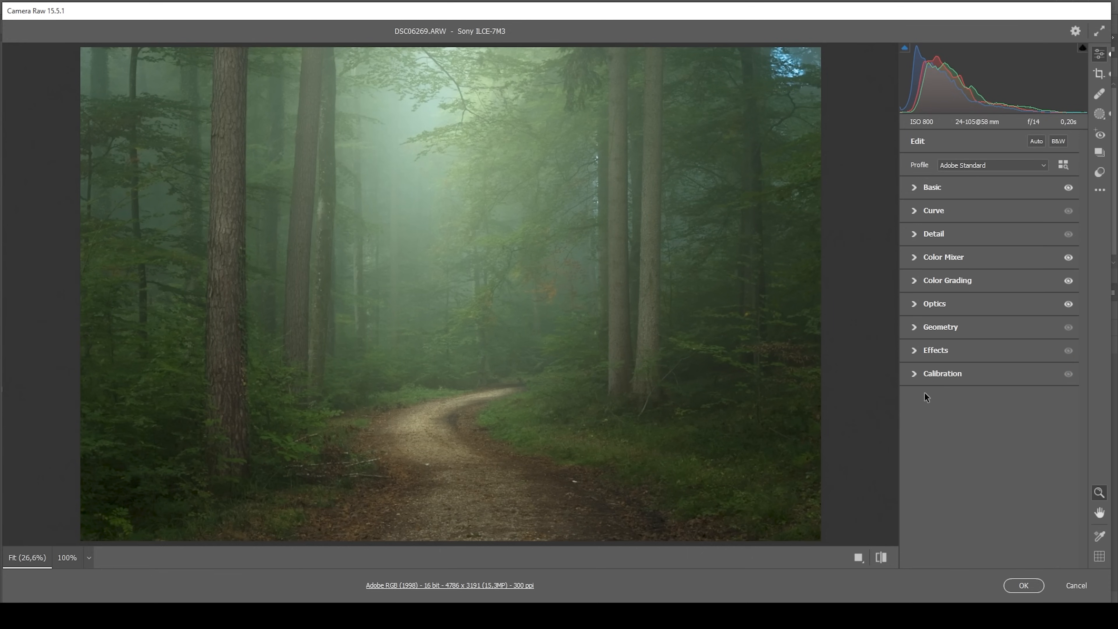
pyautogui.click(935, 350)
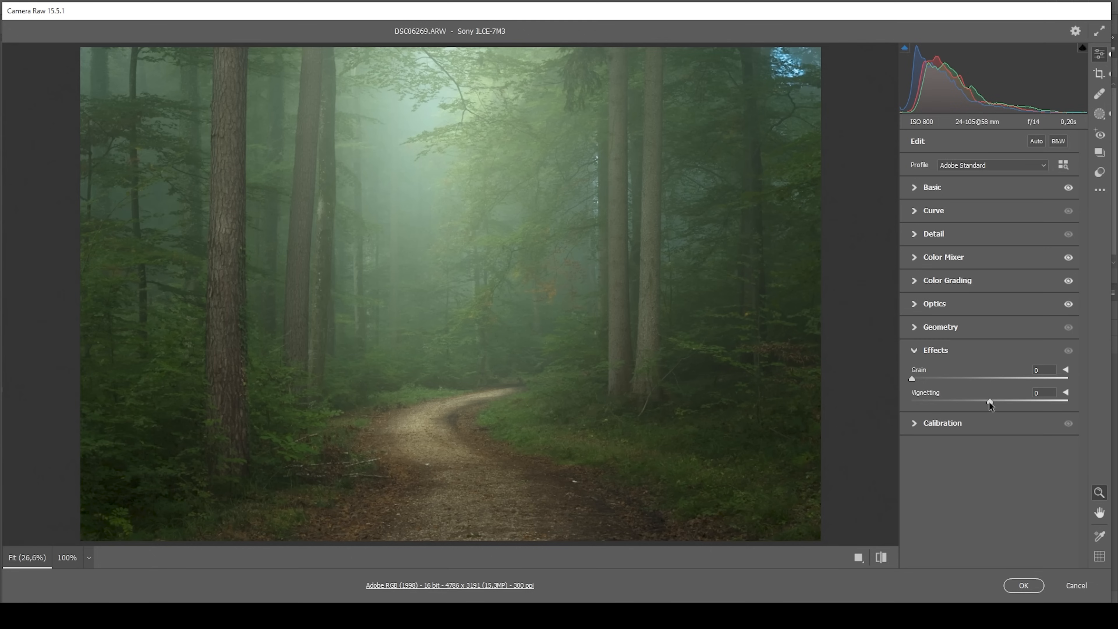
pyautogui.moveTo(990, 402); pyautogui.dragTo(984, 402)
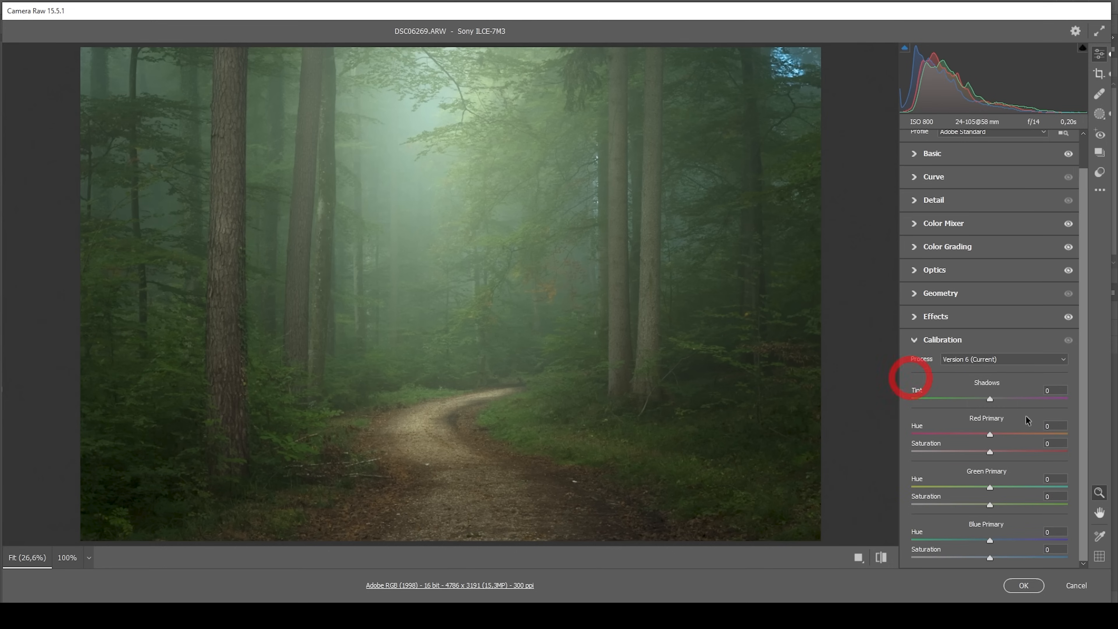
# Step: Set Calibration Blue Primary hue to -11 and saturation to +22
pyautogui.moveTo(989, 540); pyautogui.dragTo(984, 541)
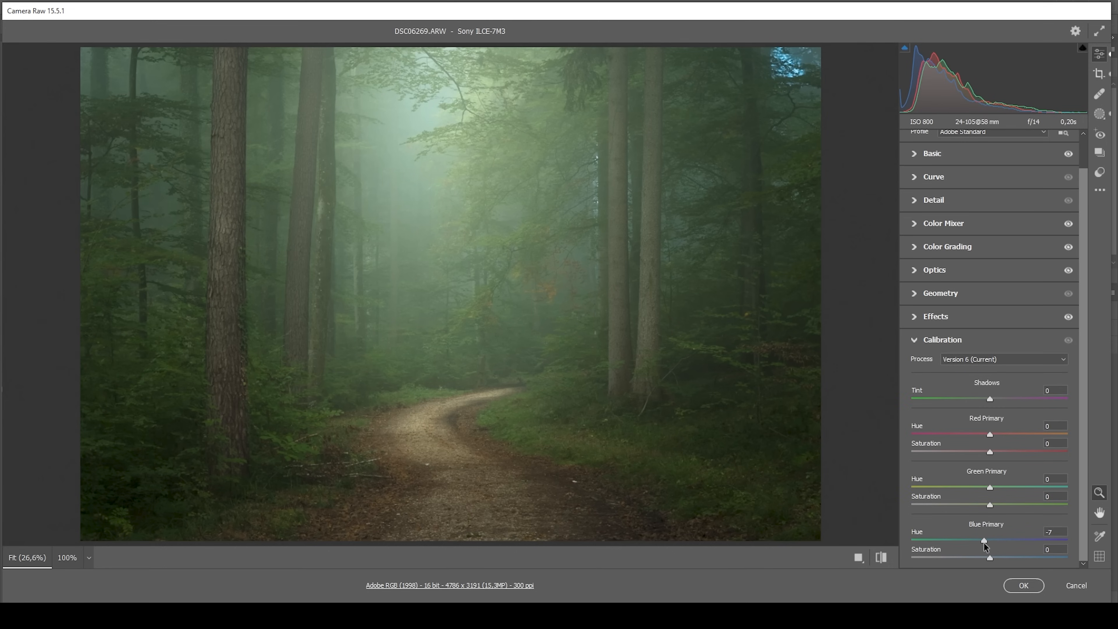
pyautogui.moveTo(986, 541); pyautogui.dragTo(982, 541)
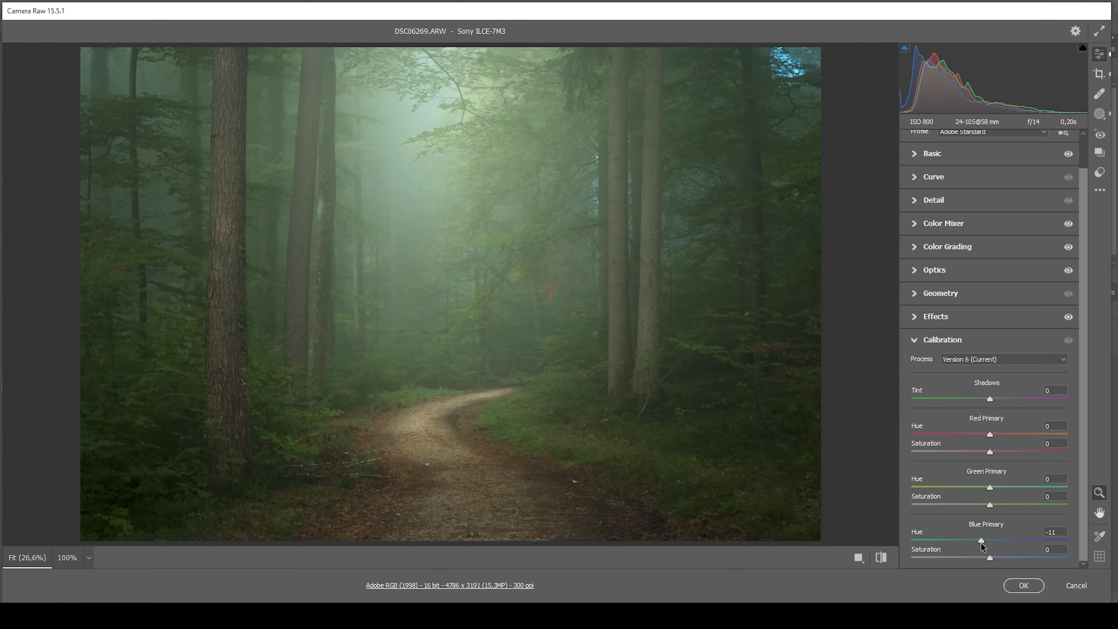
pyautogui.moveTo(990, 559); pyautogui.dragTo(1001, 559)
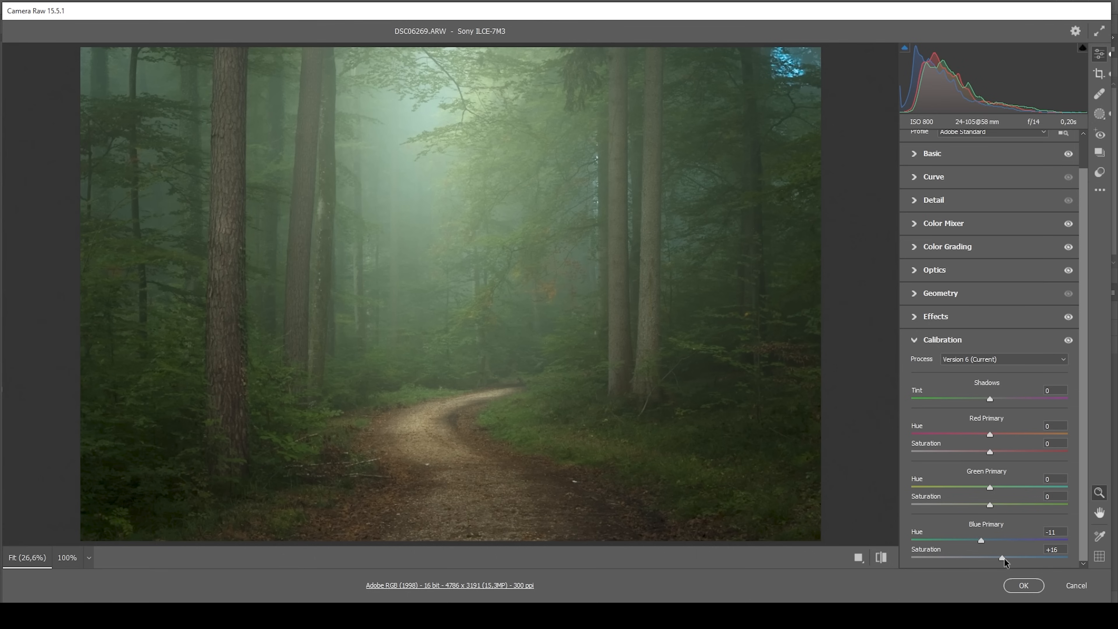
pyautogui.moveTo(1003, 559); pyautogui.dragTo(1009, 559)
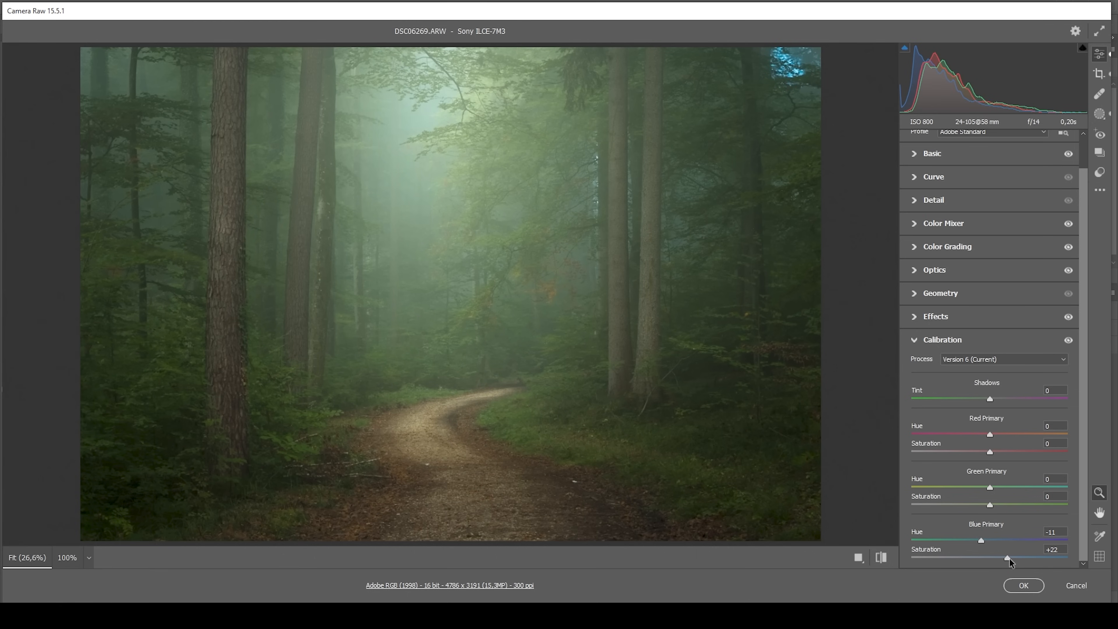
pyautogui.moveTo(733, 364)
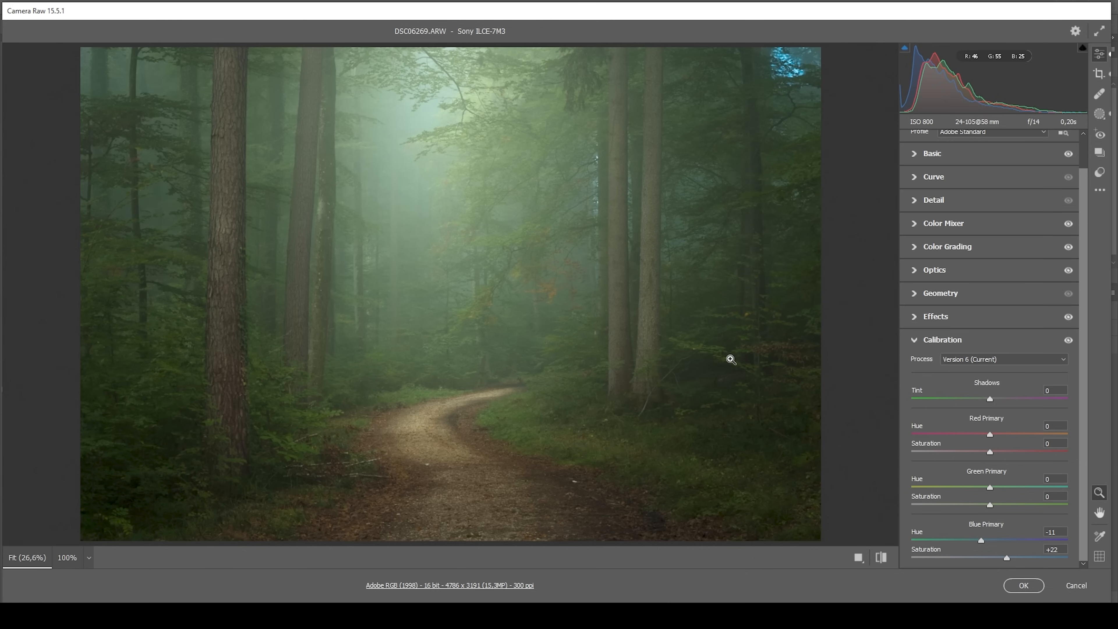
pyautogui.moveTo(302, 336)
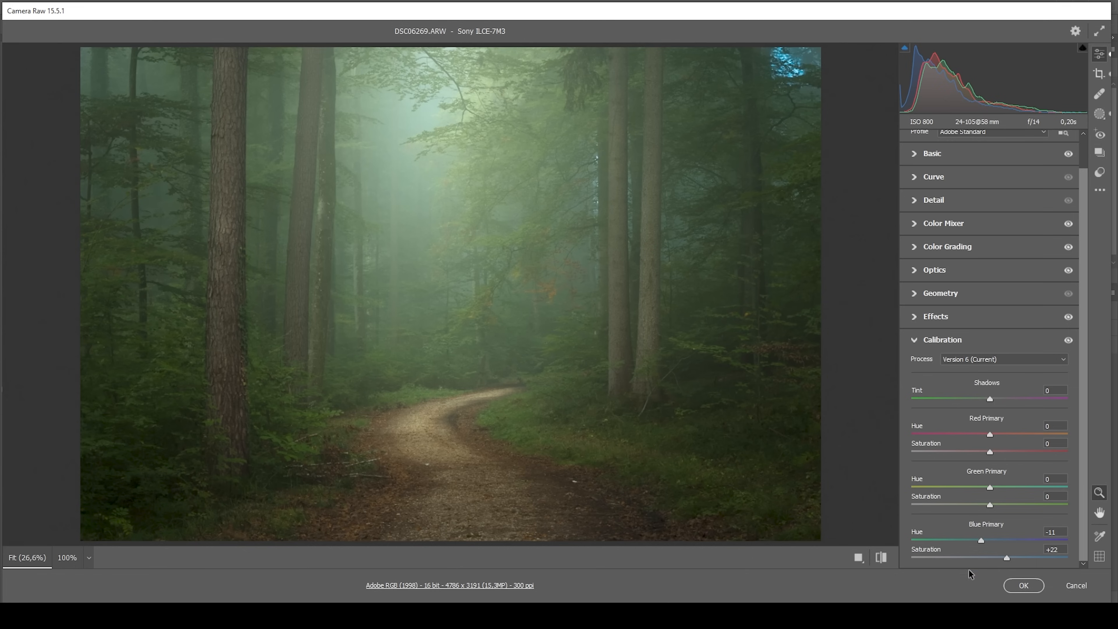
pyautogui.click(883, 557)
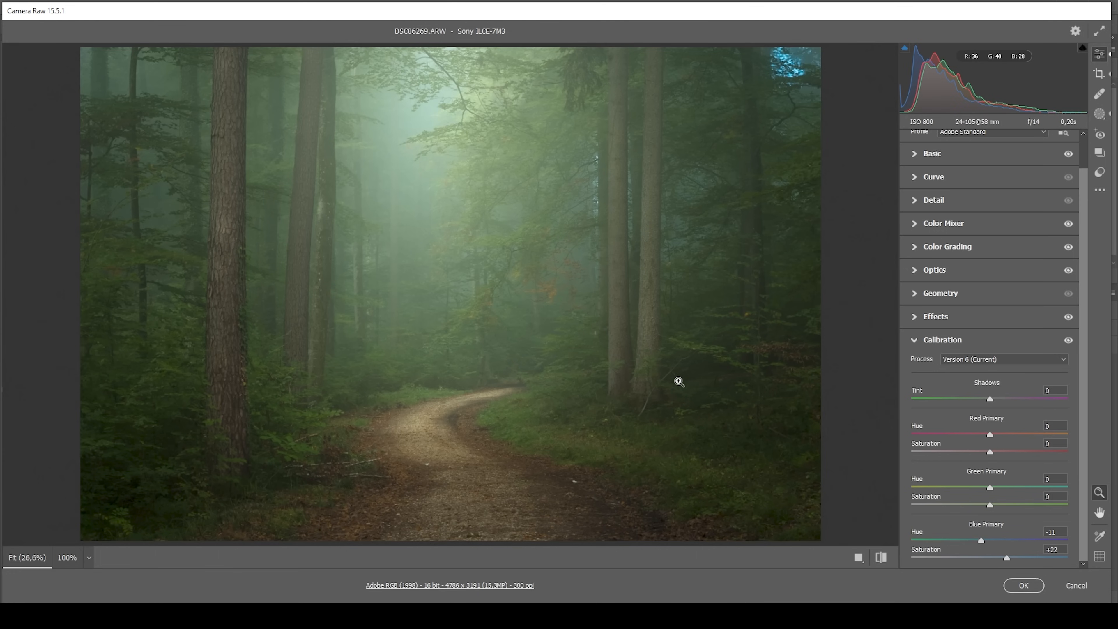
pyautogui.moveTo(758, 469)
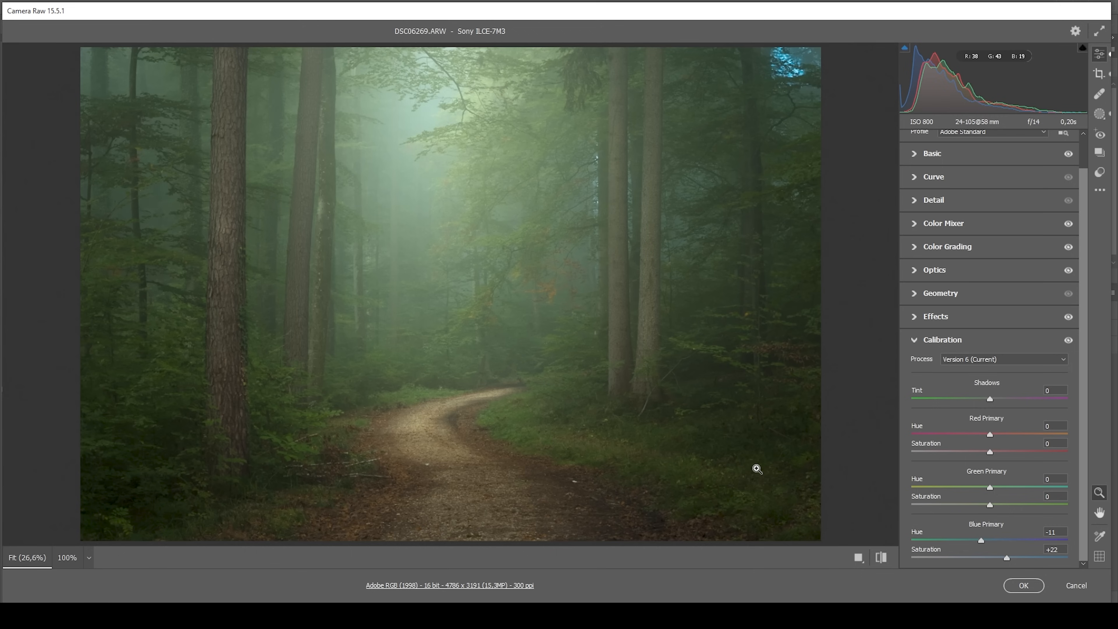
pyautogui.moveTo(725, 488)
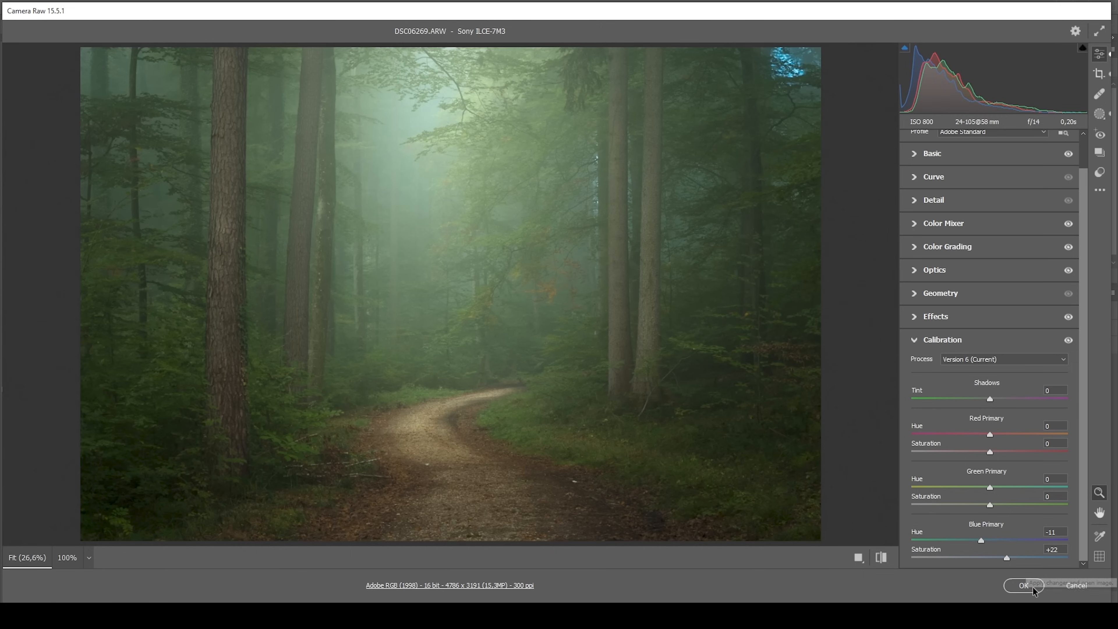
# Step: Apply the raw edits, then add a Levels adjustment layer and paint its mask to the central glow
pyautogui.click(1022, 585)
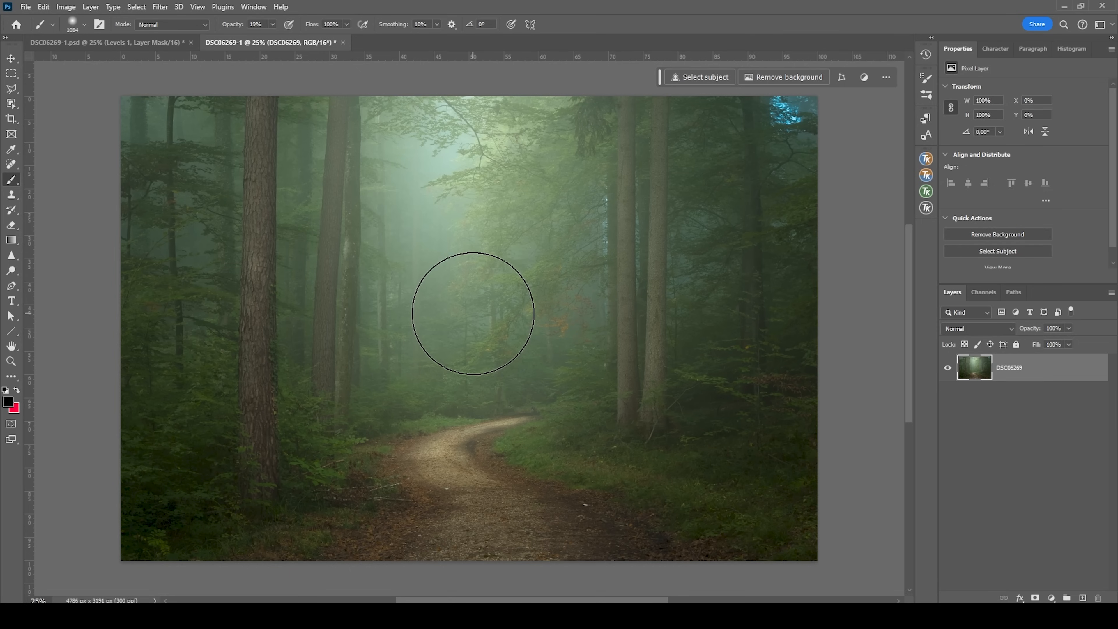
pyautogui.moveTo(558, 240)
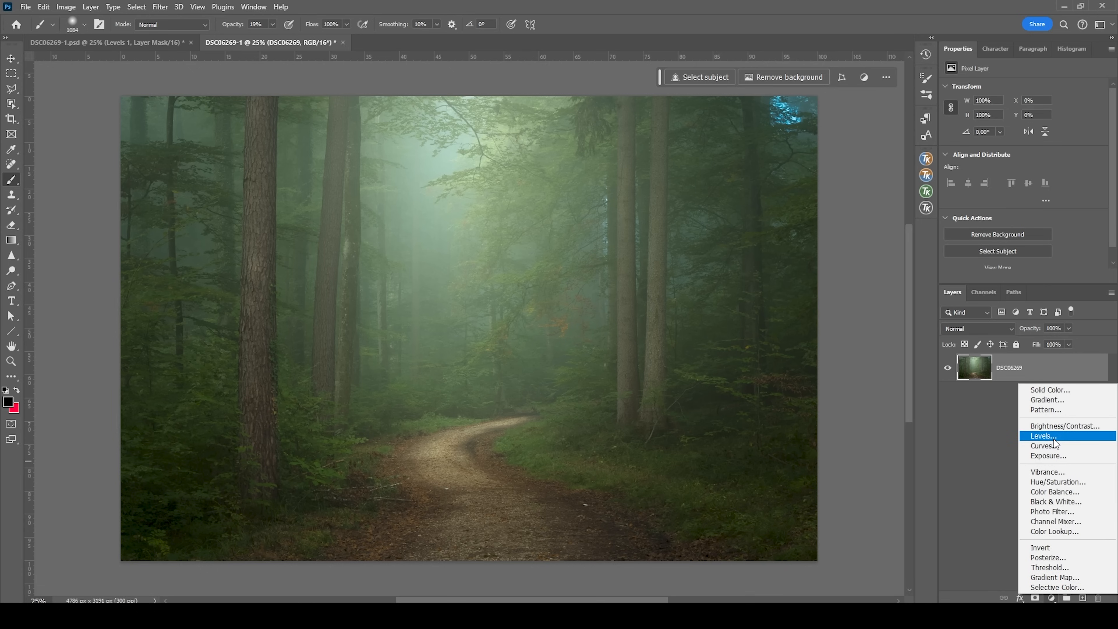
pyautogui.click(1043, 435)
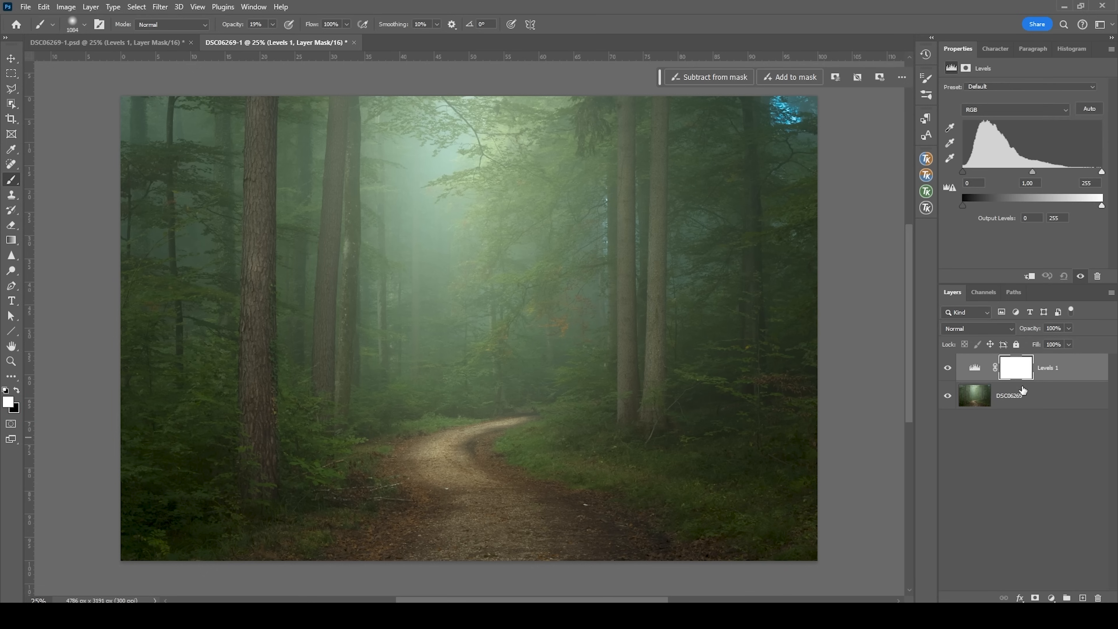
pyautogui.click(1014, 366)
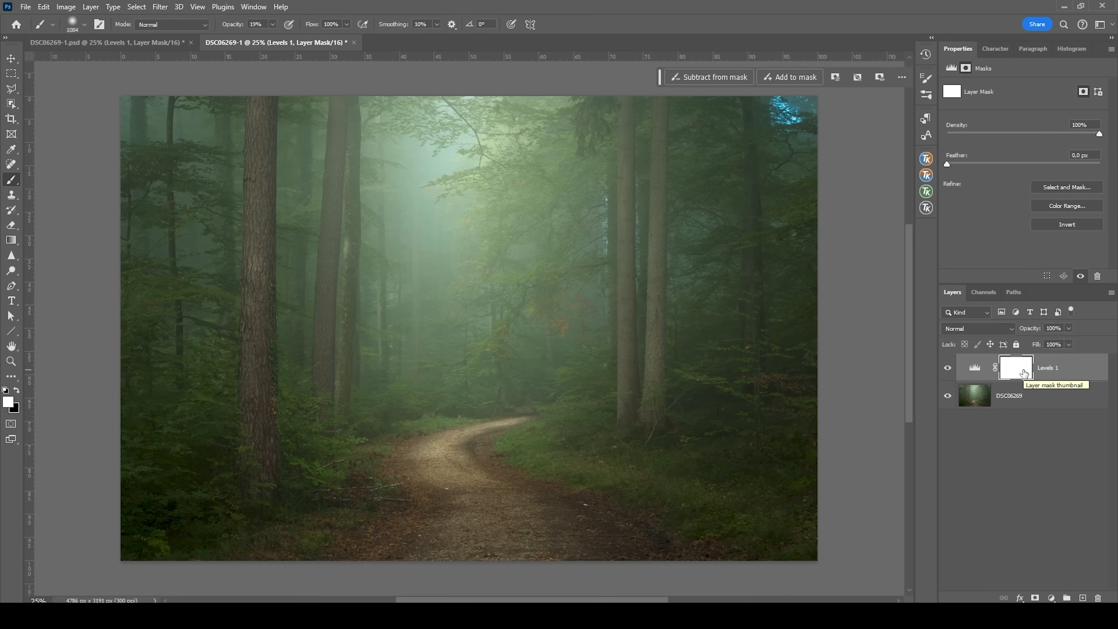
pyautogui.moveTo(1025, 374)
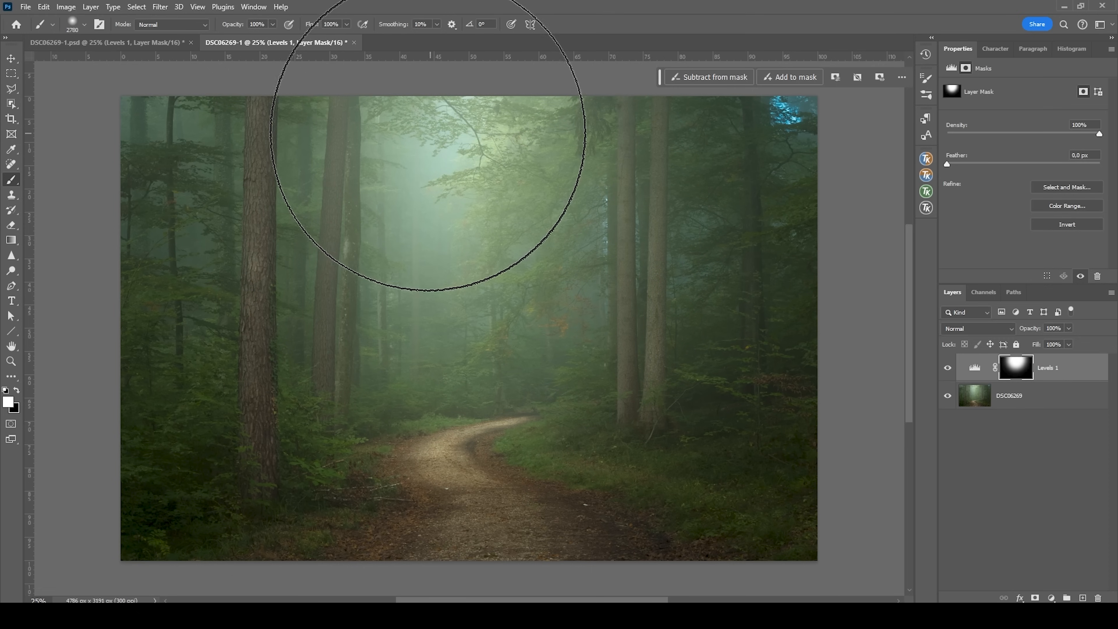
pyautogui.moveTo(1112, 350)
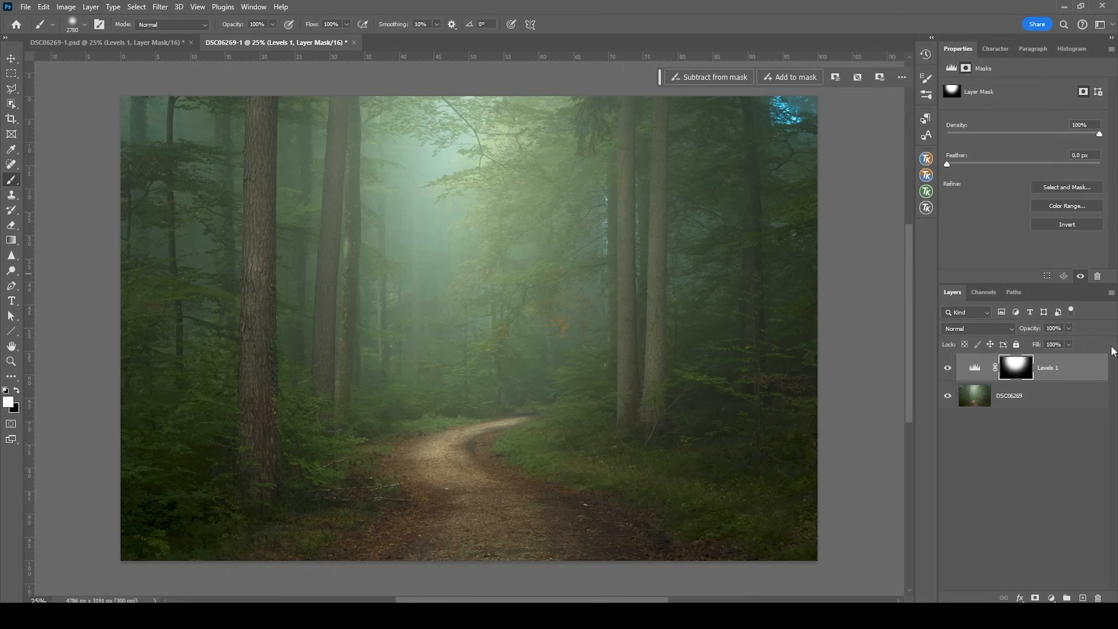
# Step: Set the Levels input black point to 30 and white point to 230
pyautogui.click(974, 367)
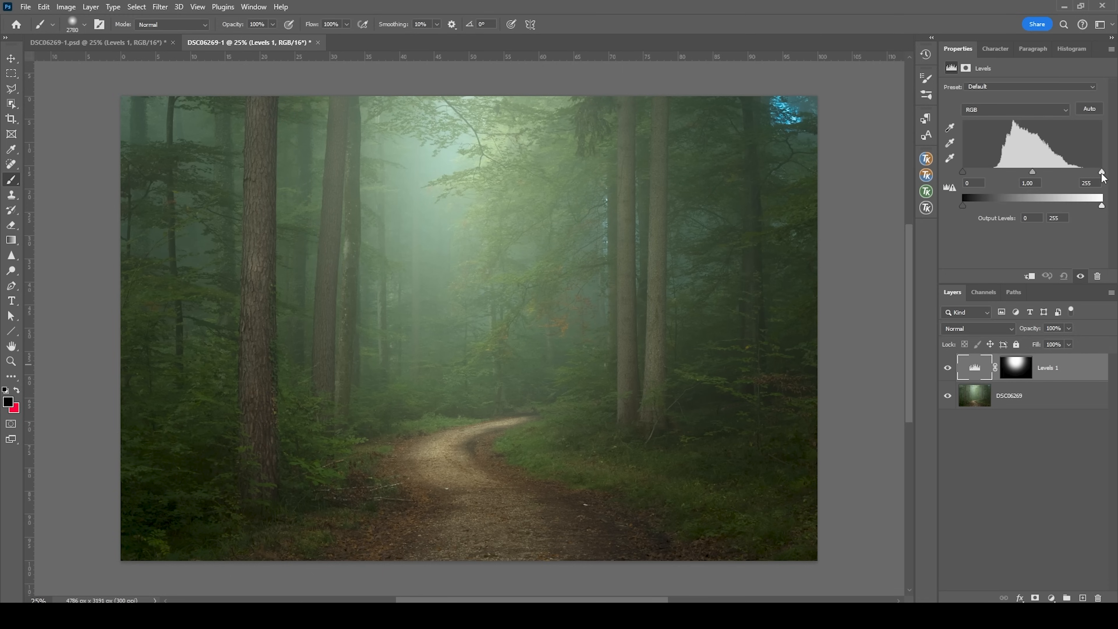
pyautogui.moveTo(1101, 171); pyautogui.dragTo(1089, 171)
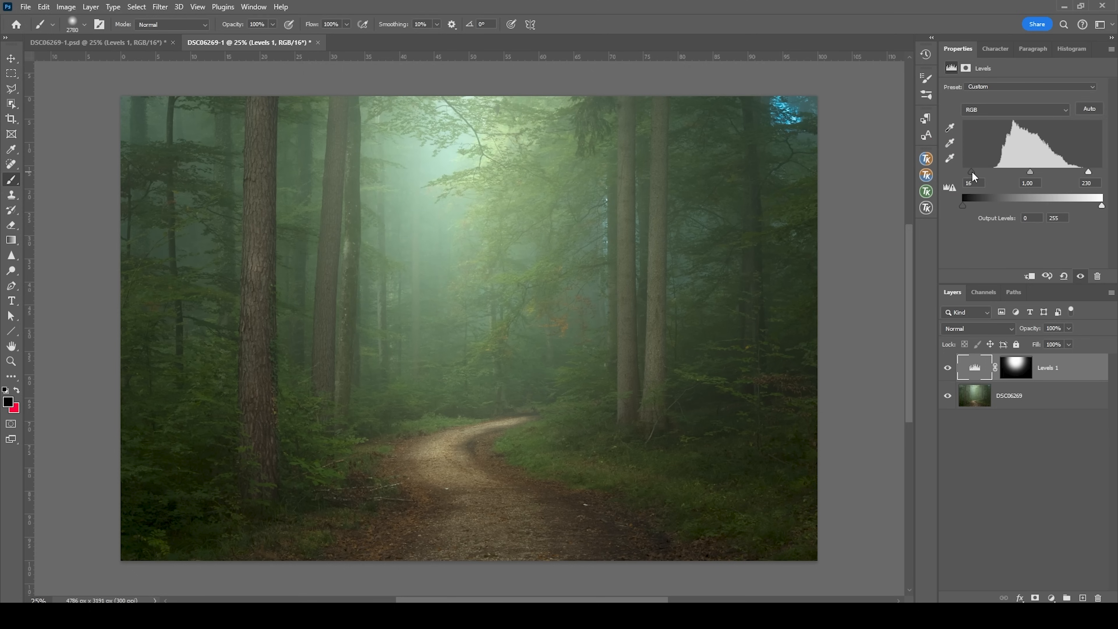
pyautogui.moveTo(972, 172); pyautogui.dragTo(983, 172)
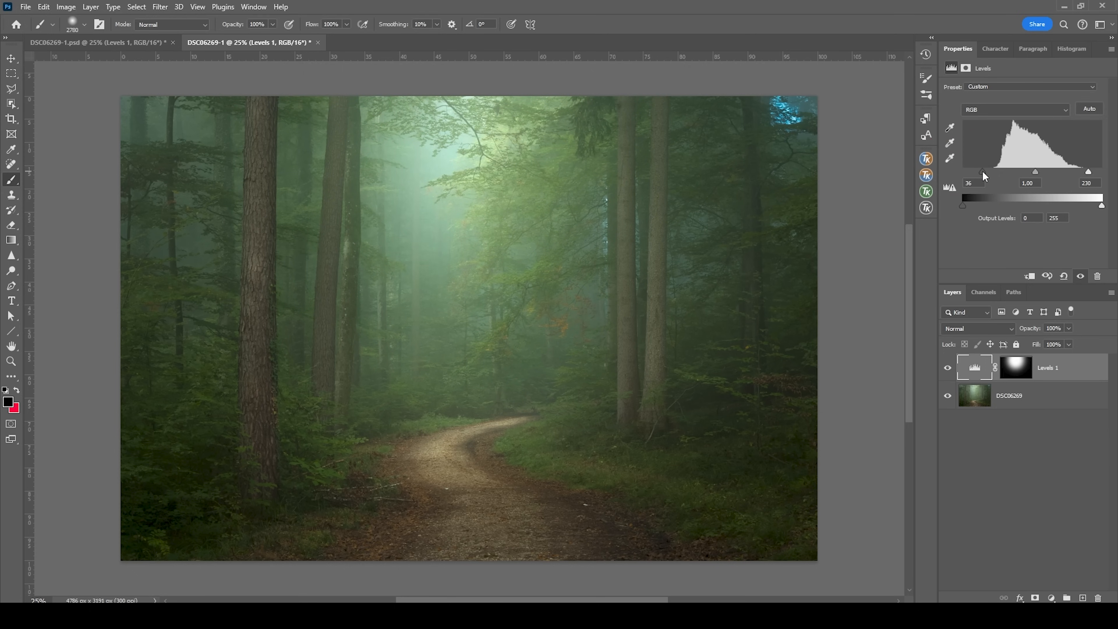
pyautogui.moveTo(983, 171); pyautogui.dragTo(978, 172)
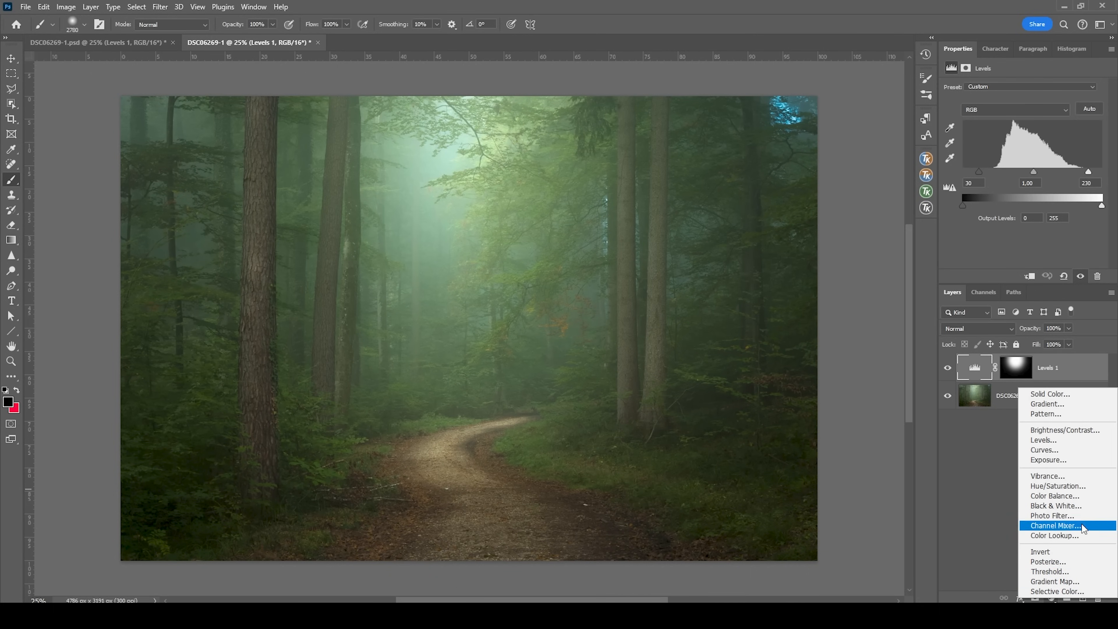
# Step: Add a Hue/Saturation adjustment lowering Yellows saturation to -30
pyautogui.click(1058, 485)
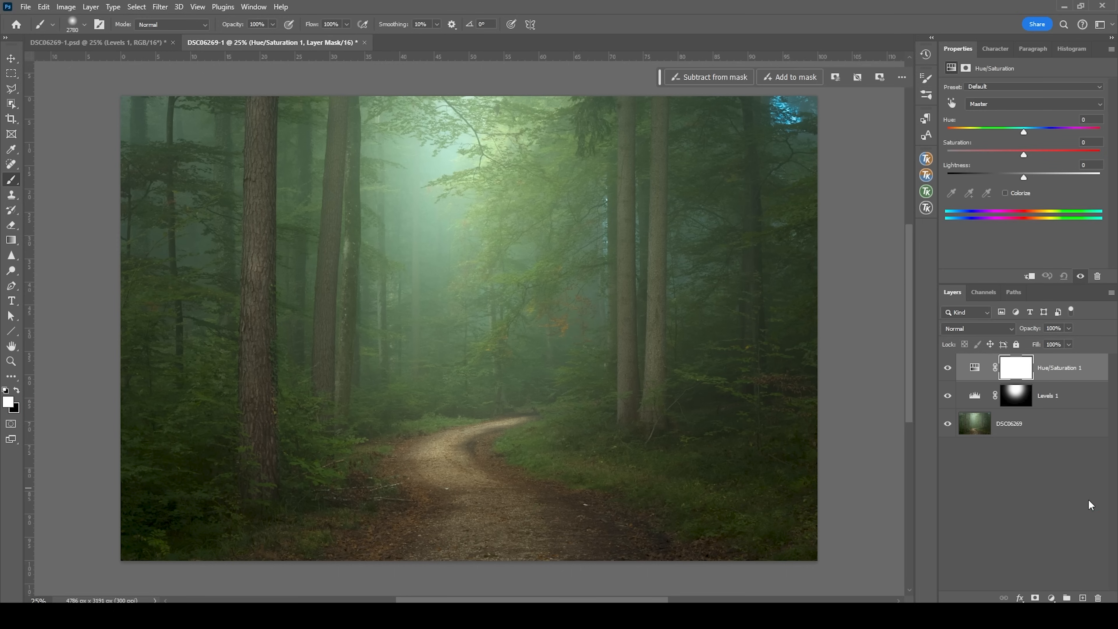
pyautogui.click(1023, 104)
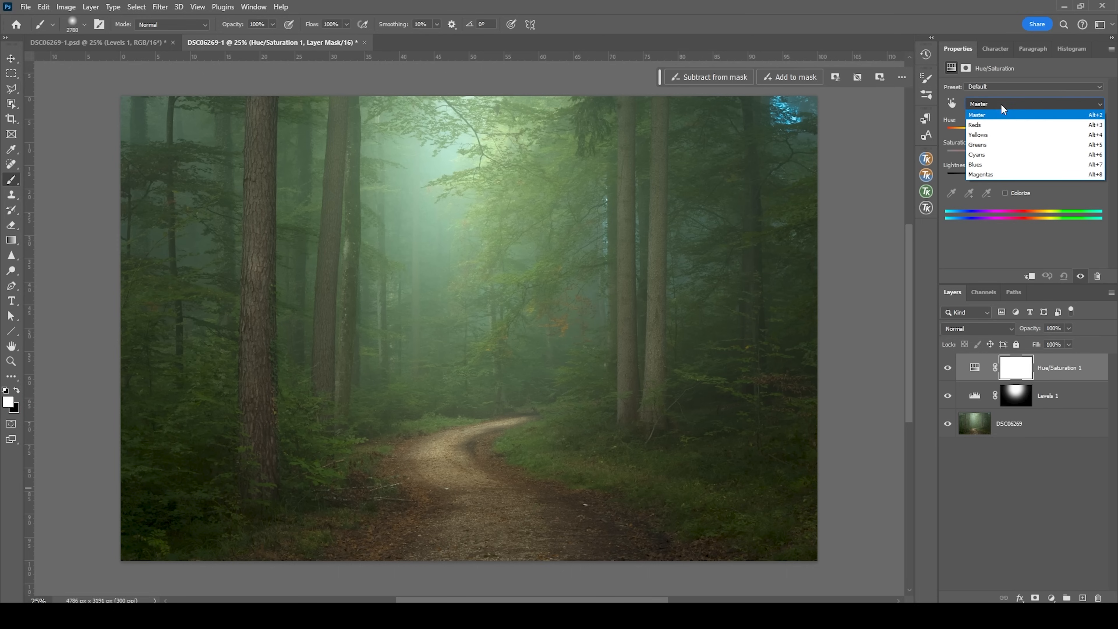
pyautogui.click(978, 134)
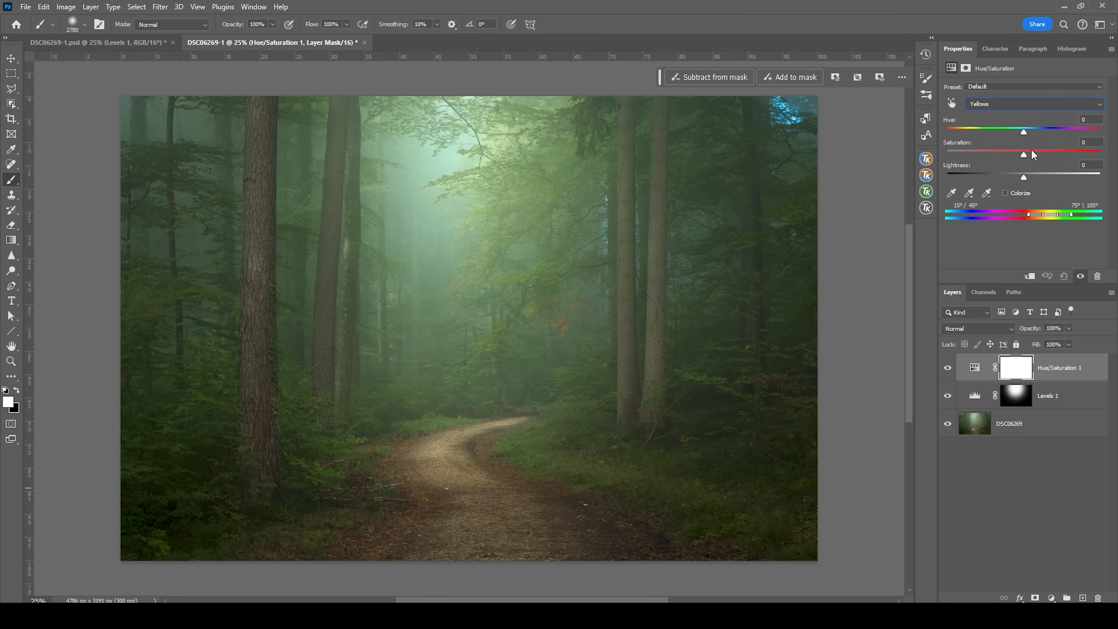
pyautogui.moveTo(1024, 153); pyautogui.dragTo(1000, 153)
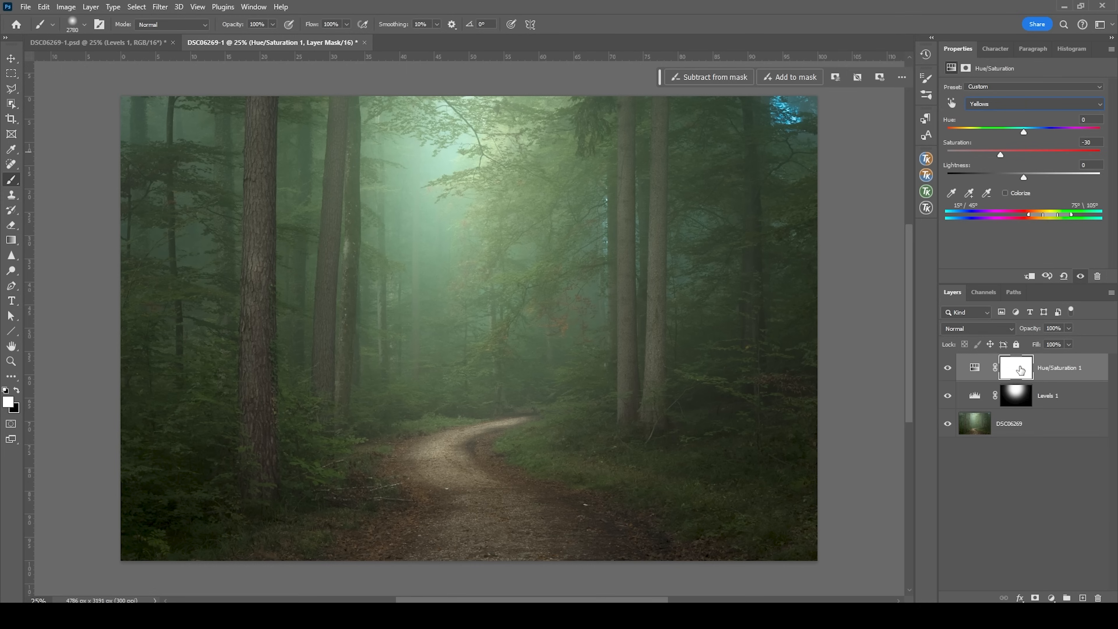
# Step: Mask the desaturation so it applies only along the trail
pyautogui.click(1015, 367)
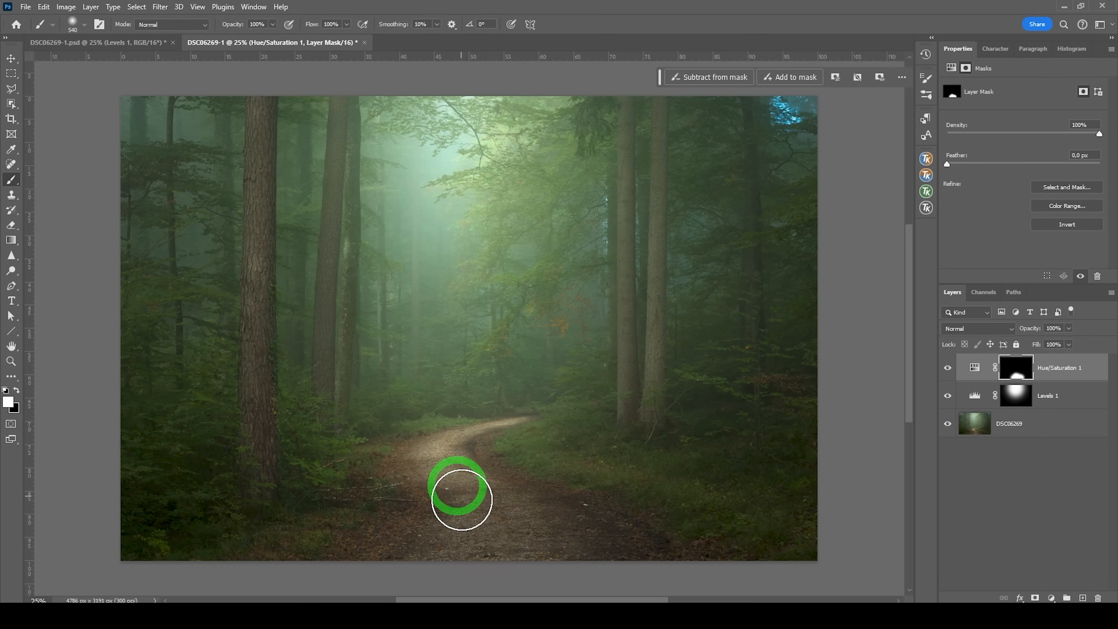
pyautogui.moveTo(470, 446)
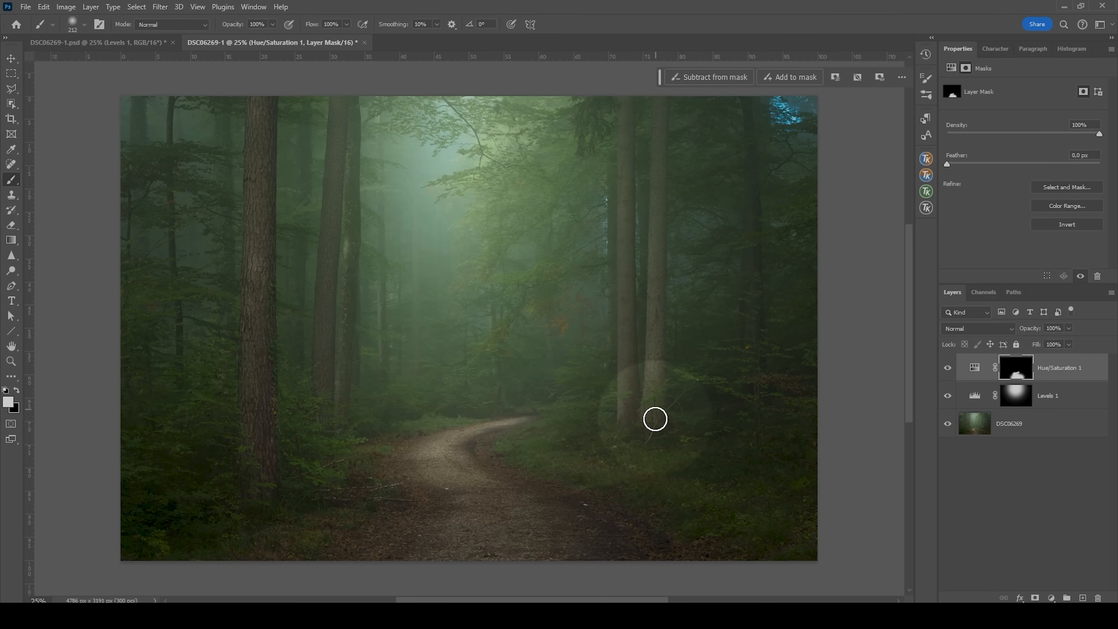
pyautogui.moveTo(655, 419); pyautogui.dragTo(275, 248)
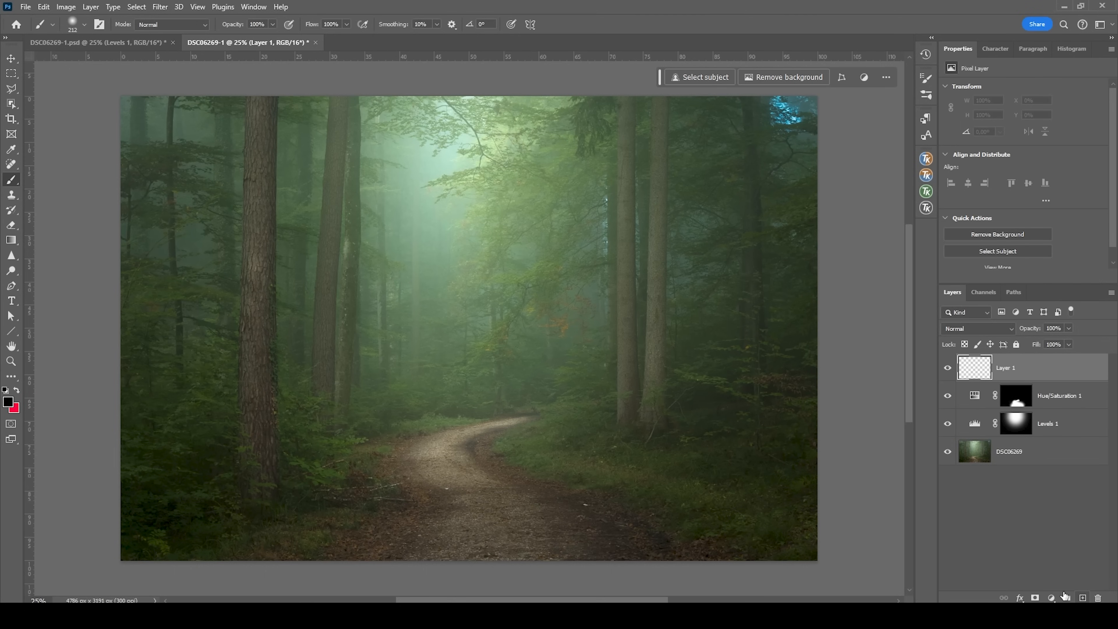
# Step: Set the new empty layer's blend mode to Overlay
pyautogui.click(978, 328)
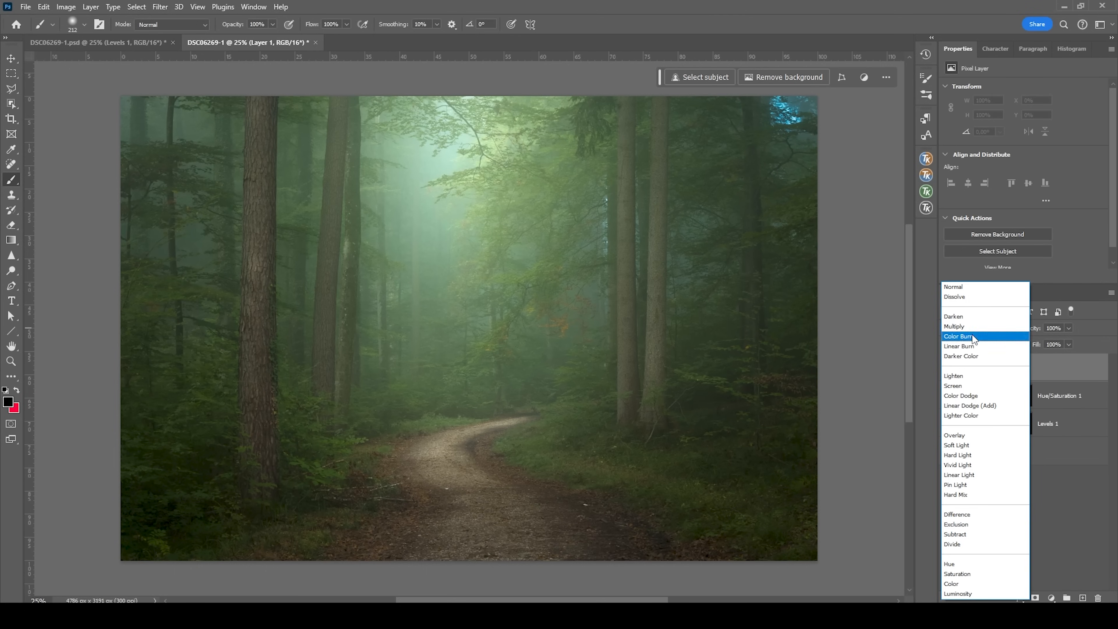
pyautogui.click(954, 435)
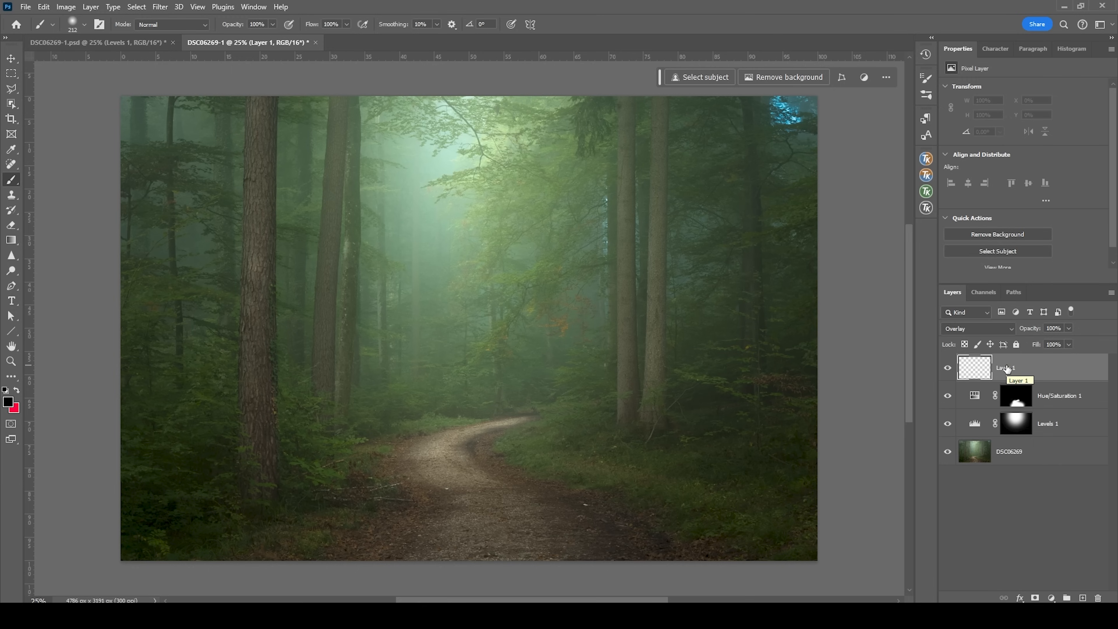
pyautogui.moveTo(1006, 368)
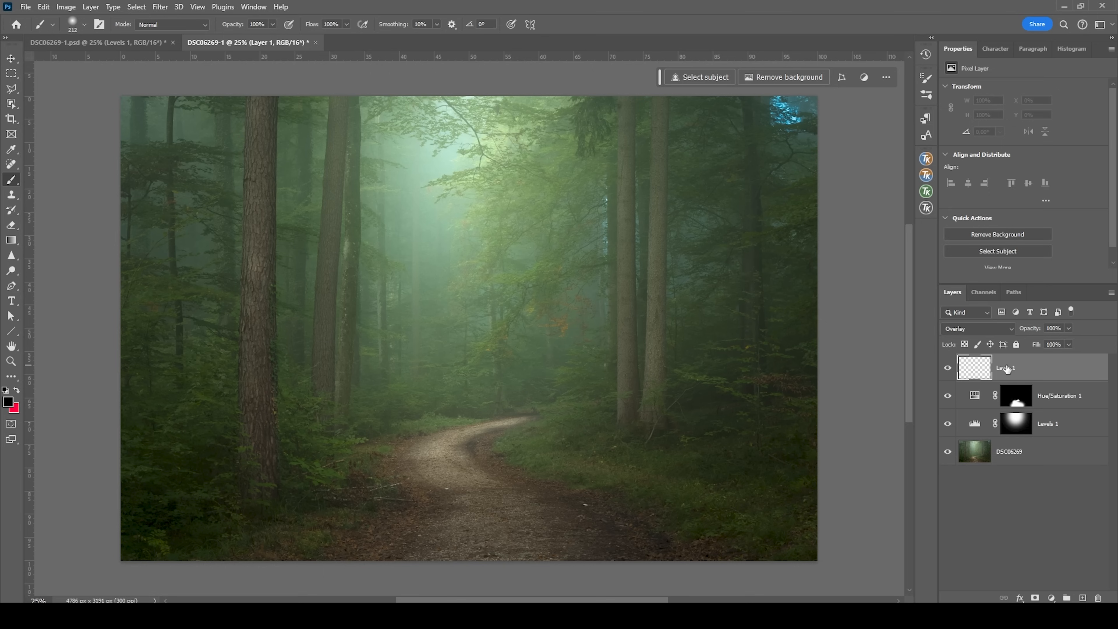
pyautogui.moveTo(683, 242)
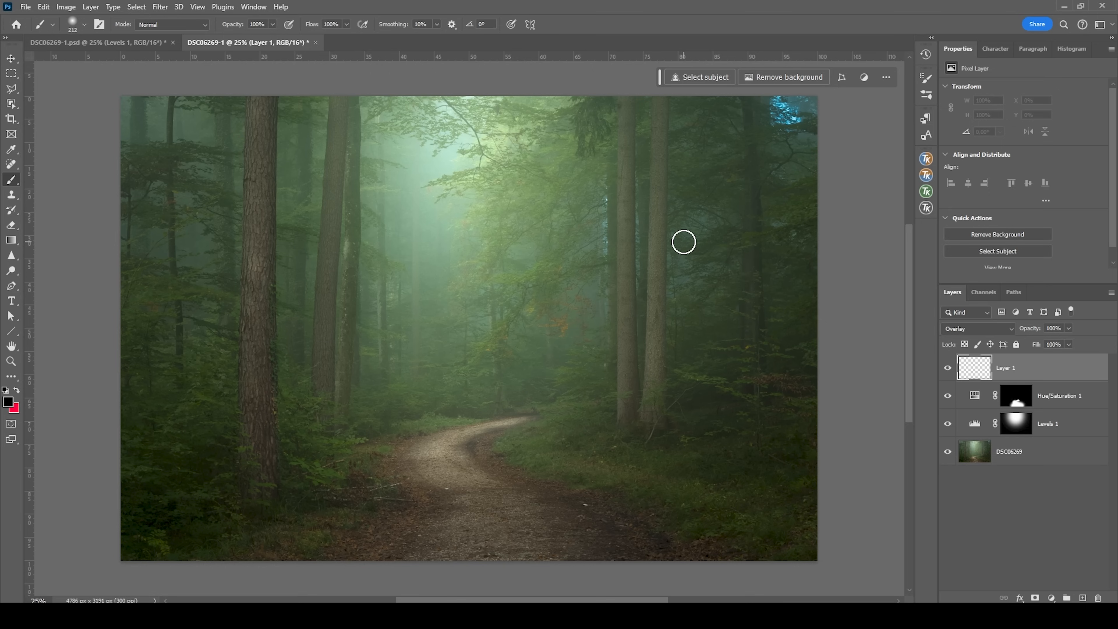
pyautogui.moveTo(926, 193)
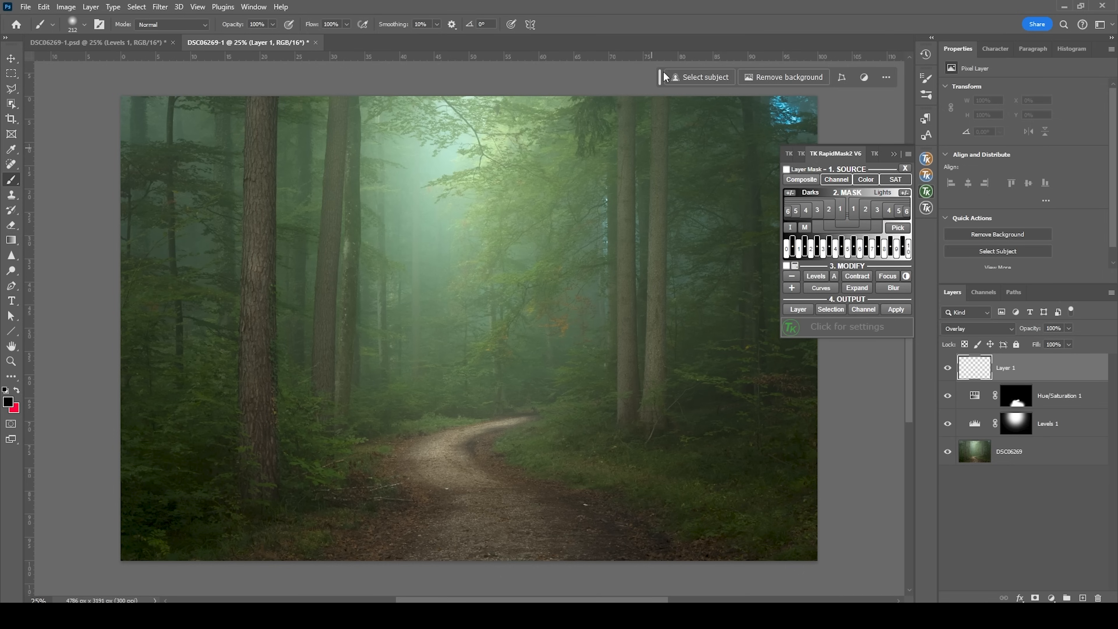
pyautogui.moveTo(891, 361)
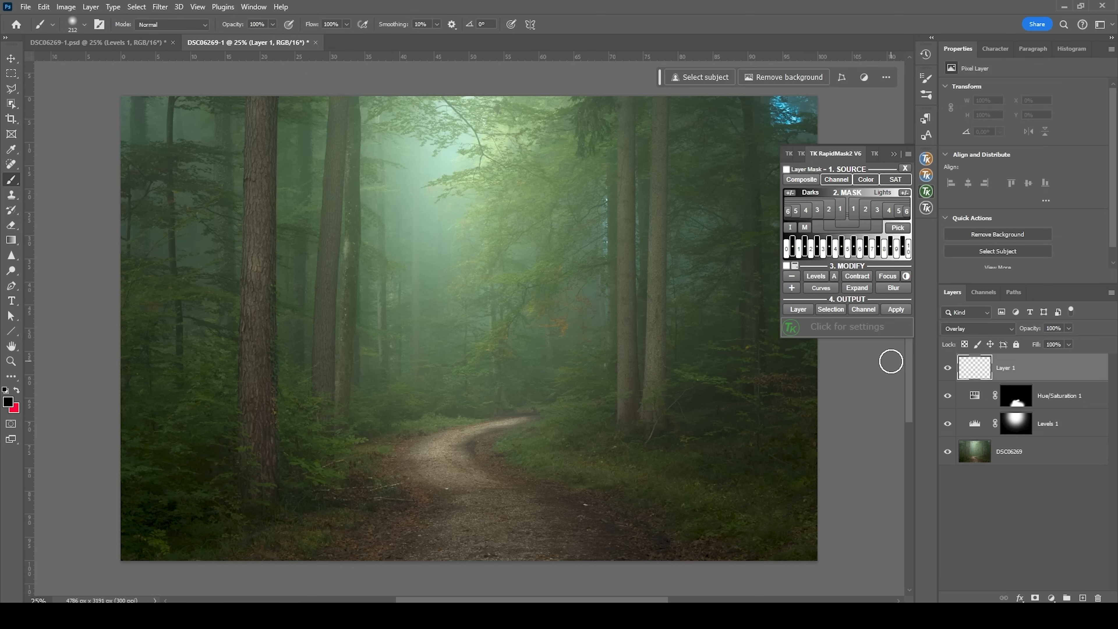
pyautogui.moveTo(650, 104)
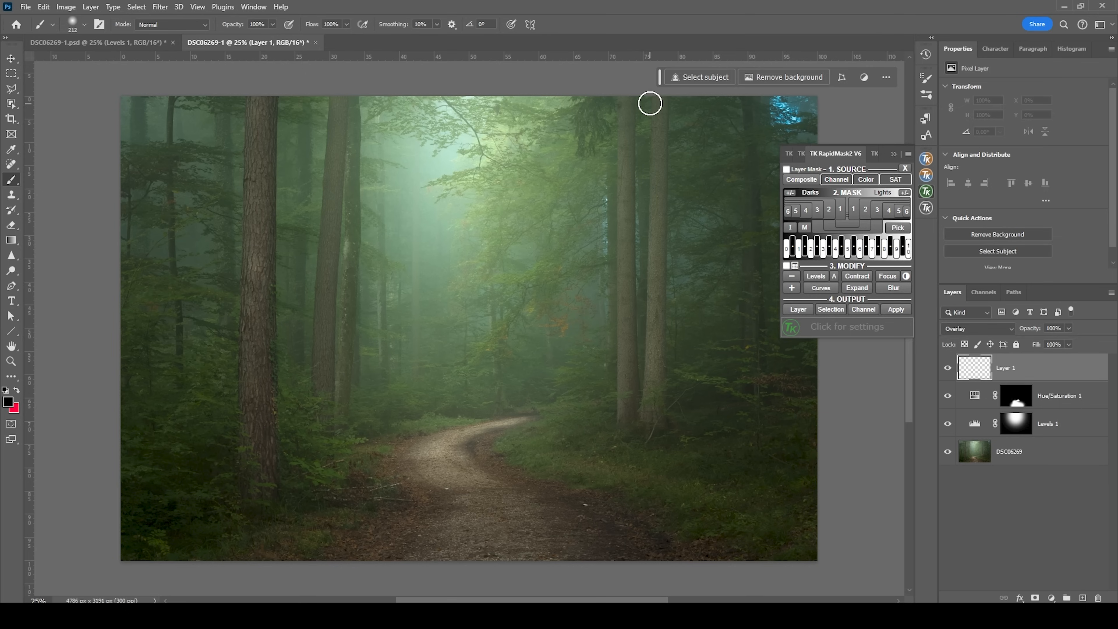
pyautogui.moveTo(791, 288)
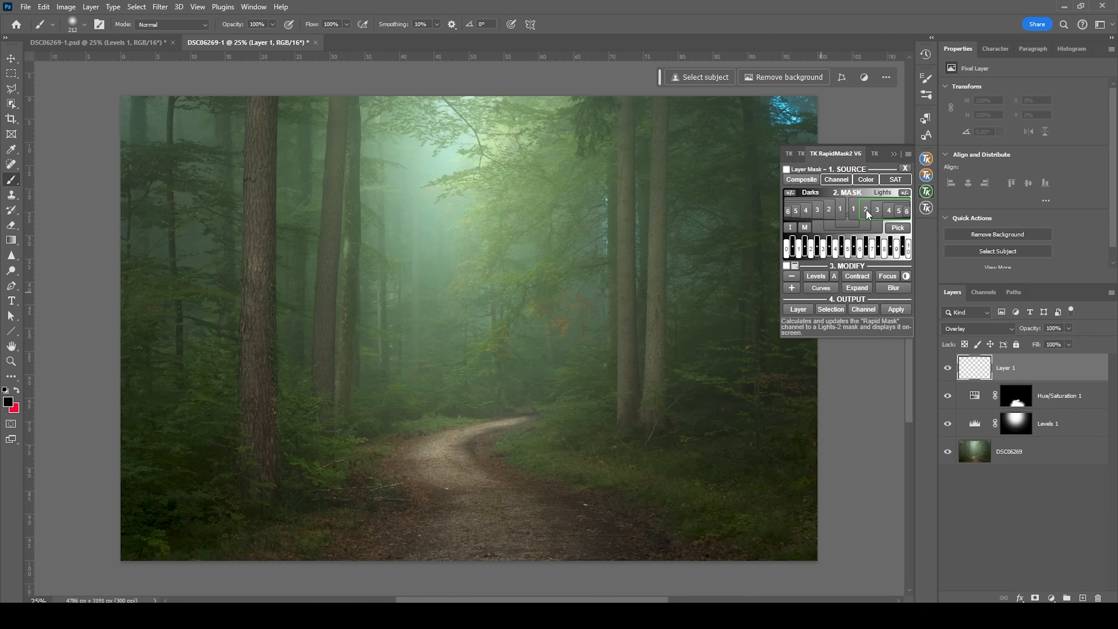
# Step: Apply a TK Lights 2 luminosity mask as Layer 1's layer mask and close the panel
pyautogui.click(865, 210)
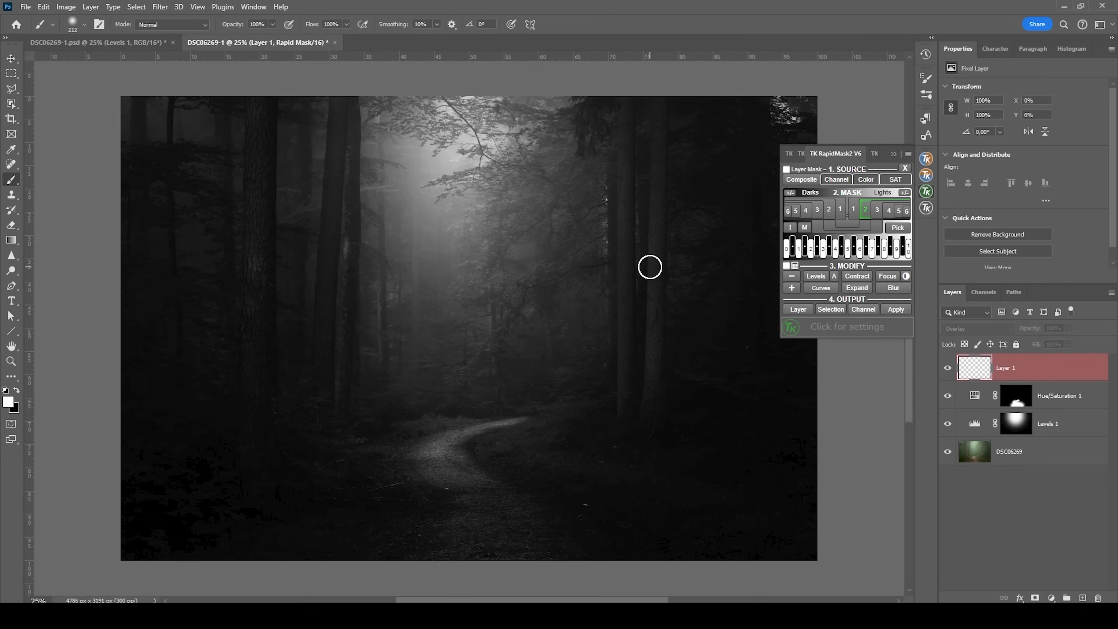
pyautogui.moveTo(804, 209)
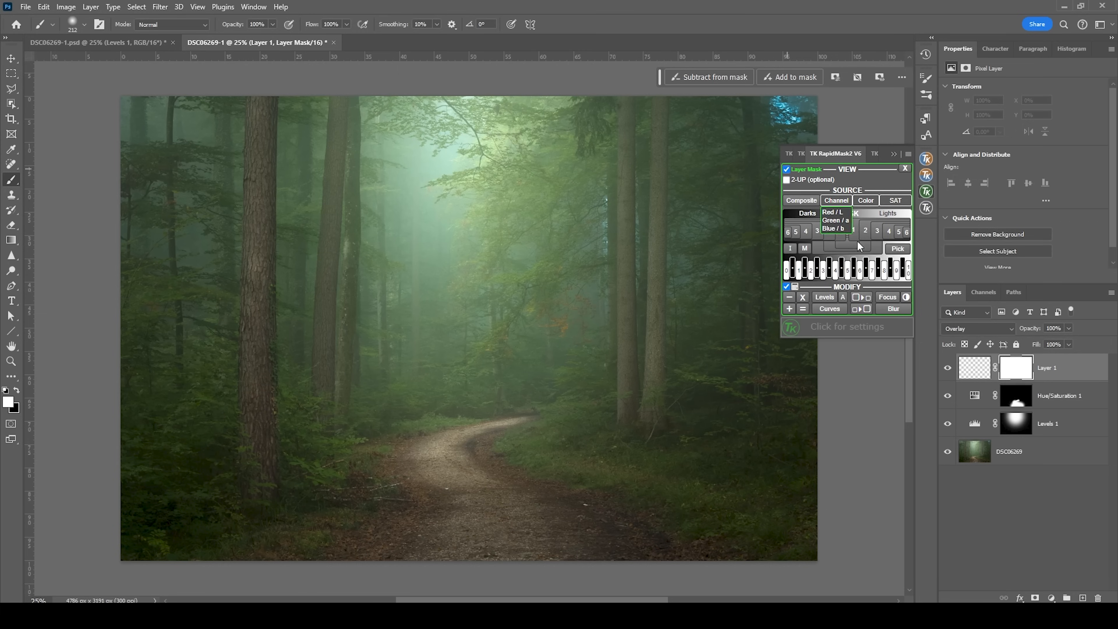
pyautogui.click(854, 229)
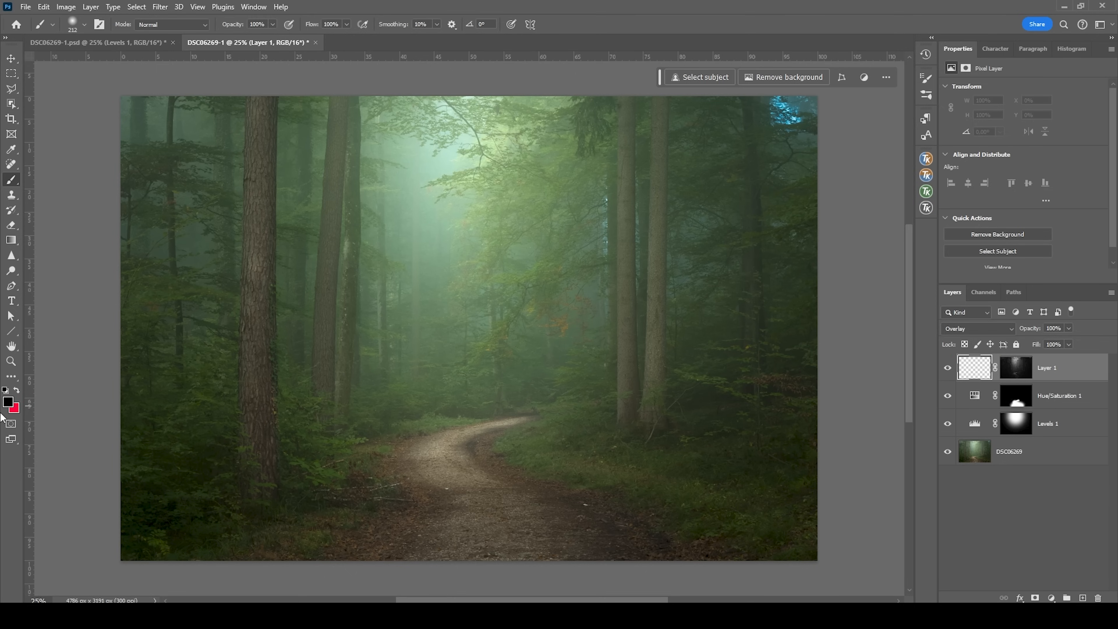
# Step: Paint soft white at 34% opacity over the misty trees right of the glow
pyautogui.click(8, 401)
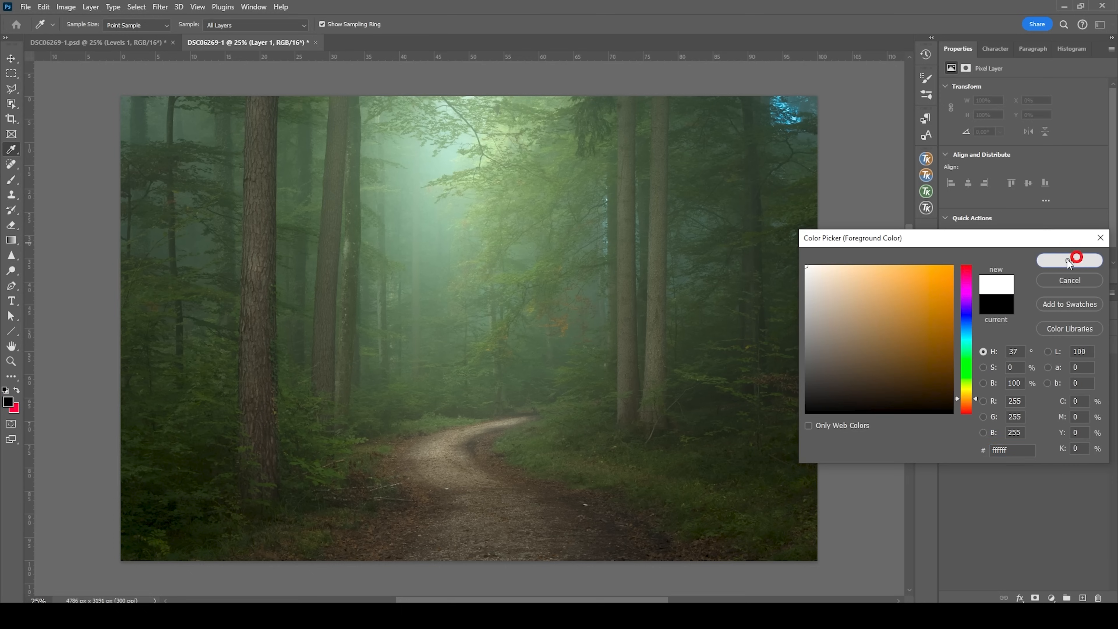
pyautogui.click(1069, 258)
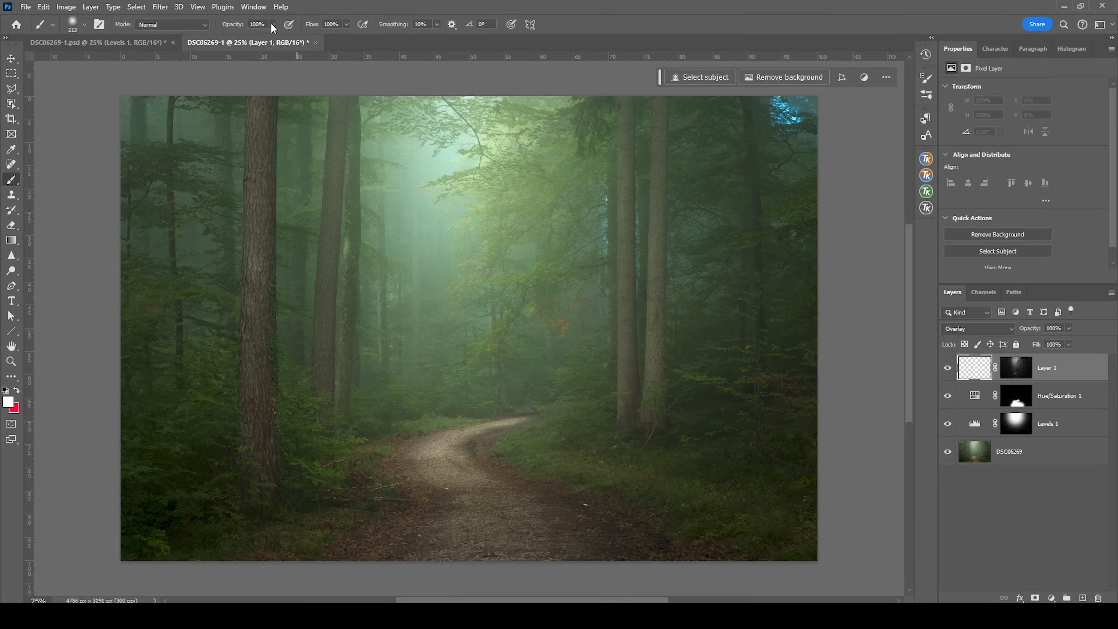
pyautogui.moveTo(653, 272)
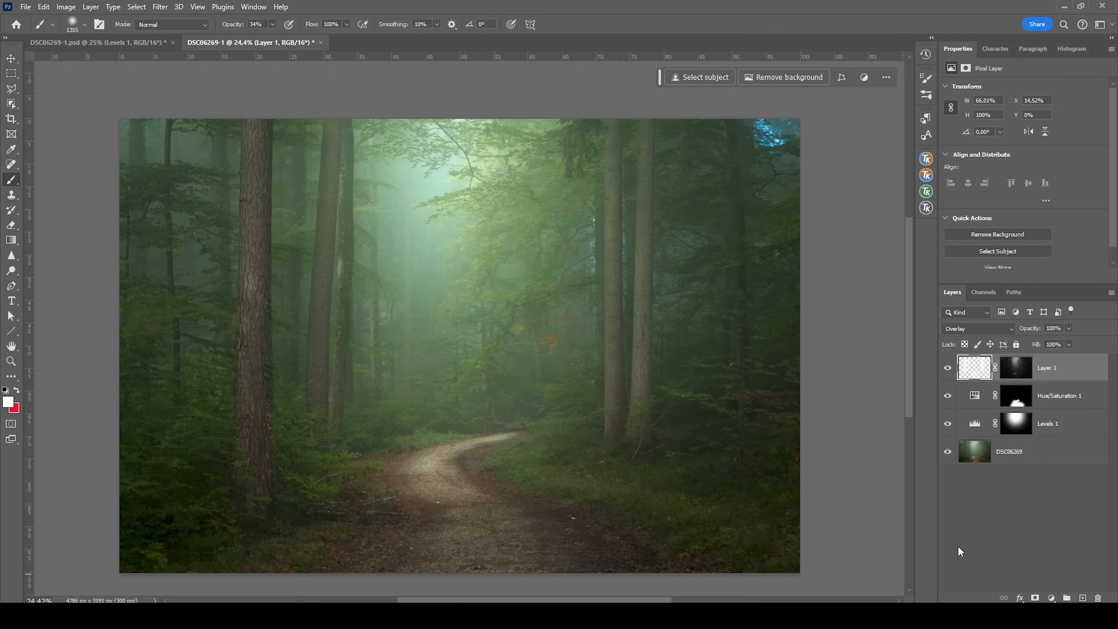
pyautogui.moveTo(937, 398)
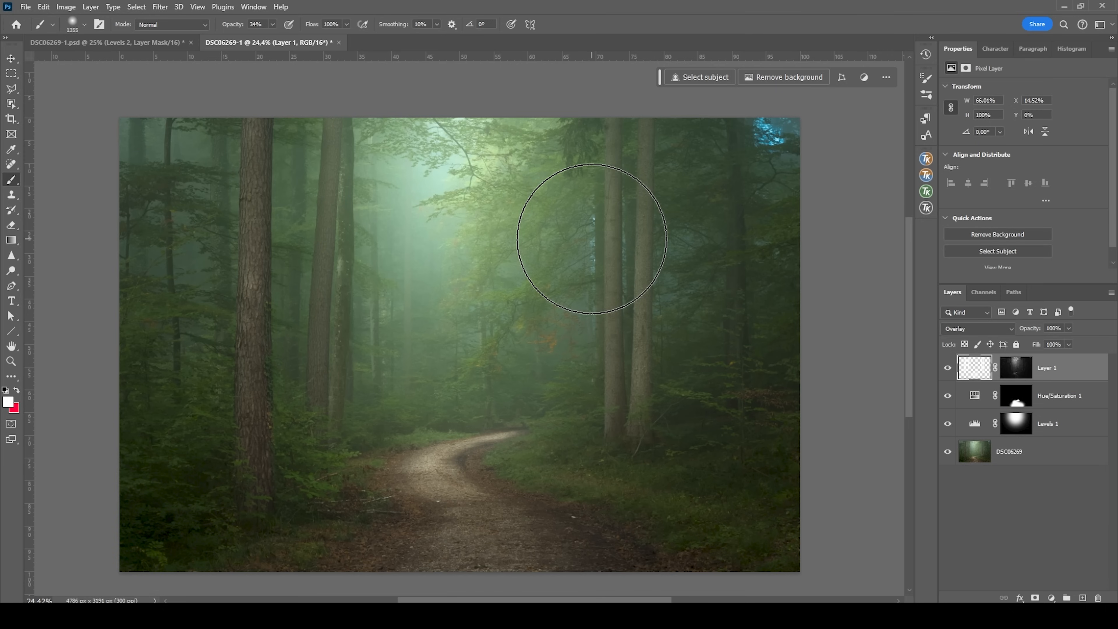
pyautogui.moveTo(590, 239); pyautogui.dragTo(782, 135)
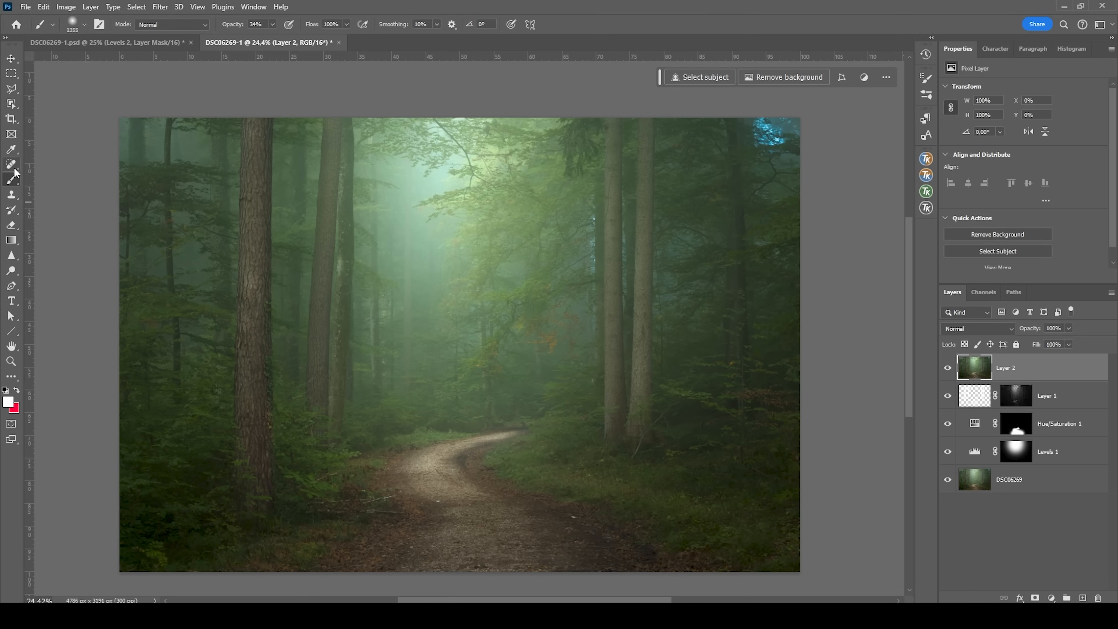
# Step: Heal away the bright blue spots in the top-right corner with the Remove tool and Spot Healing Brush
pyautogui.click(11, 165)
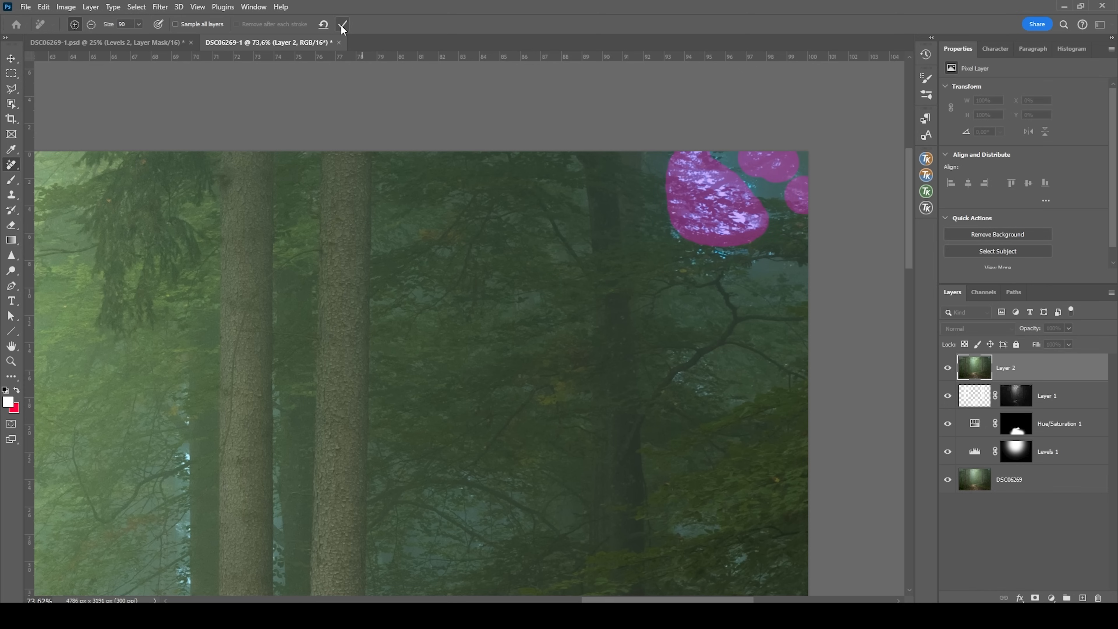
pyautogui.click(12, 165)
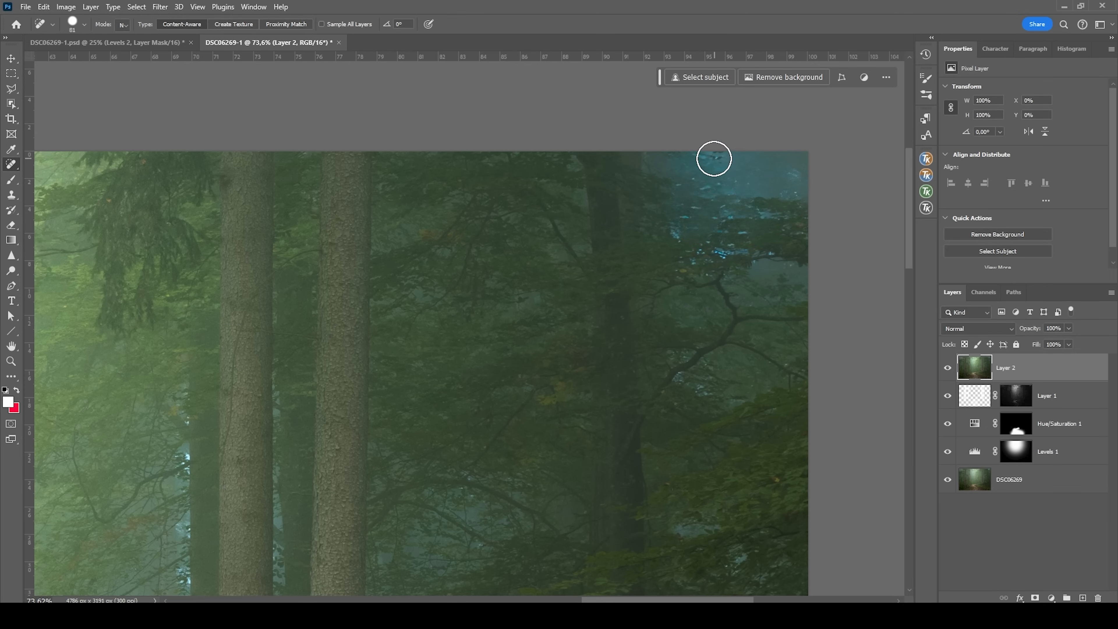
pyautogui.moveTo(713, 156); pyautogui.dragTo(696, 204)
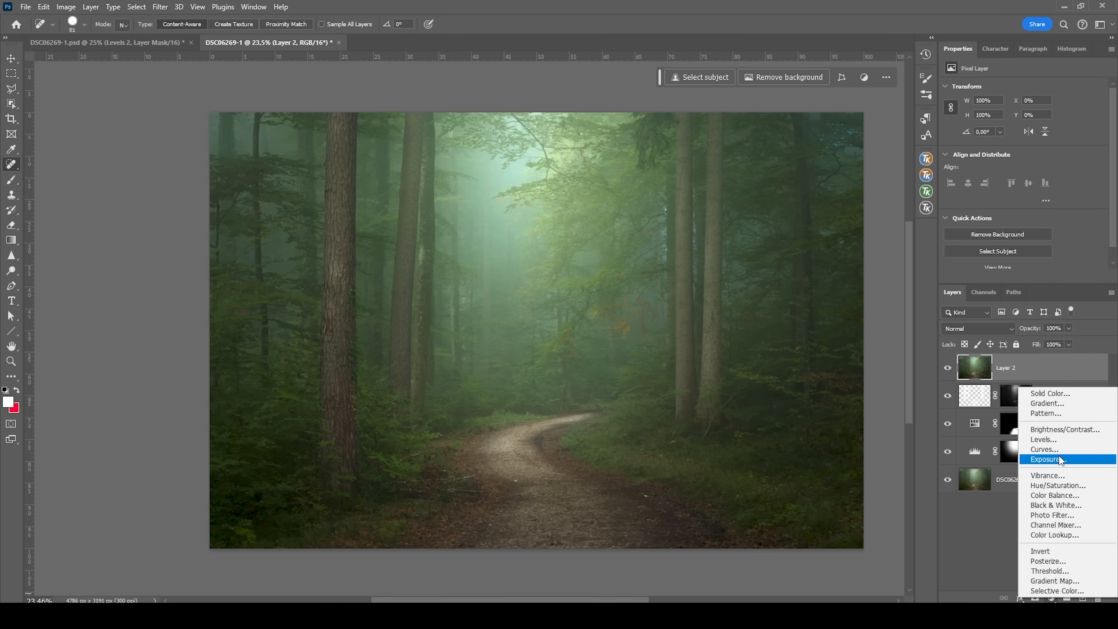
# Step: Add a Levels adjustment with white point 249 and midtones 0.94 for more contrast
pyautogui.click(1044, 440)
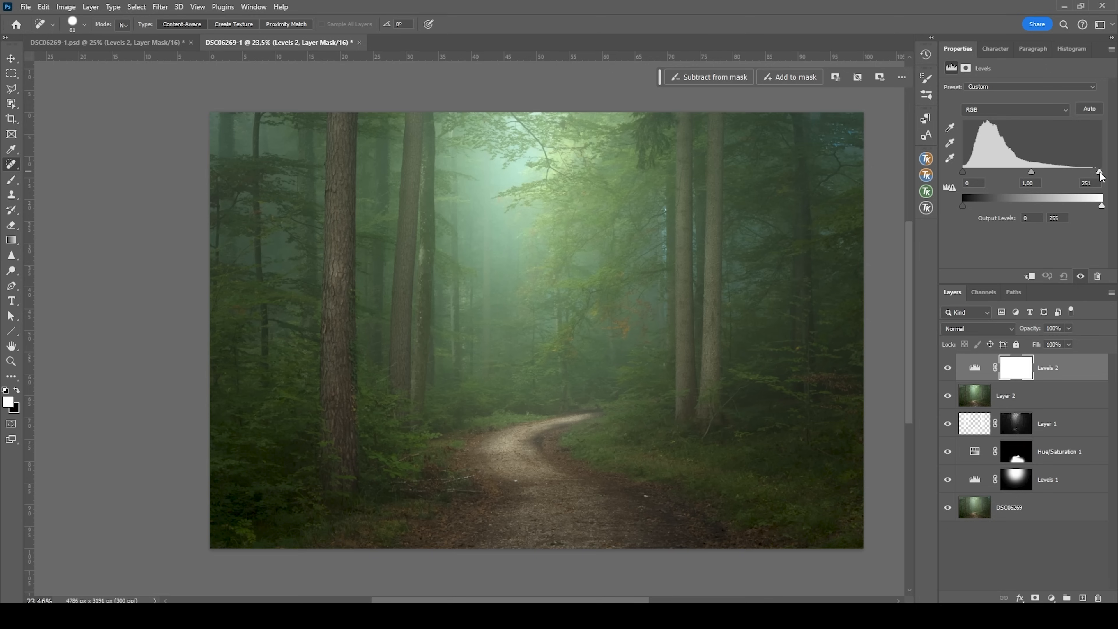
pyautogui.moveTo(1100, 171); pyautogui.dragTo(1096, 171)
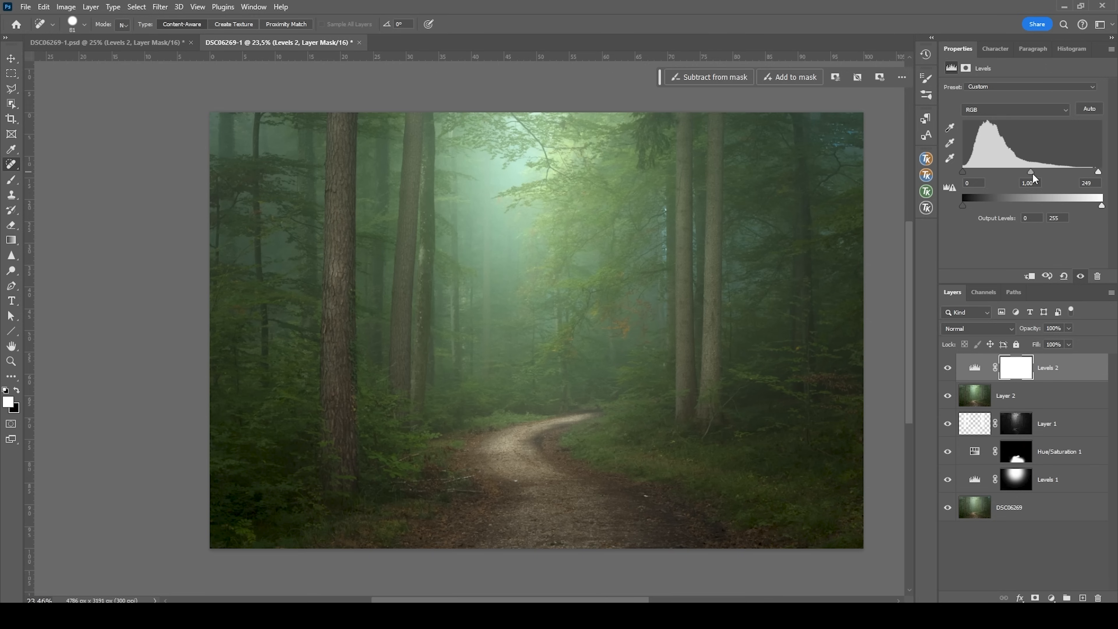
pyautogui.moveTo(1033, 172); pyautogui.dragTo(1031, 172)
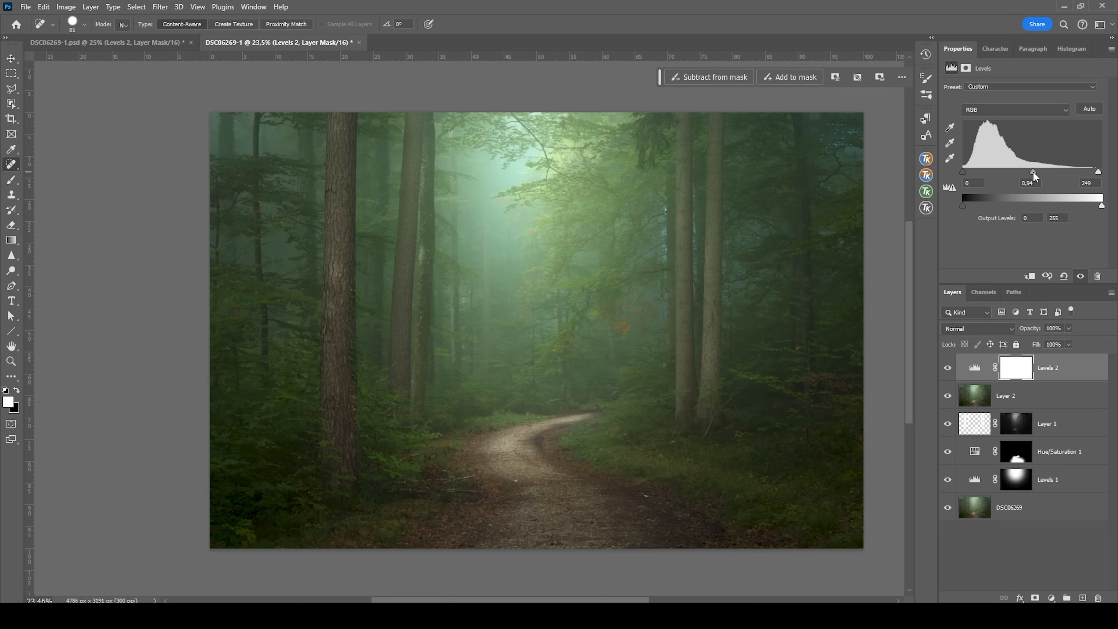